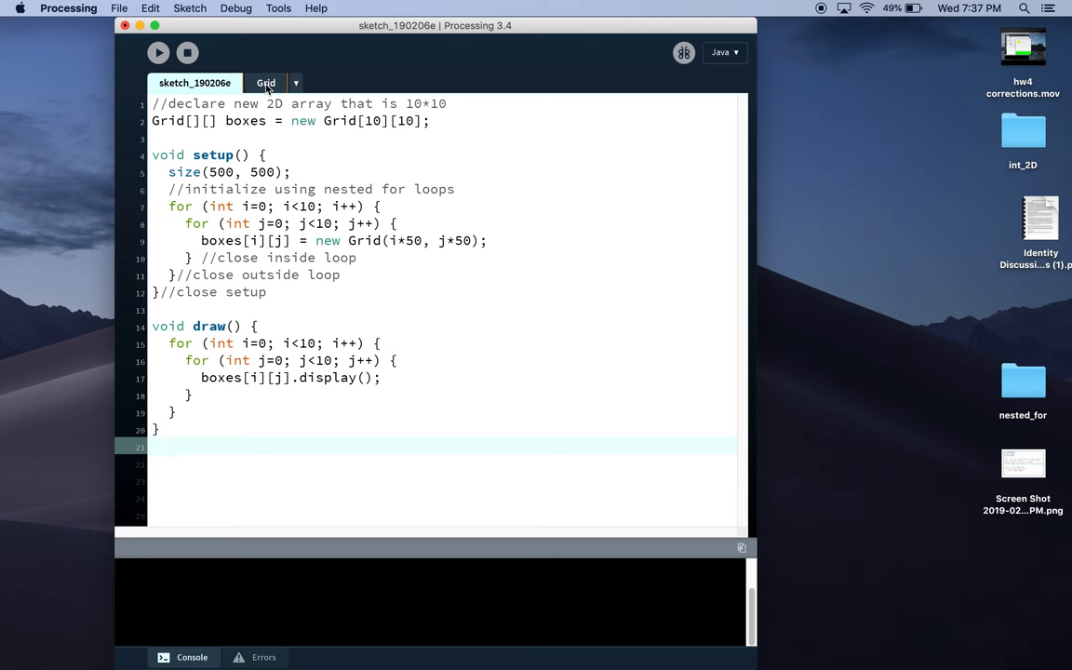
# Switch to the Grid class tab showing its x/y fields, constructor and display method.
pyautogui.click(158, 52)
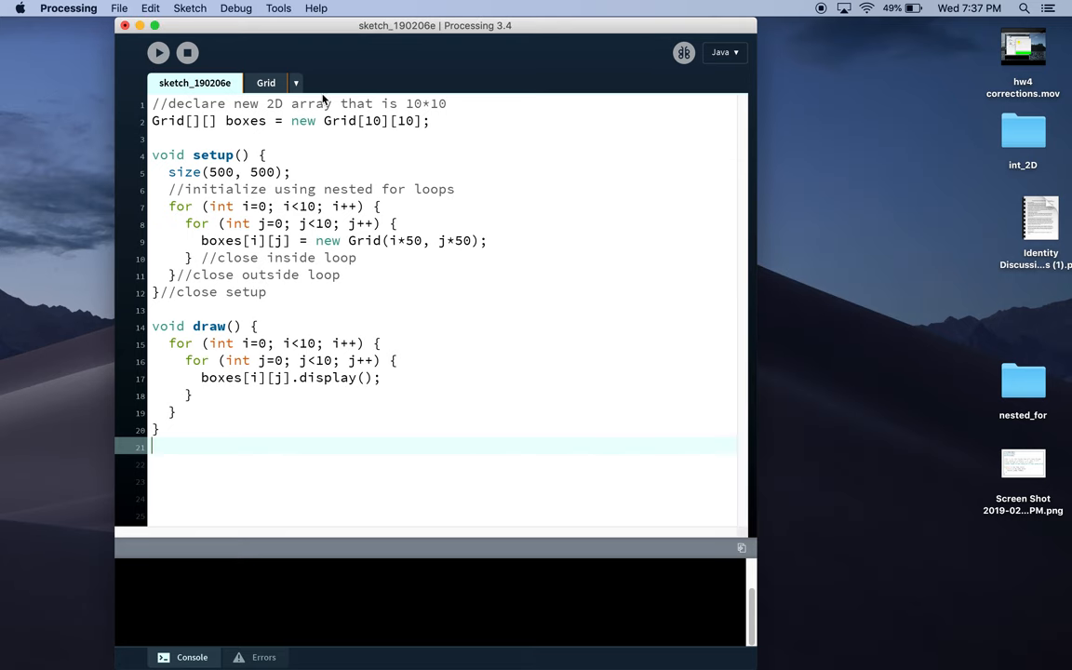
pyautogui.click(266, 83)
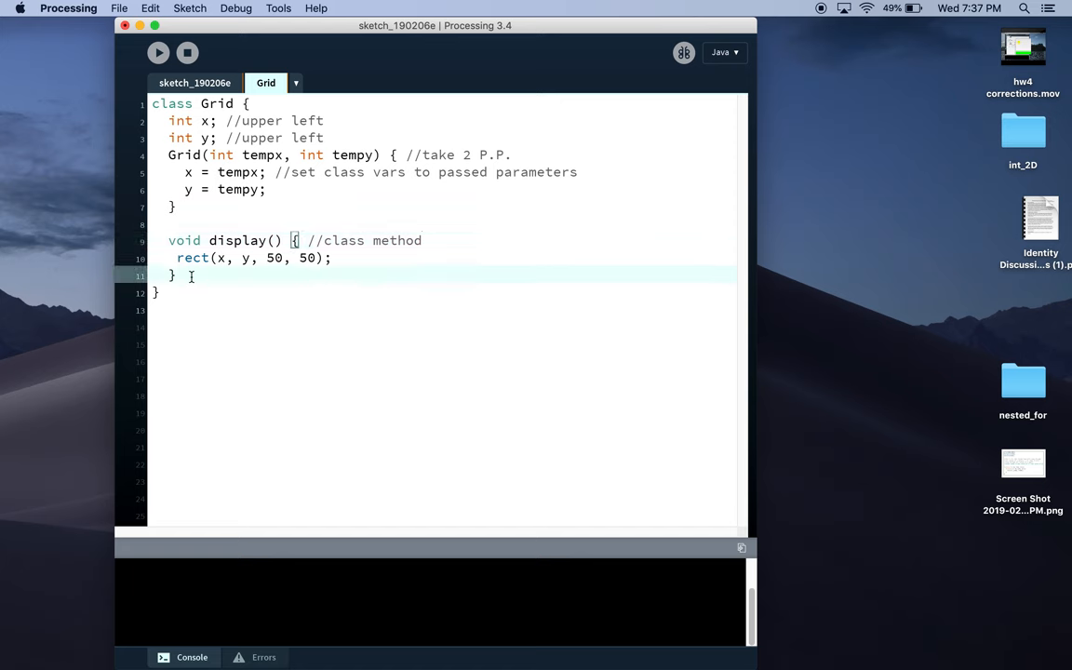
# Start an empty void clickable(){ method on a new line below display().
pyautogui.press('Return')
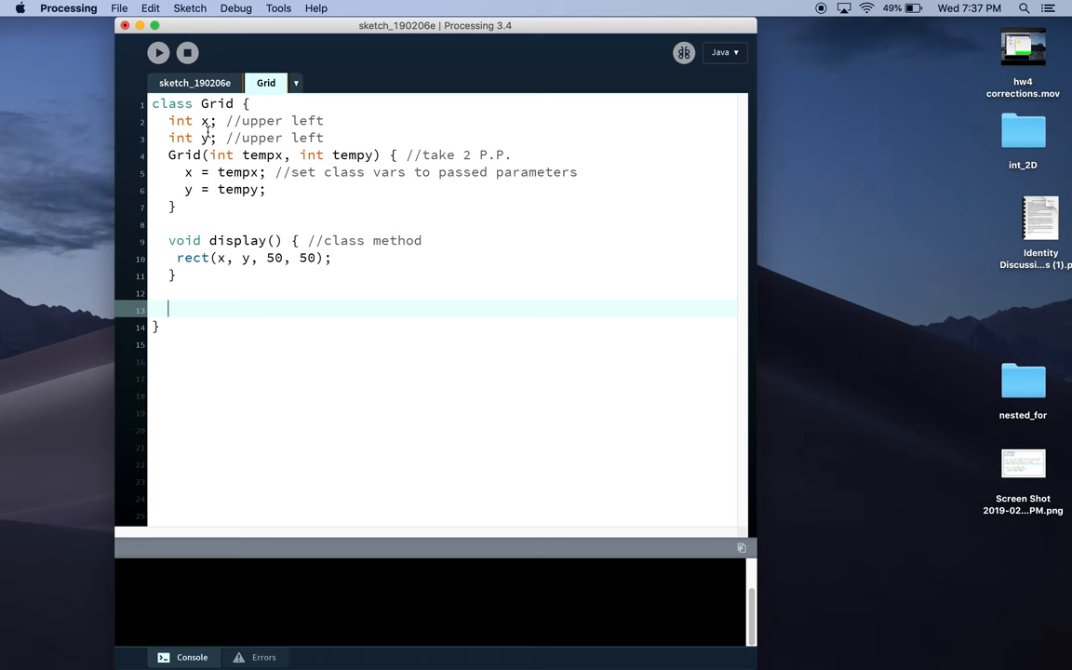
pyautogui.write('void')
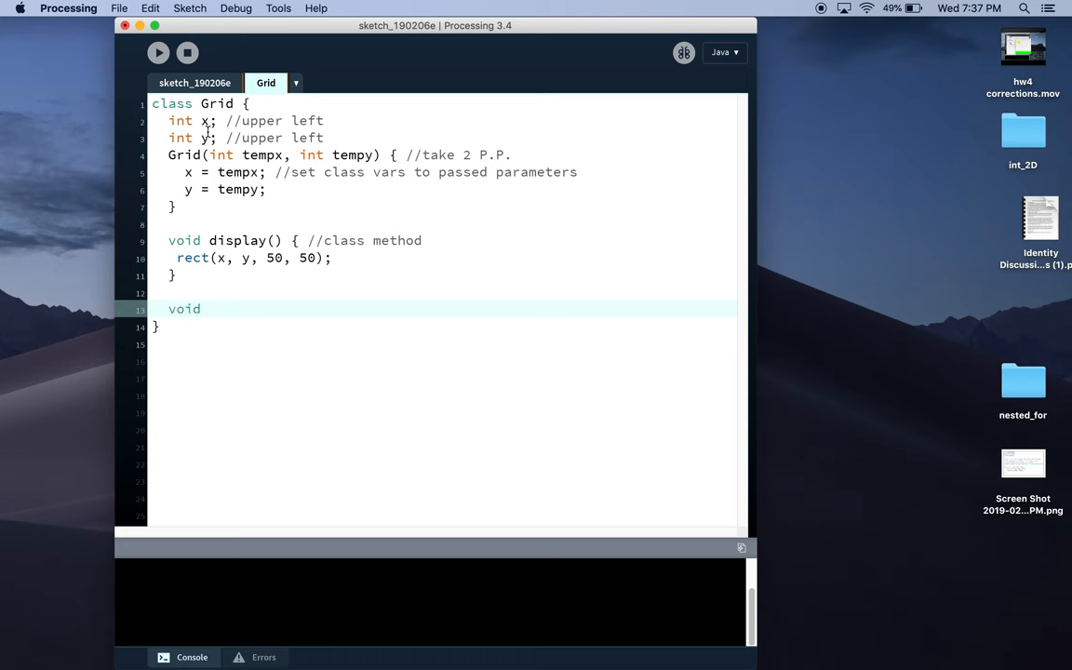
pyautogui.write('clickabl')
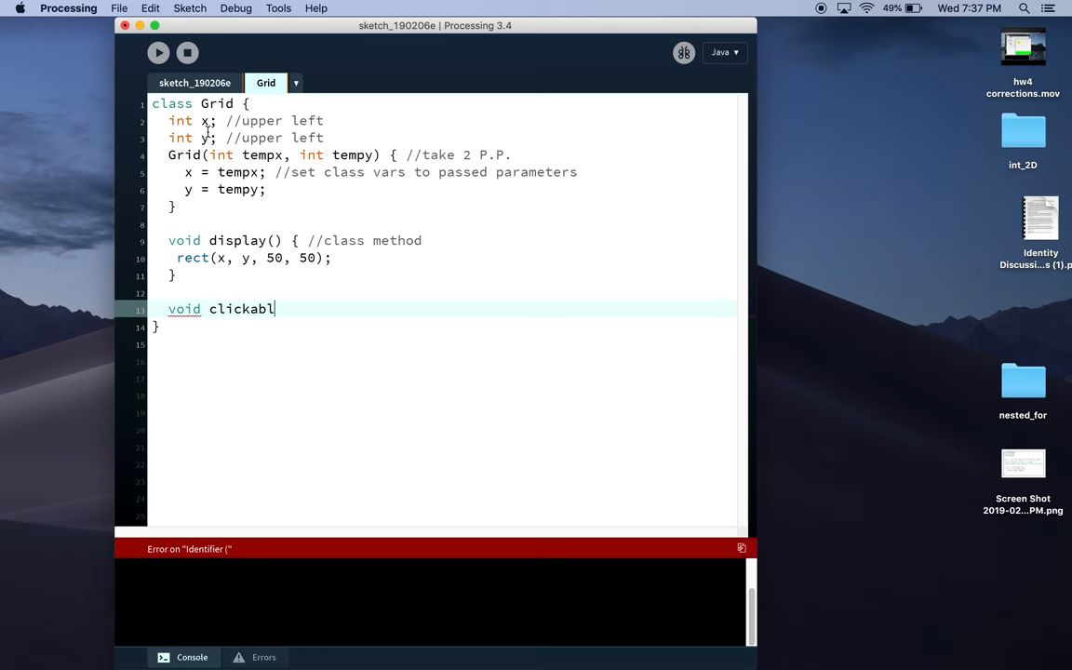
pyautogui.write('e(){')
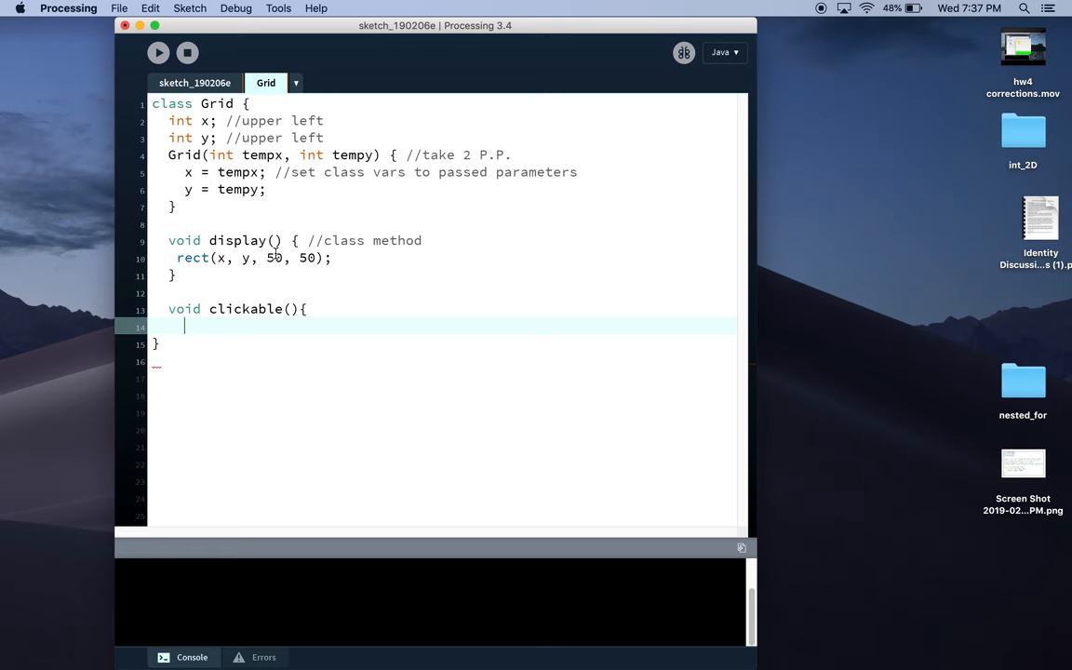
# Open clickable() with if(mouseX > x && mouseX < x+50){.
pyautogui.write('if')
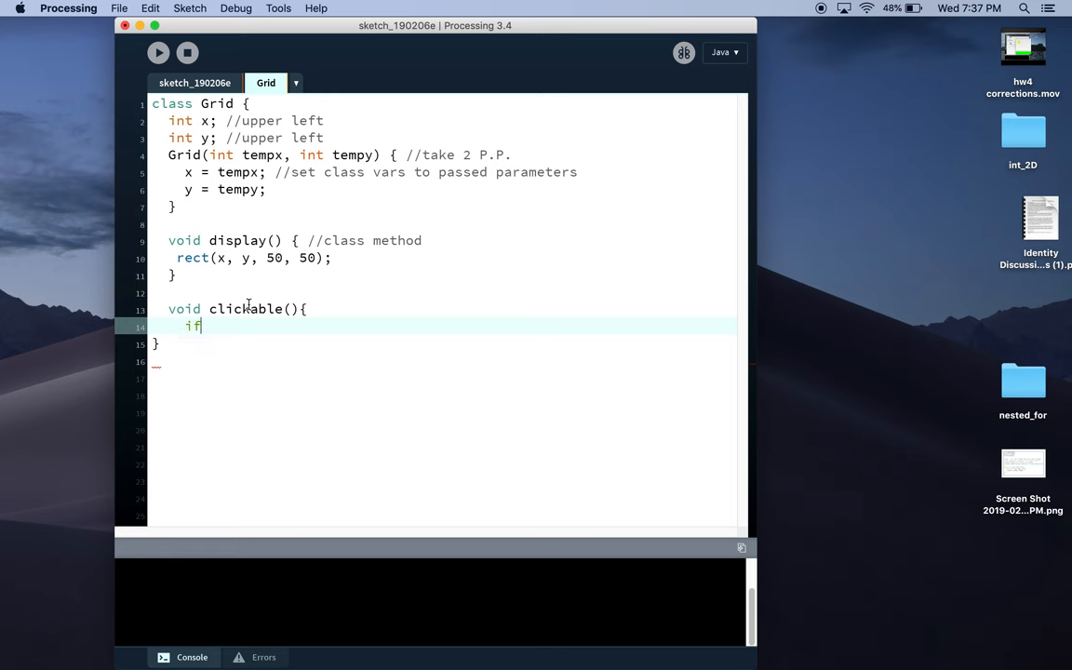
pyautogui.write('(mouseX')
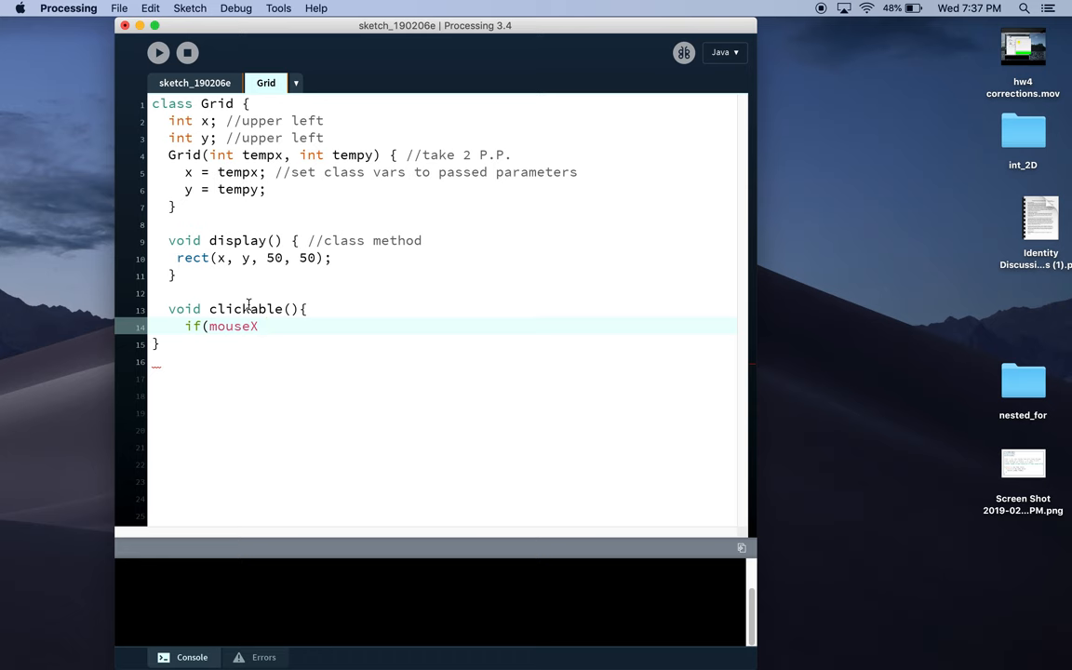
pyautogui.write('> x')
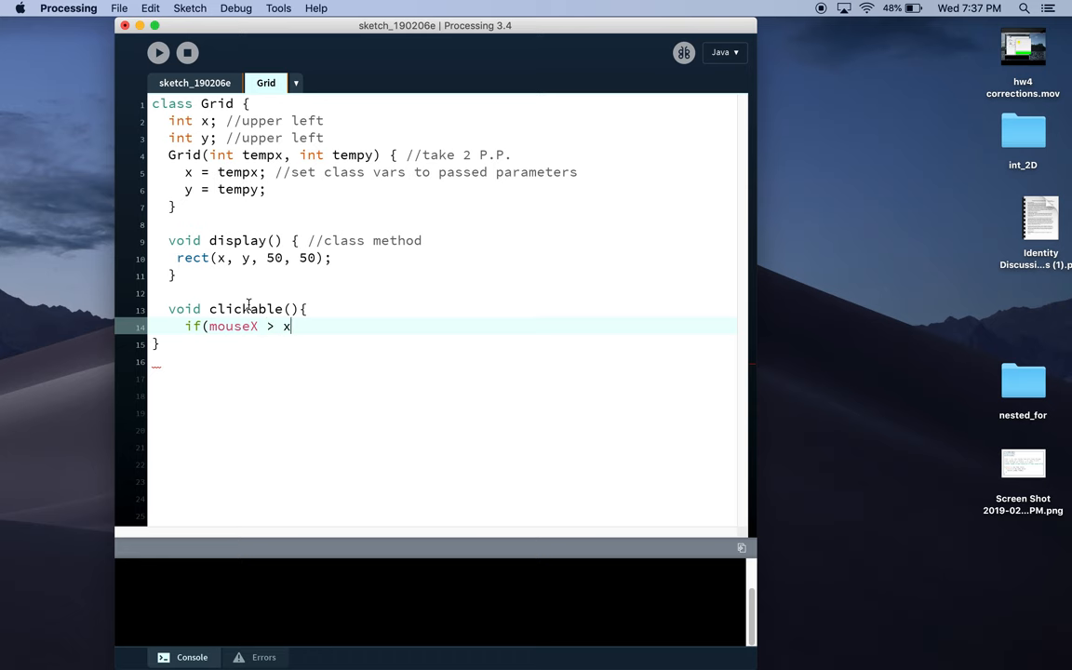
pyautogui.write('&& mous')
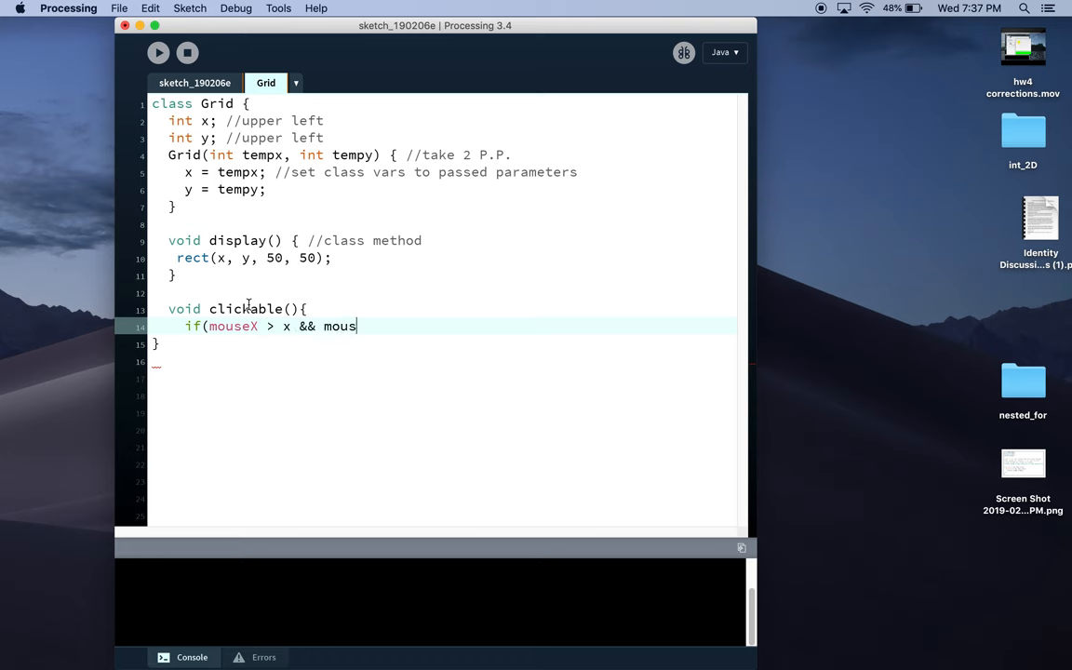
pyautogui.write('eX < x')
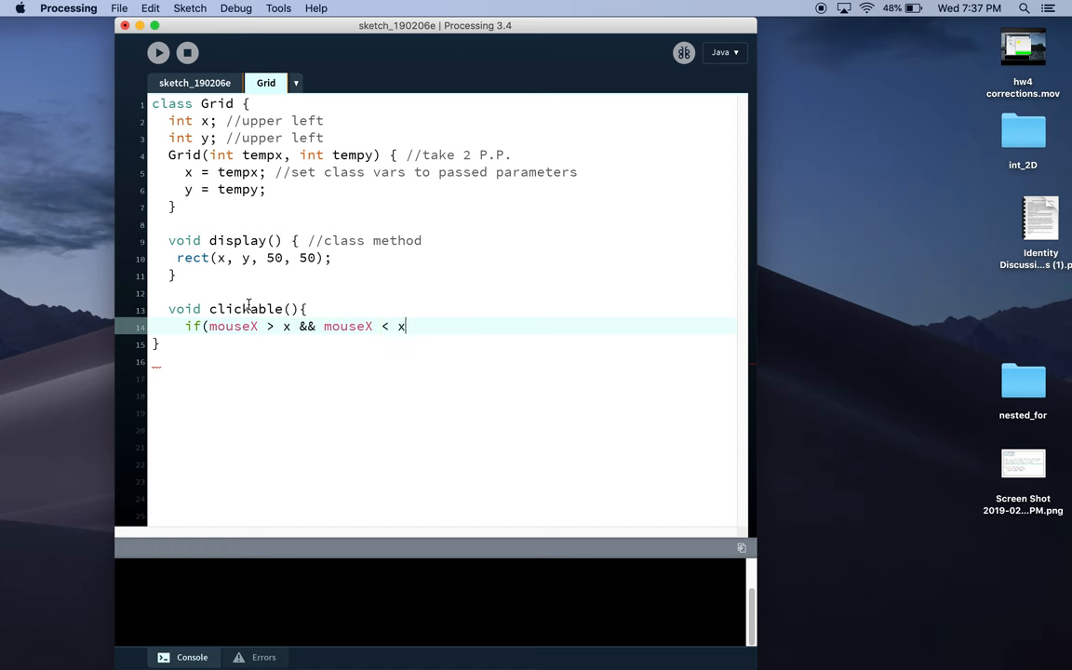
pyautogui.write('+50)')
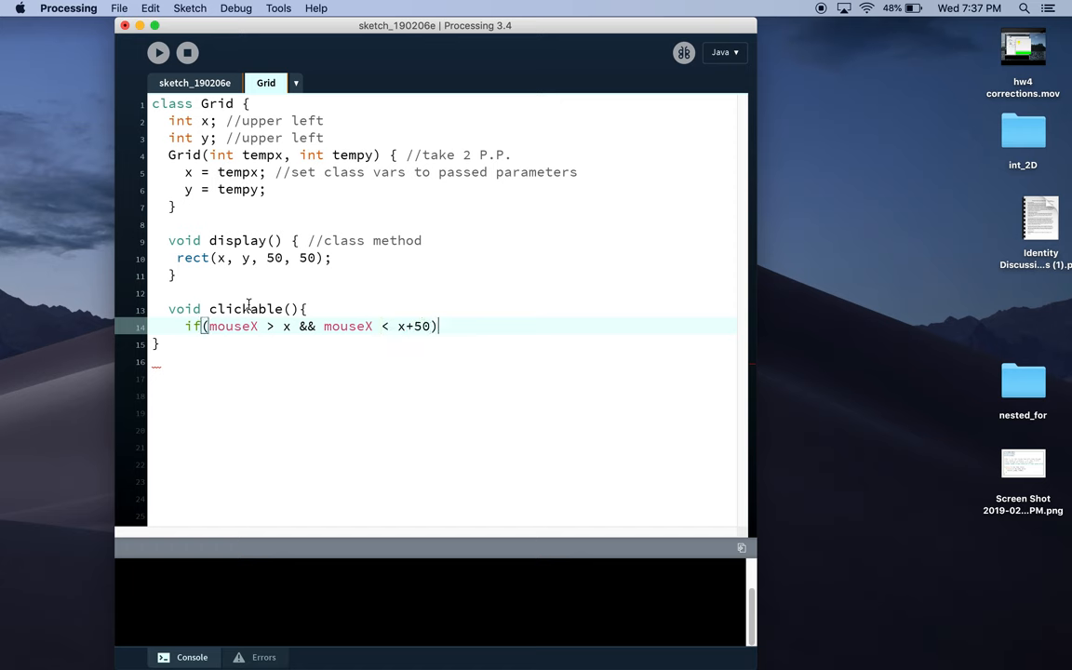
pyautogui.write('{')
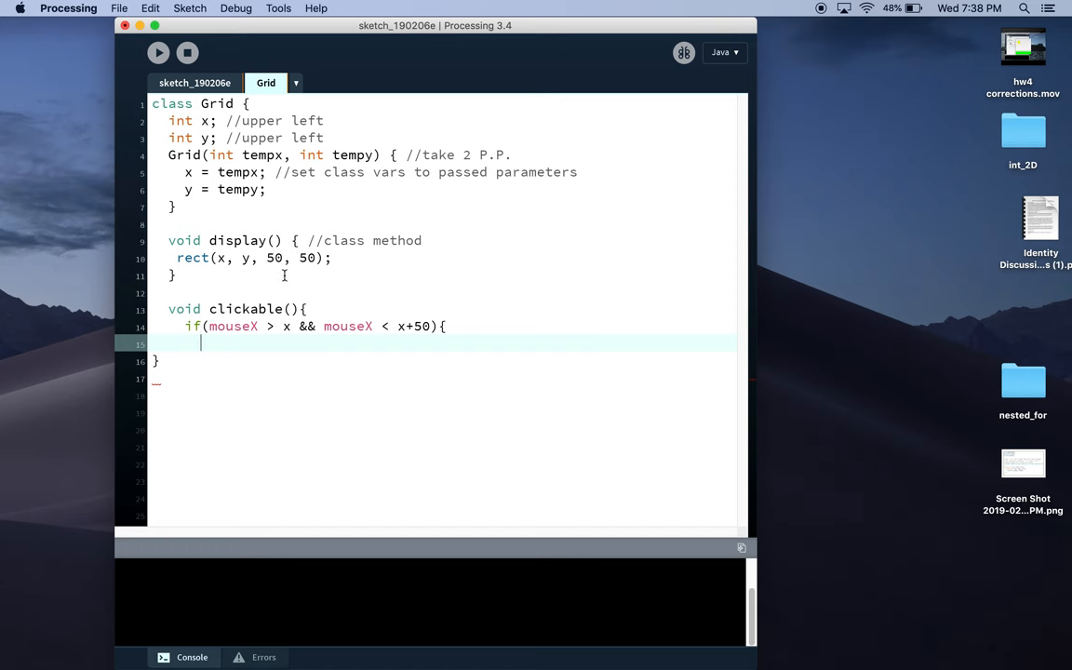
pyautogui.moveTo(278, 287)
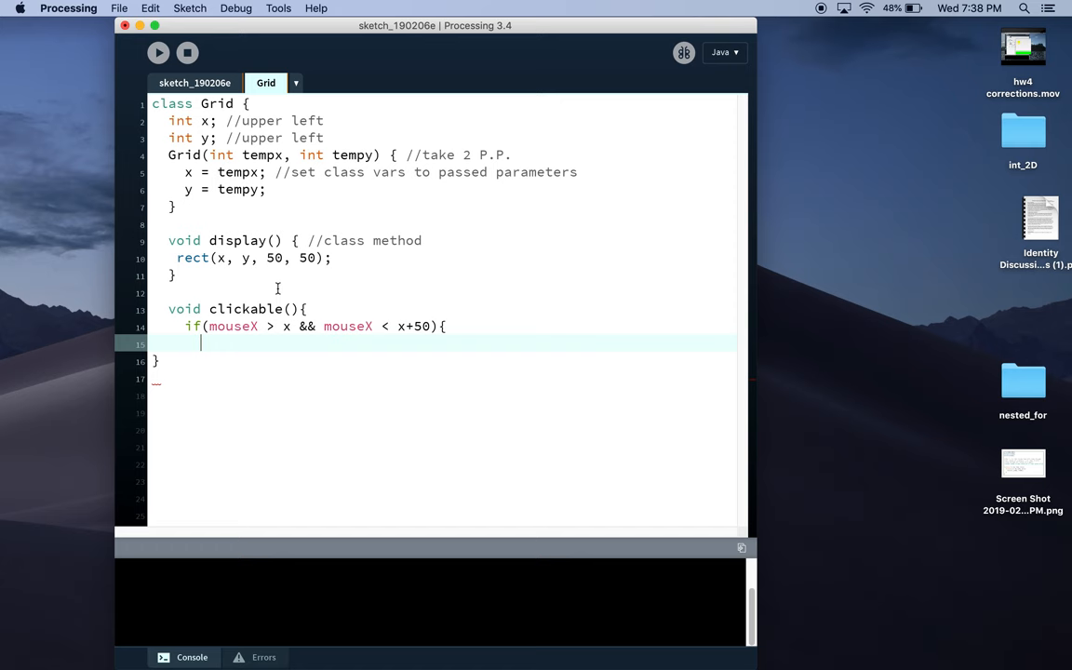
# Nest if(mouseY > y && mouseY < y+50){ inside the mouseX check.
pyautogui.write('if(')
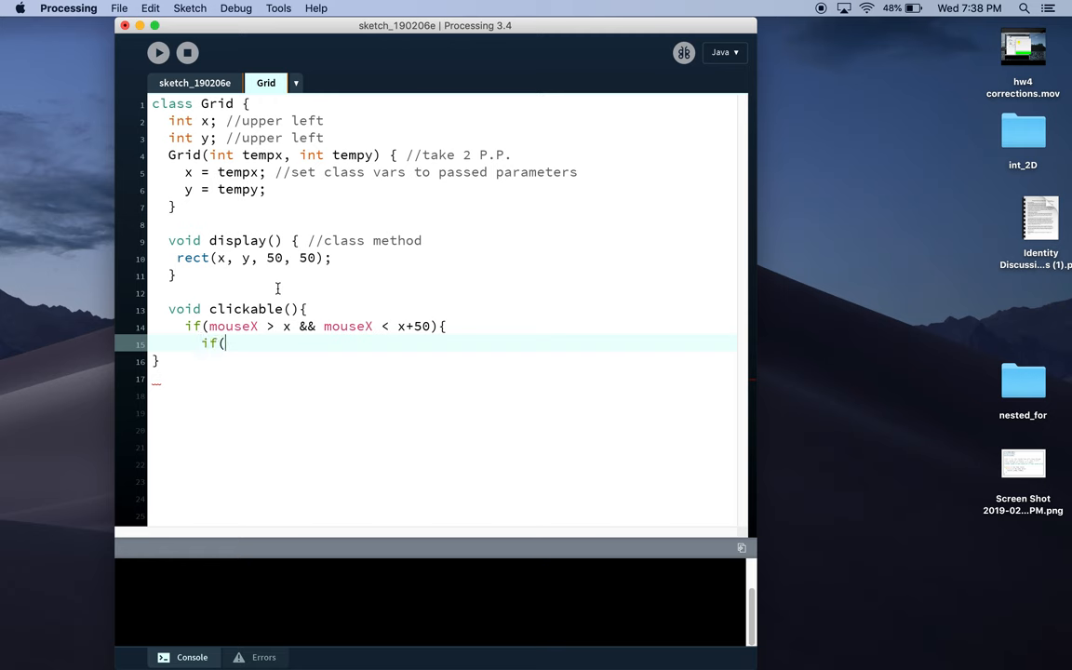
pyautogui.write('mous')
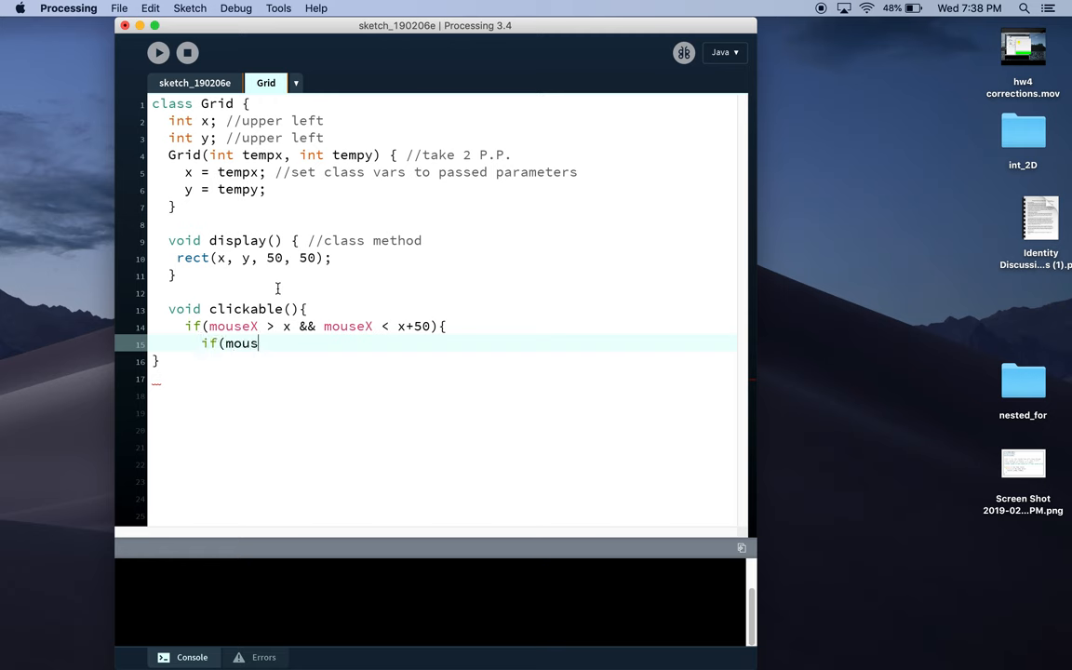
pyautogui.write('eY > 5')
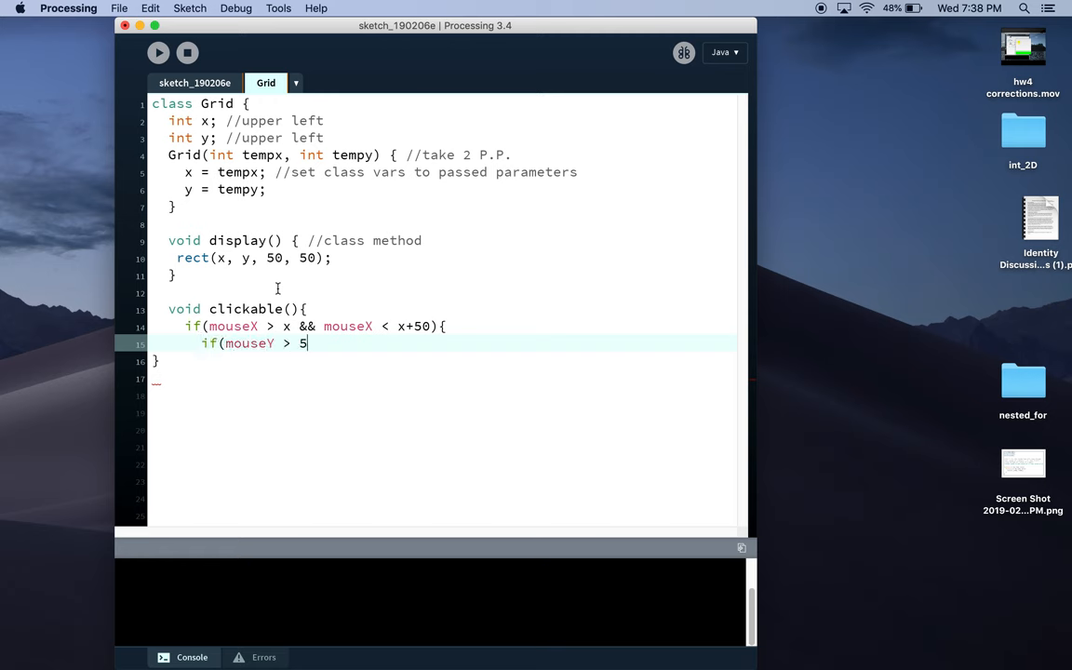
pyautogui.write('y')
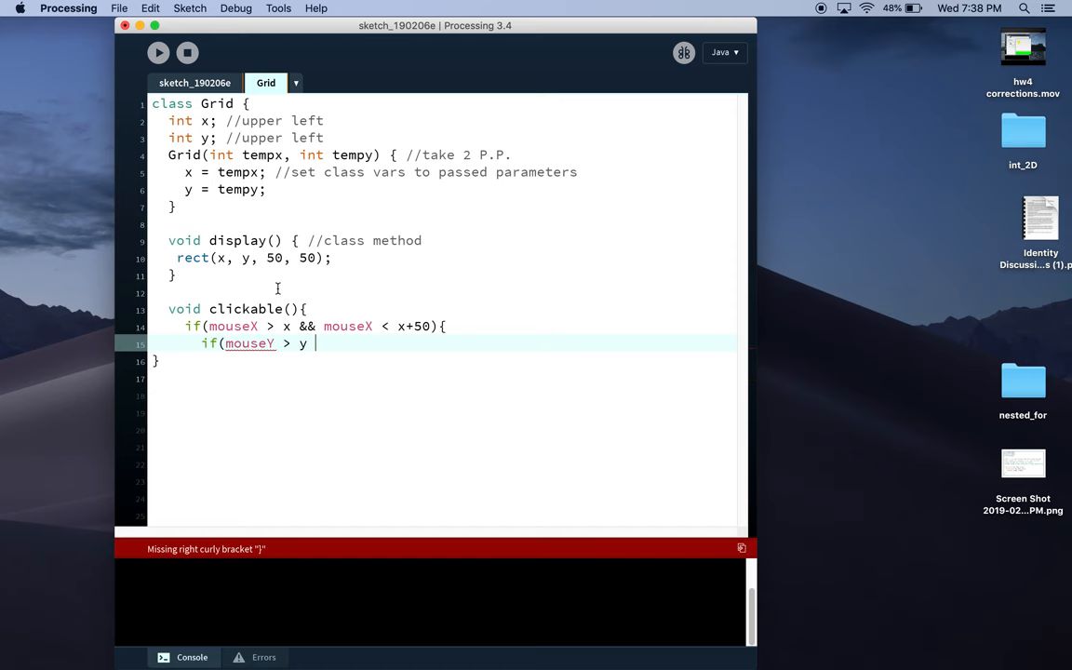
pyautogui.write('&& mouseY < y')
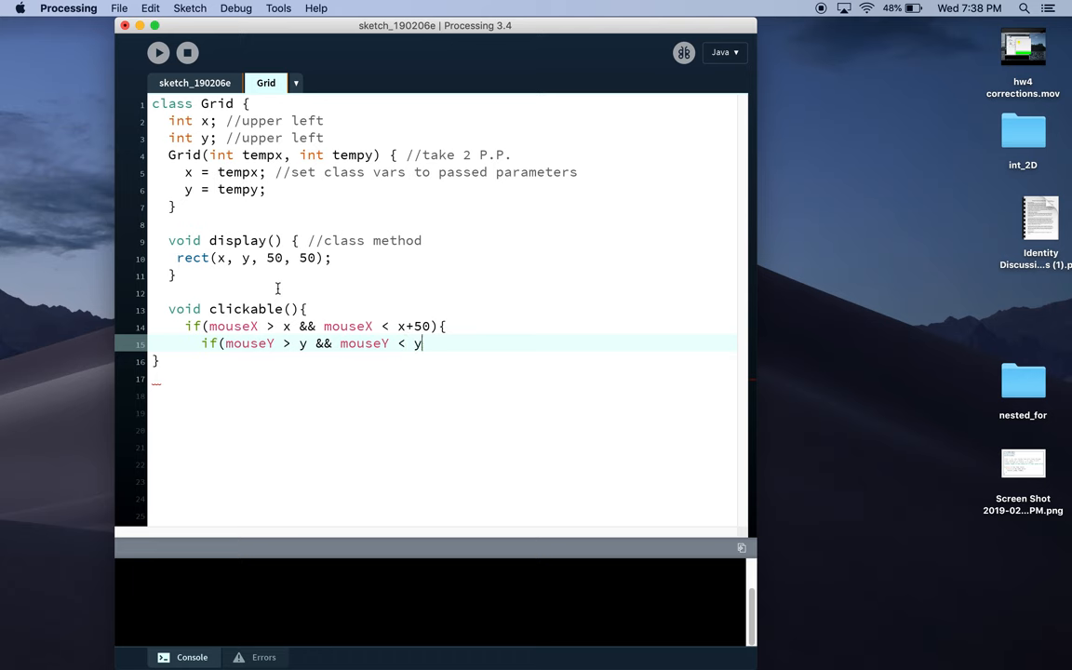
pyautogui.write('+50)')
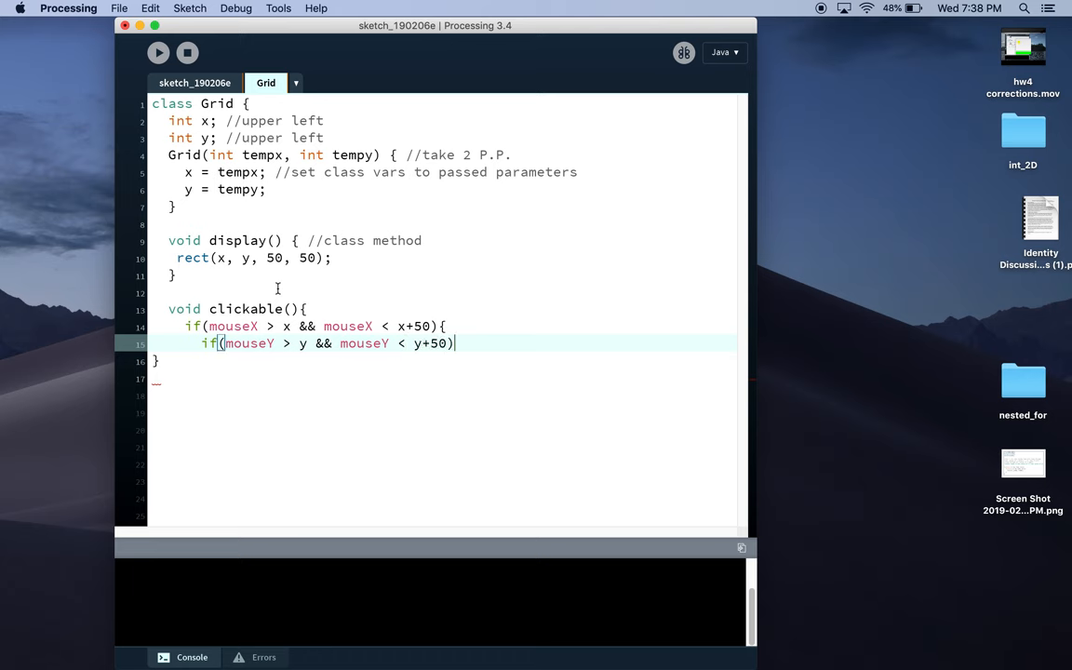
pyautogui.write('{')
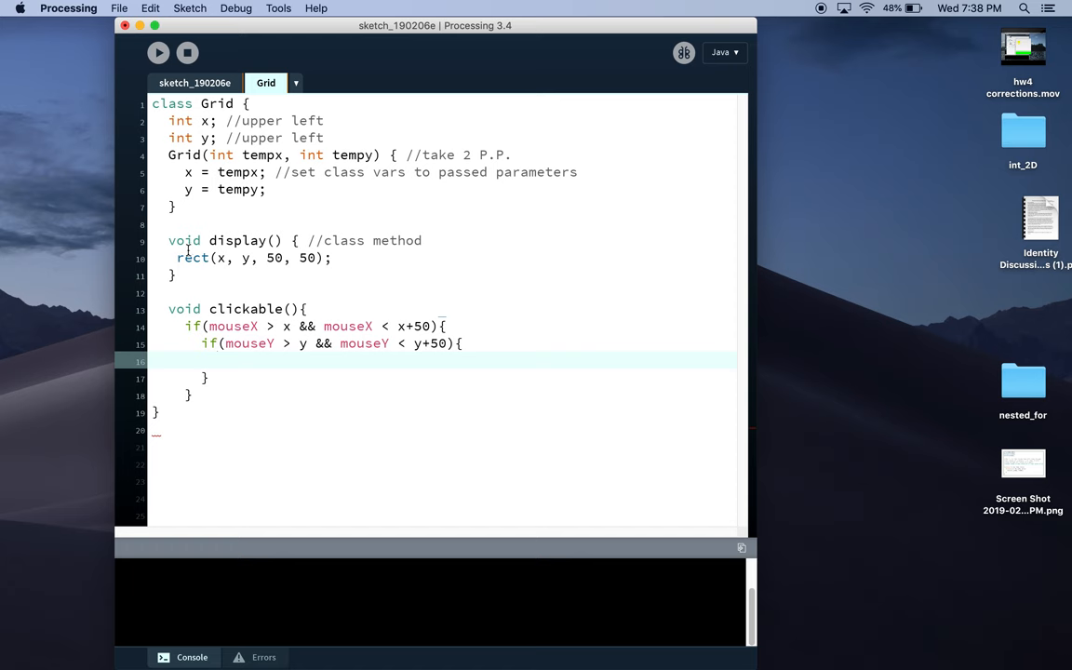
pyautogui.moveTo(256, 264)
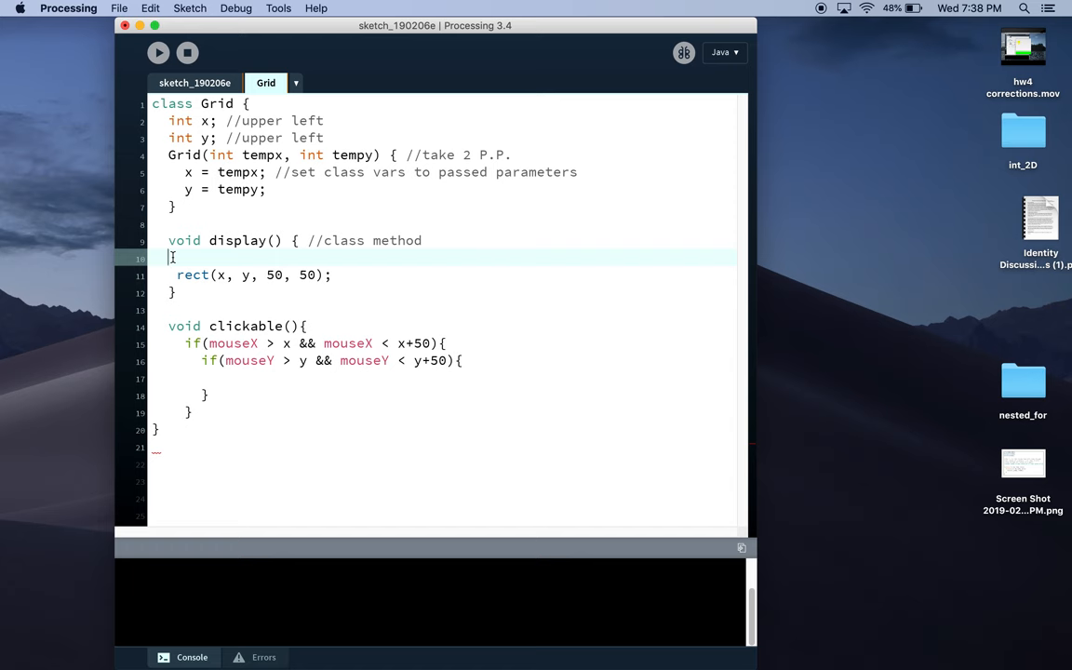
# Begin a fill( call above rect() in display().
pyautogui.write('fill')
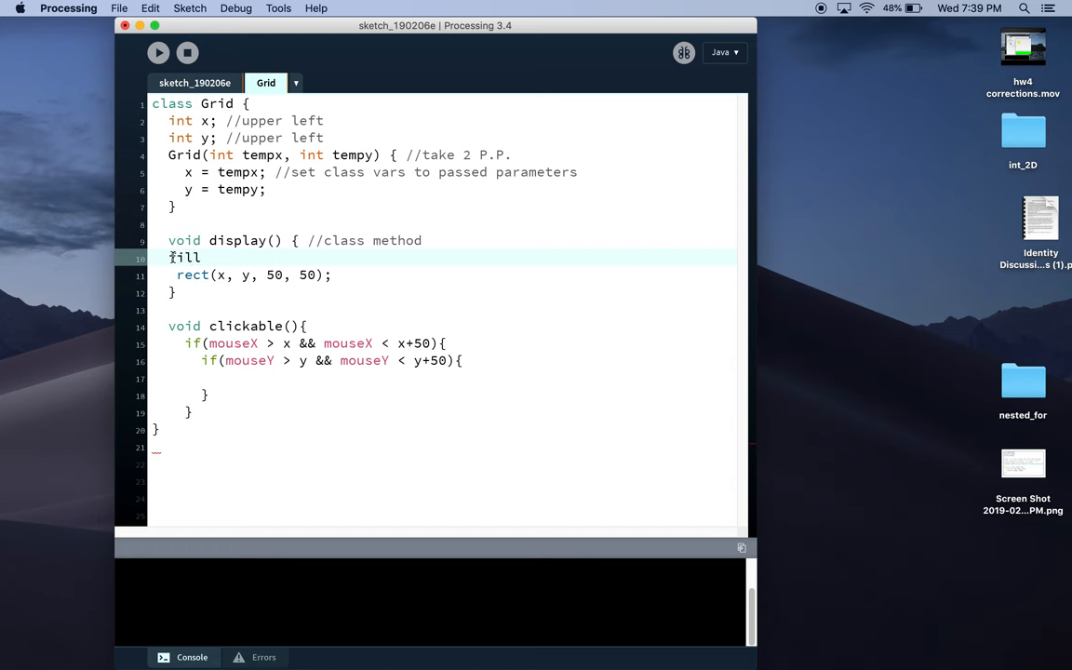
pyautogui.write('(')
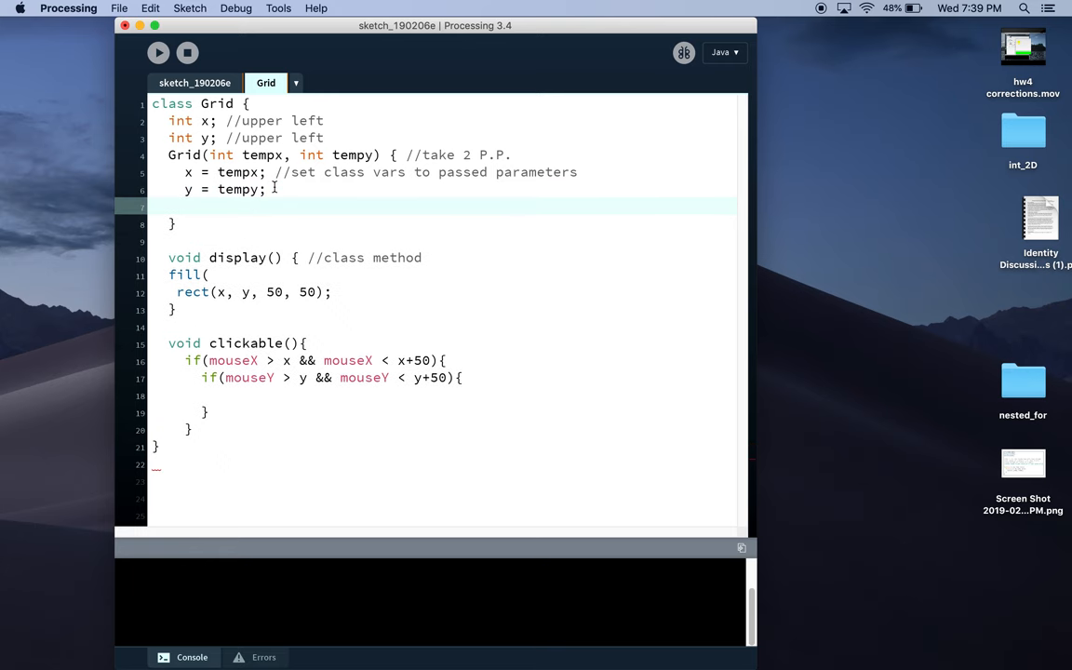
pyautogui.moveTo(274, 186)
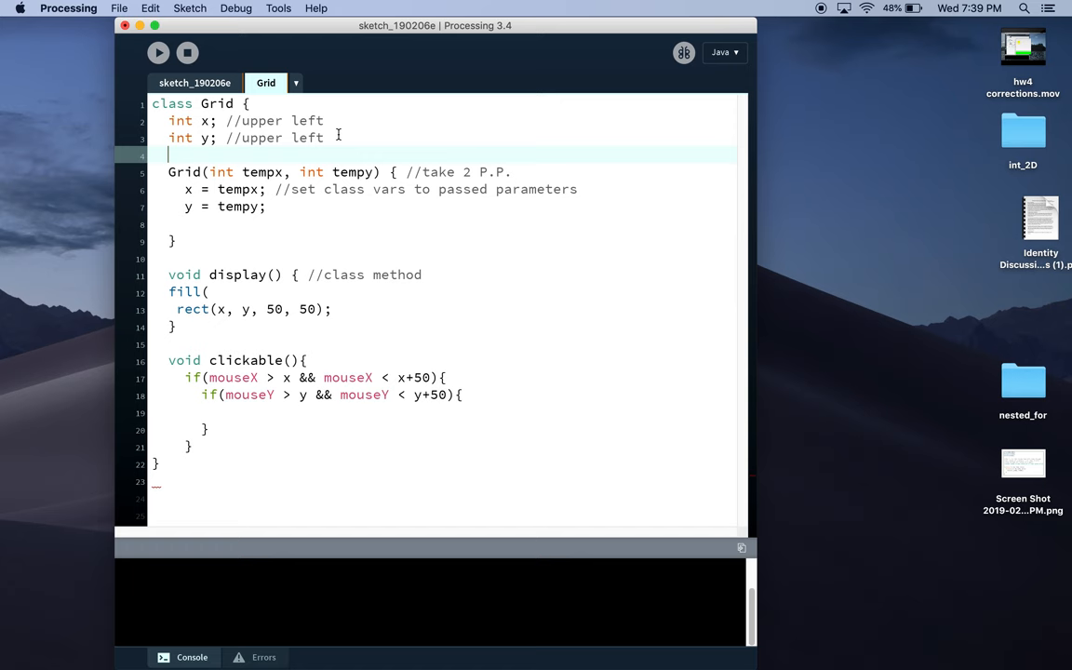
# Declare int c, set c=255 (white) in the constructor, and complete fill(c) in display().
pyautogui.write('int c;')
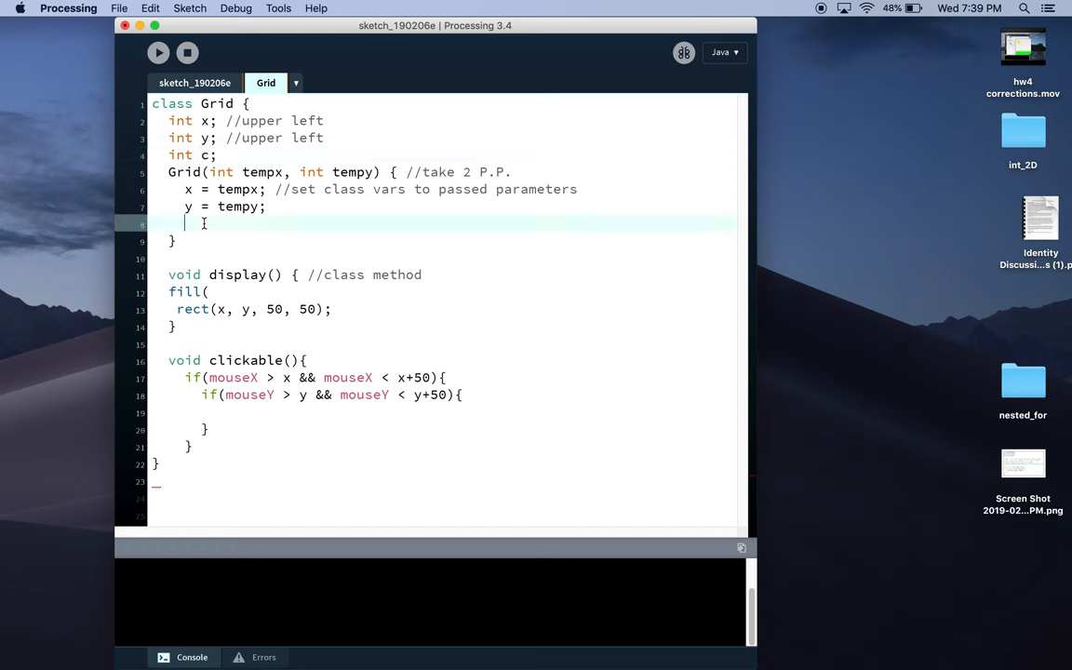
pyautogui.write('c=15')
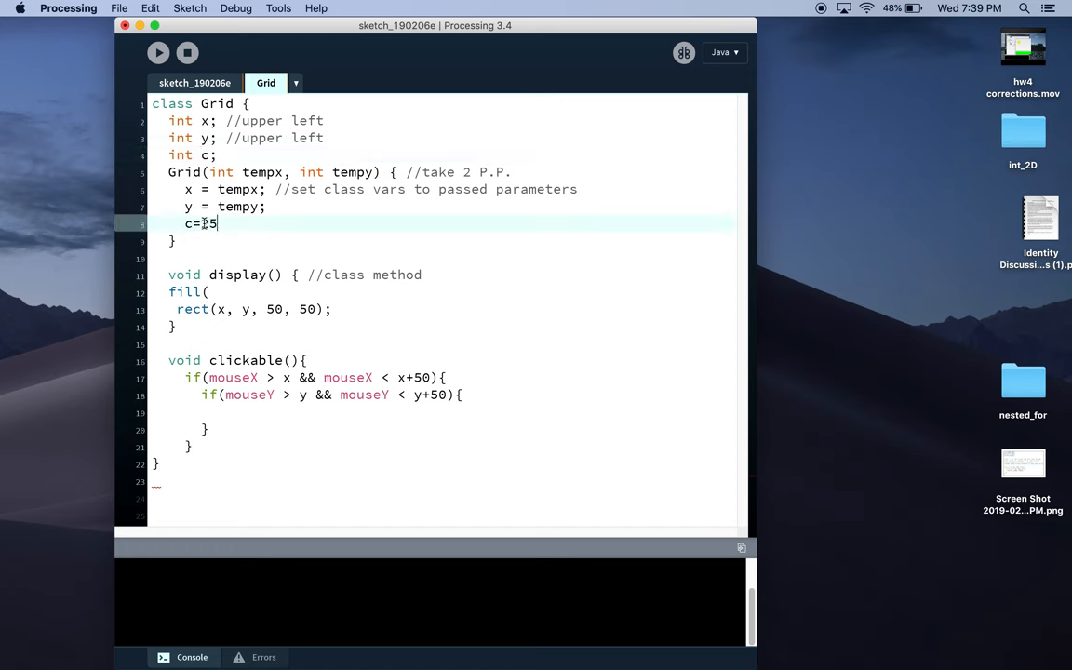
pyautogui.write('55; //whj')
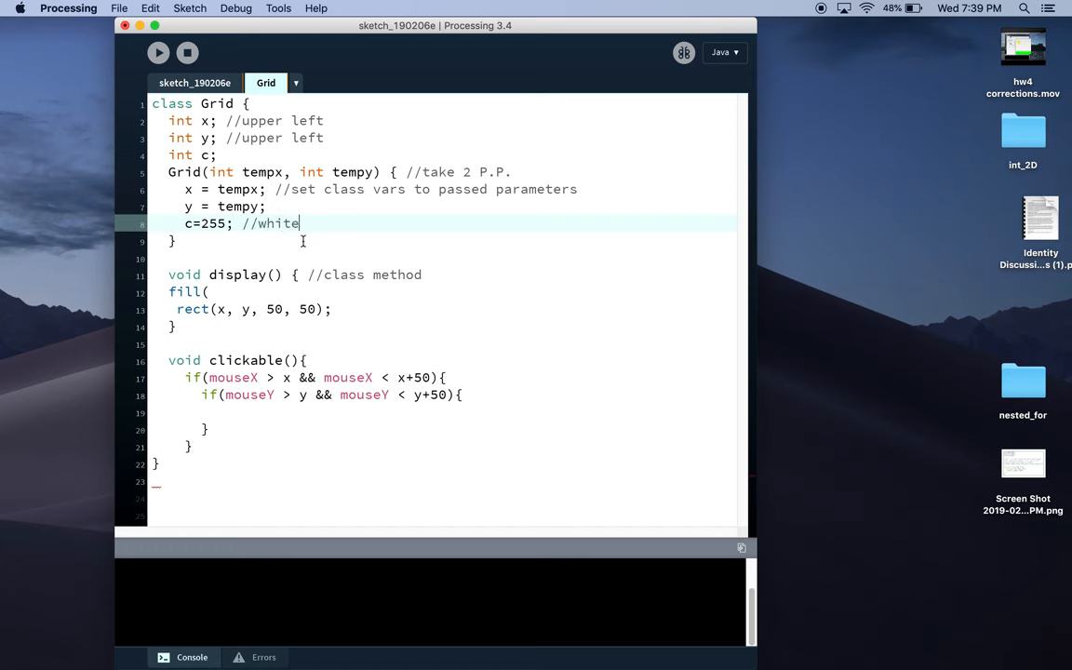
pyautogui.write('c')
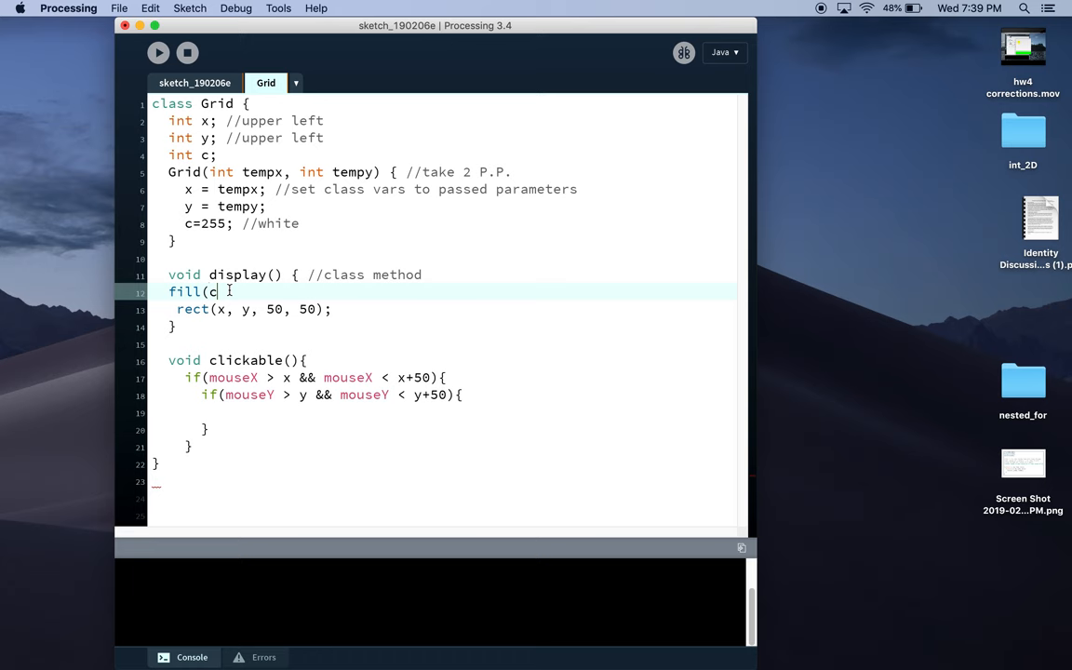
pyautogui.write(');')
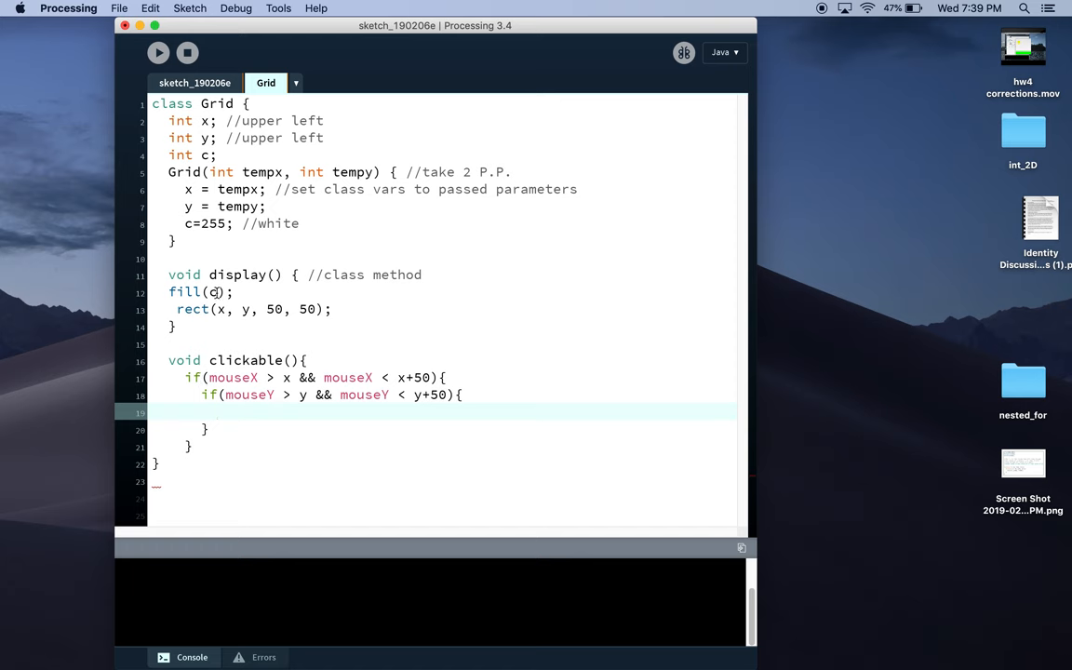
# Set c=0 with a //black comment inside the nested mouseY check.
pyautogui.write('c=0;')
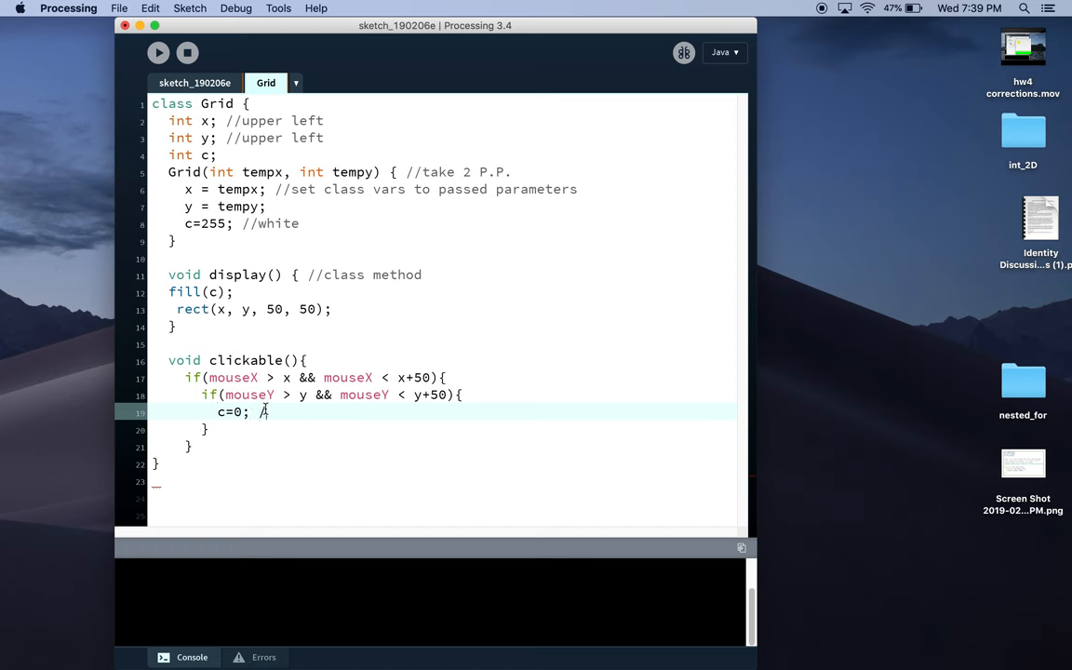
pyautogui.write('/black')
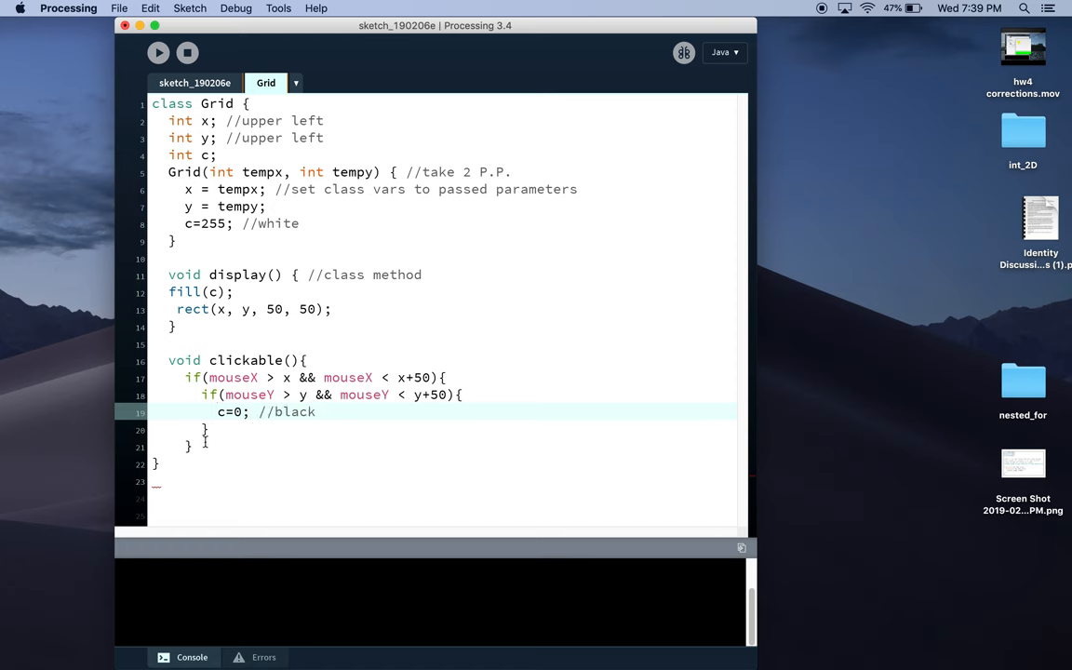
pyautogui.click(204, 429)
pyautogui.write('}')
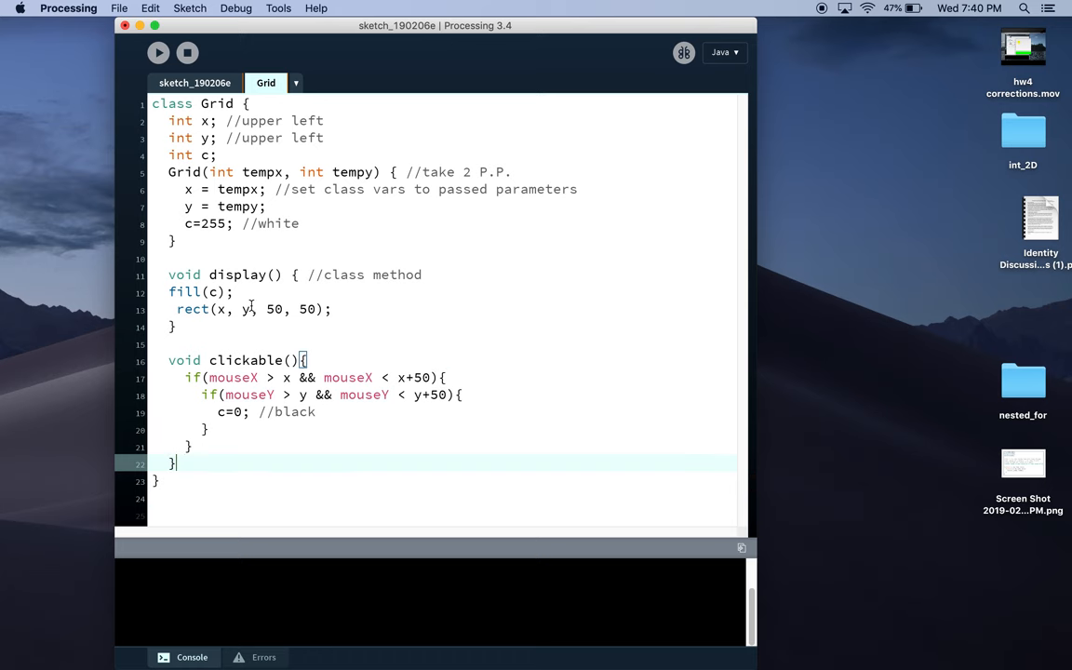
# Call boxes[i][j].clickable() after display() in the main sketch's draw loop.
pyautogui.click(195, 83)
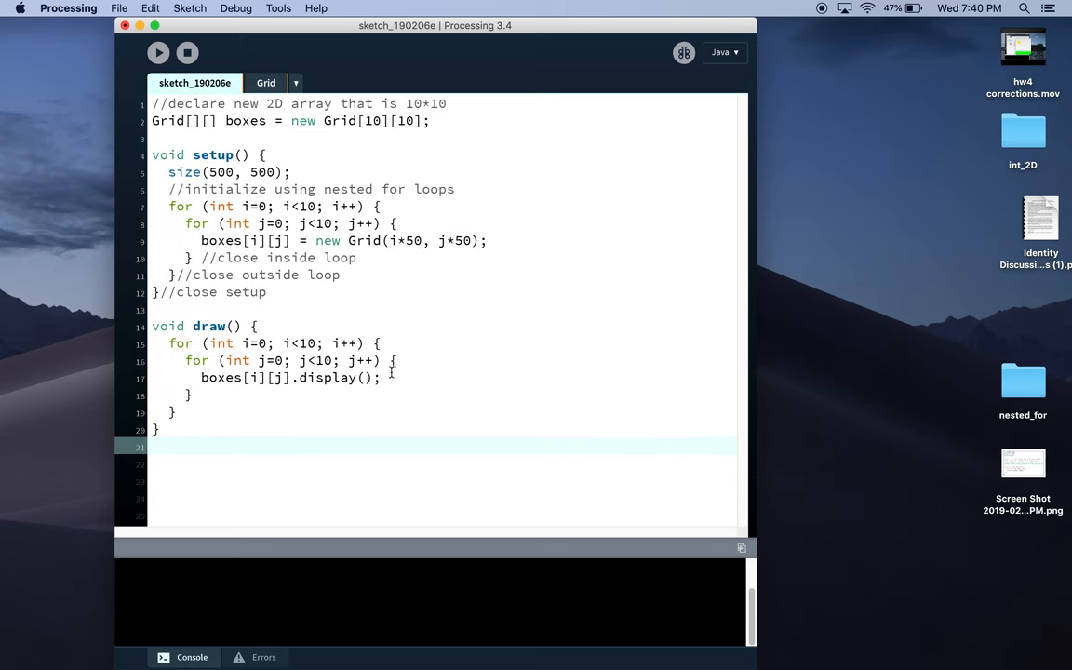
pyautogui.write('boxes[i')
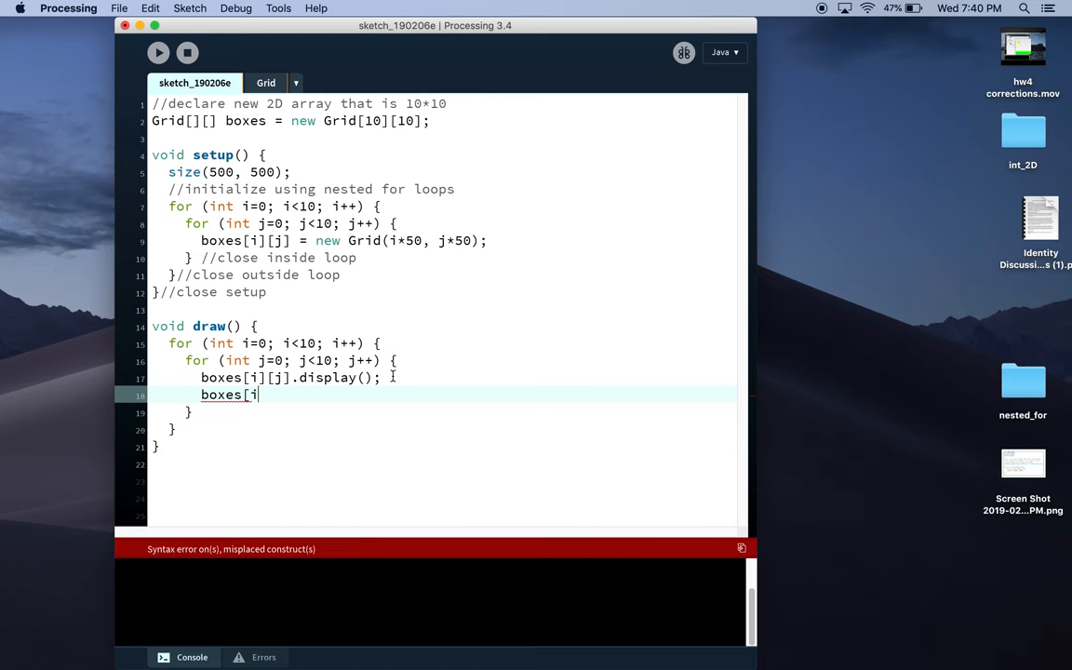
pyautogui.write('[j].')
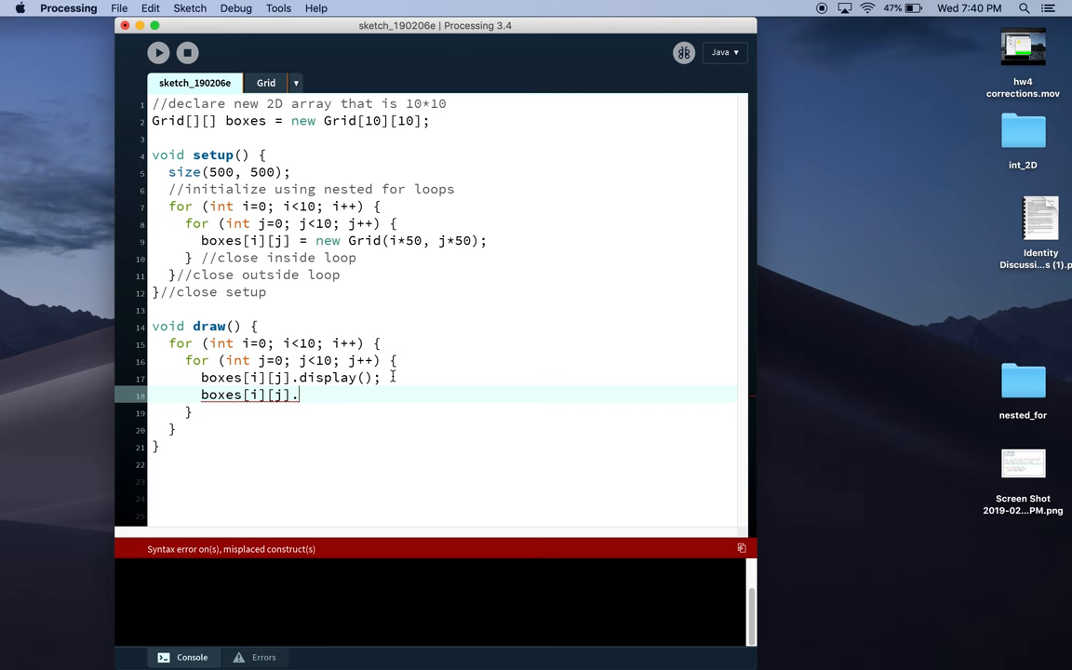
pyautogui.click(265, 82)
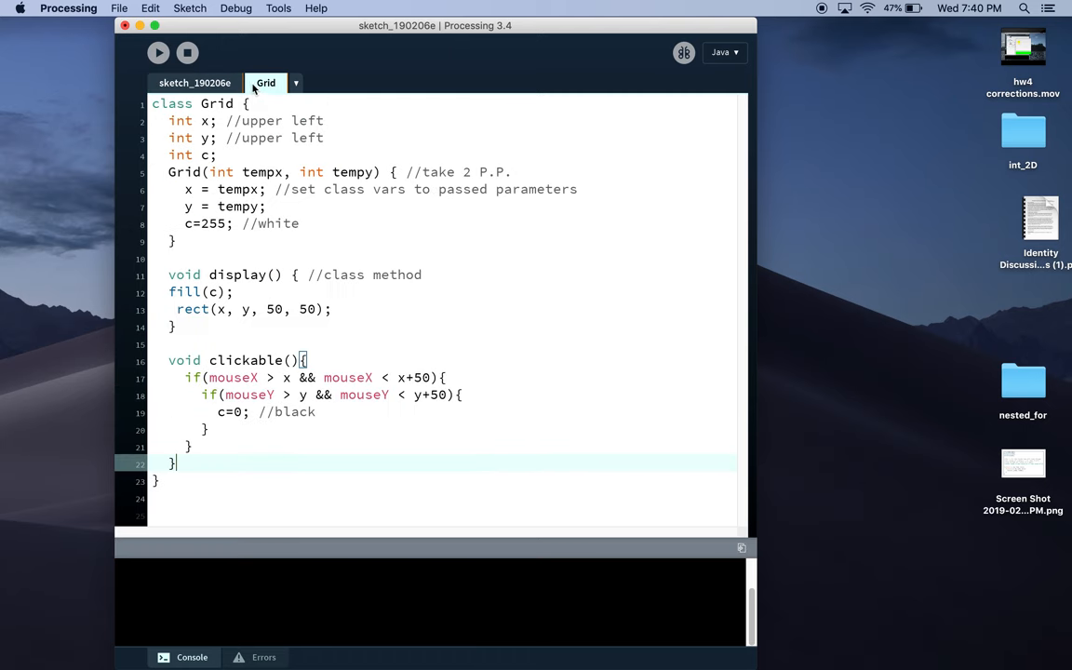
pyautogui.click(194, 82)
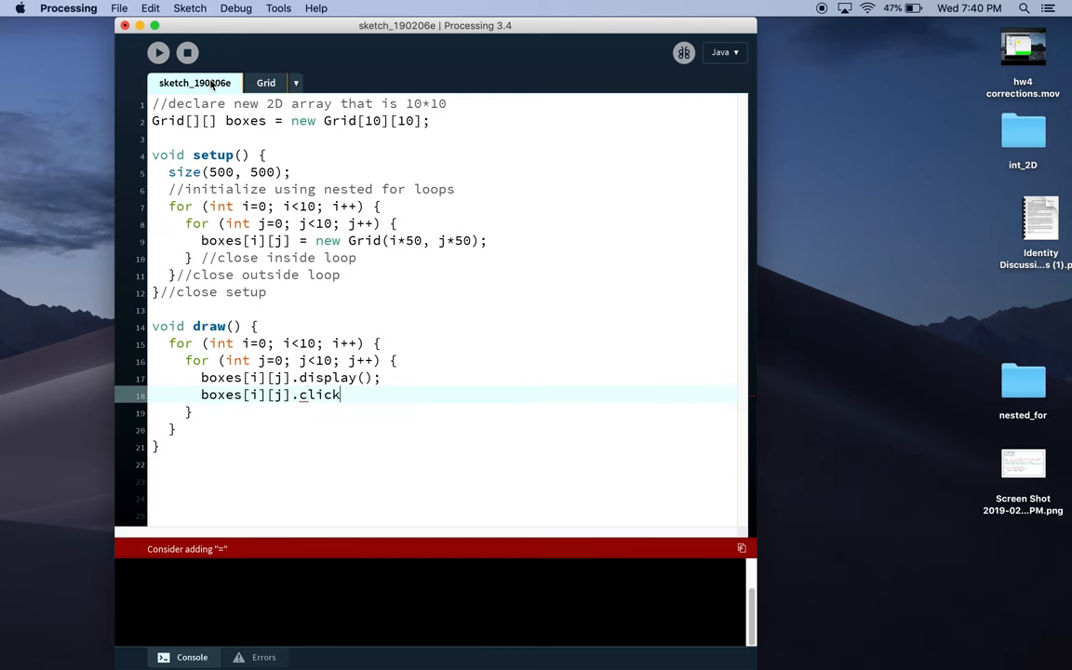
pyautogui.write('able();')
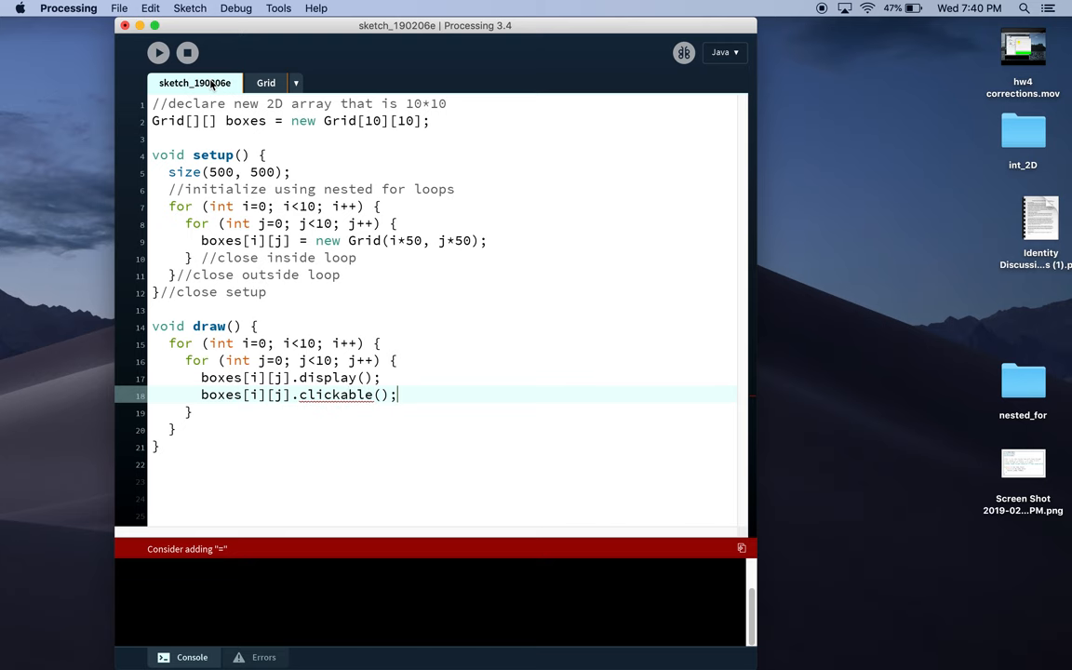
pyautogui.click(158, 52)
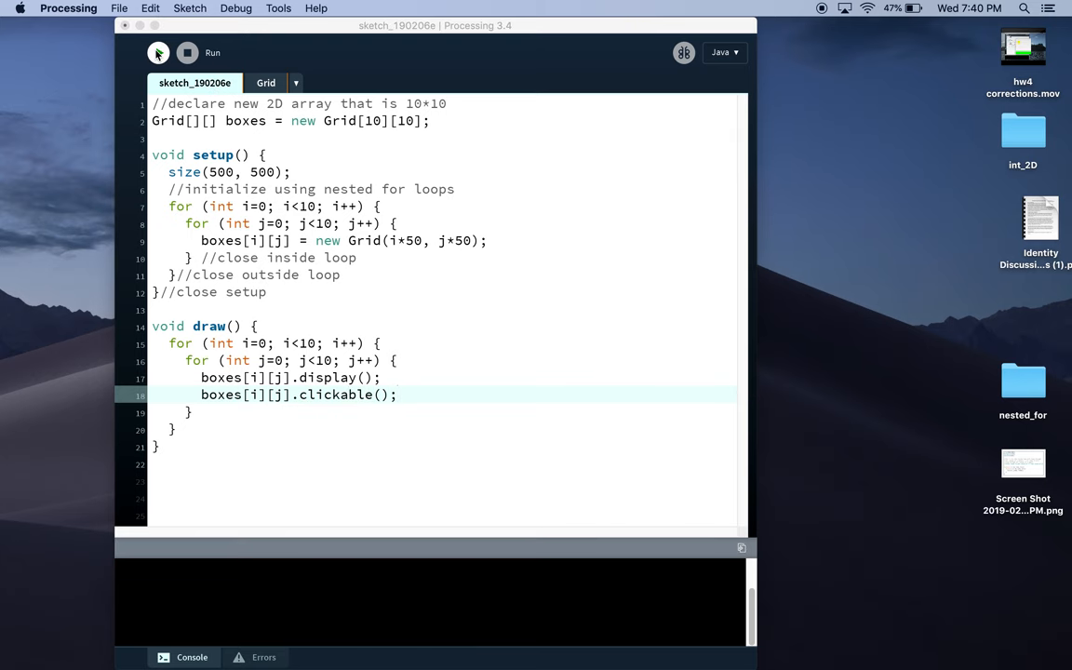
# Run the sketch and move over the 10×10 grid, turning boxes black.
pyautogui.click(158, 52)
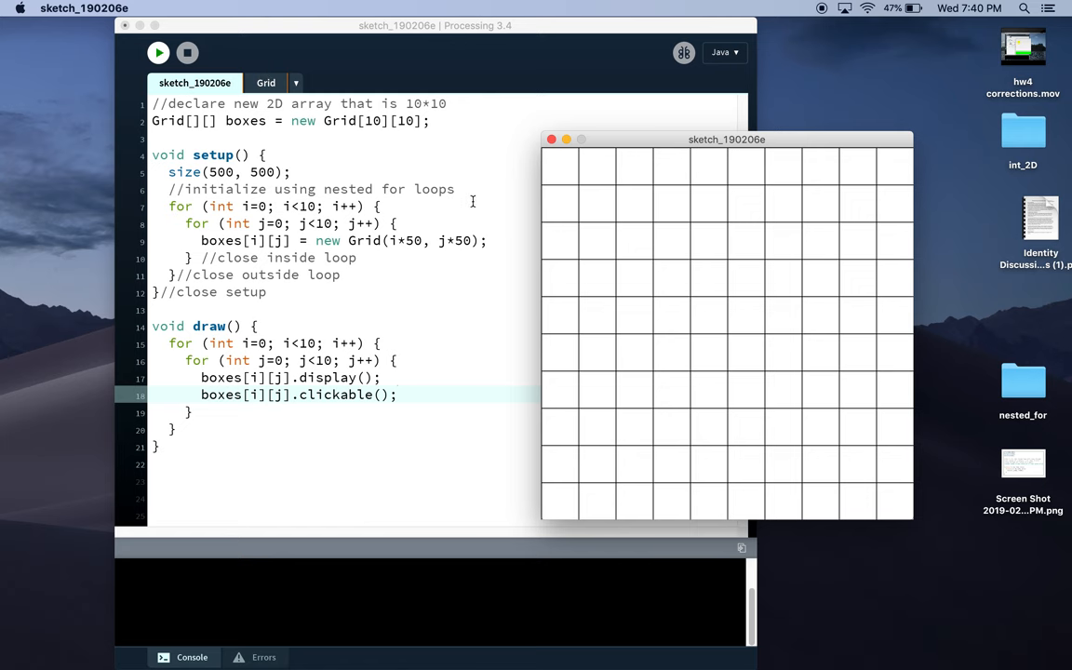
pyautogui.click(595, 167)
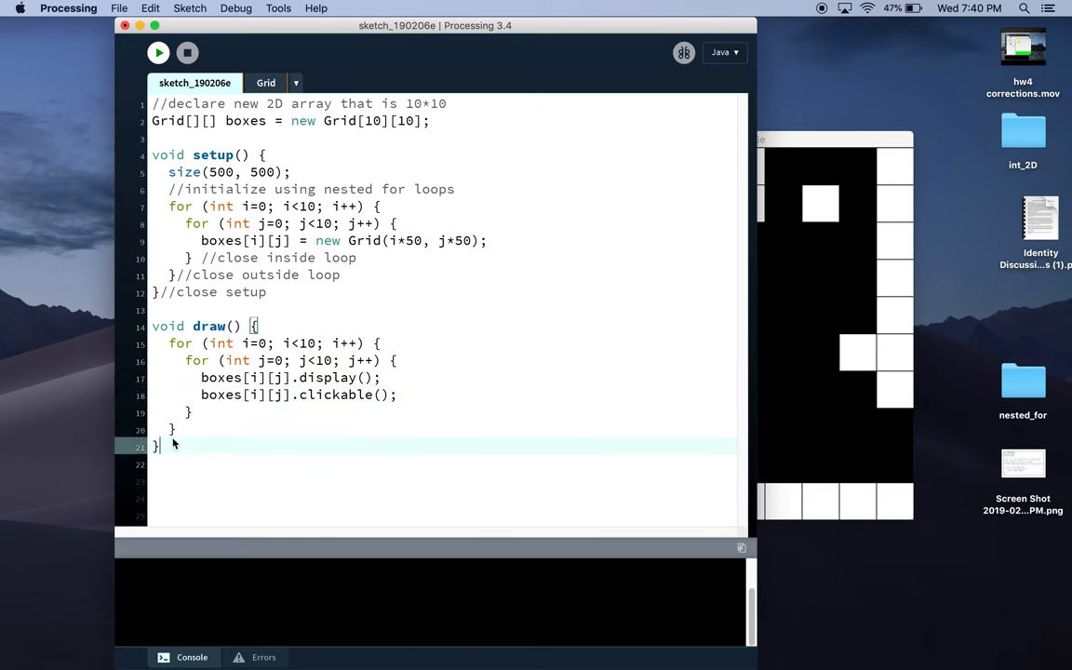
# Close the sketch window and start a new void mousePressed(){ function.
pyautogui.write('v')
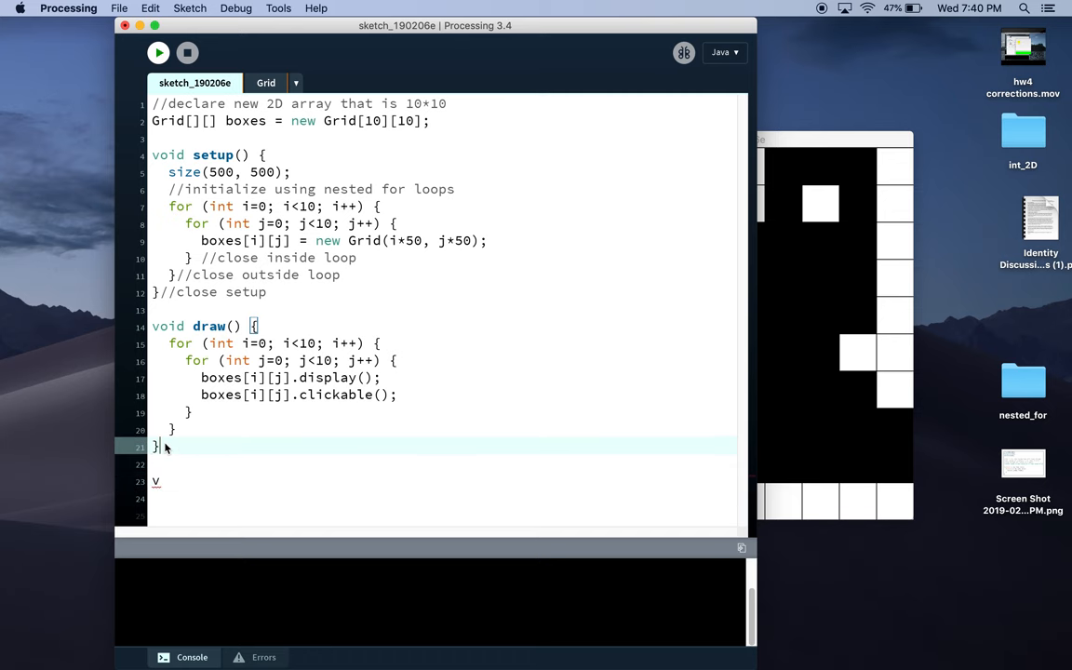
pyautogui.write('//close')
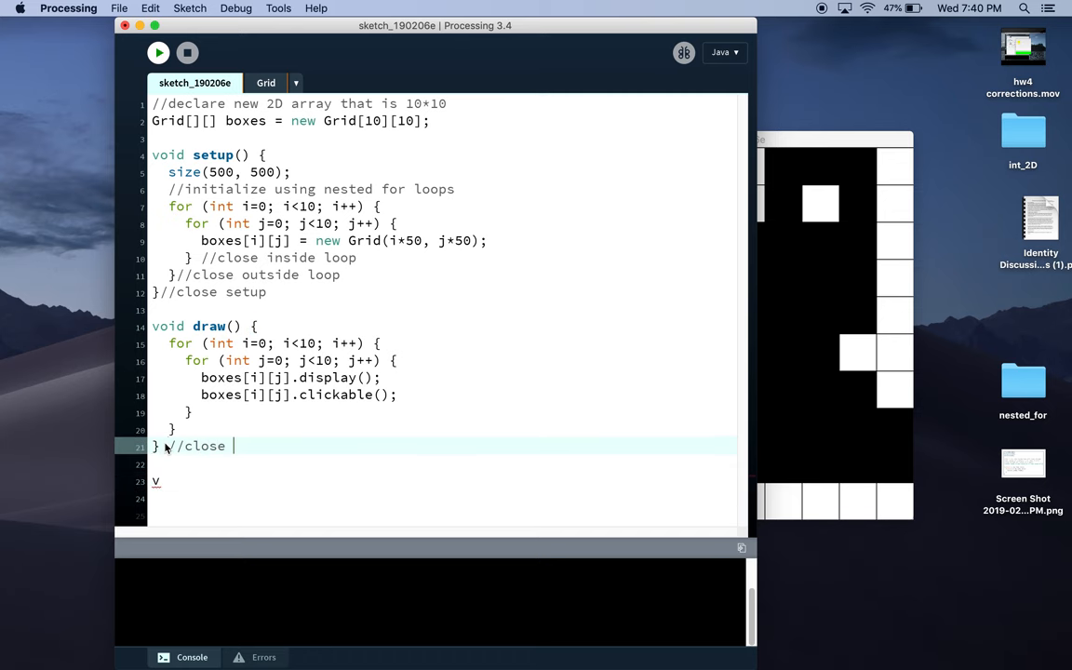
pyautogui.write('draw')
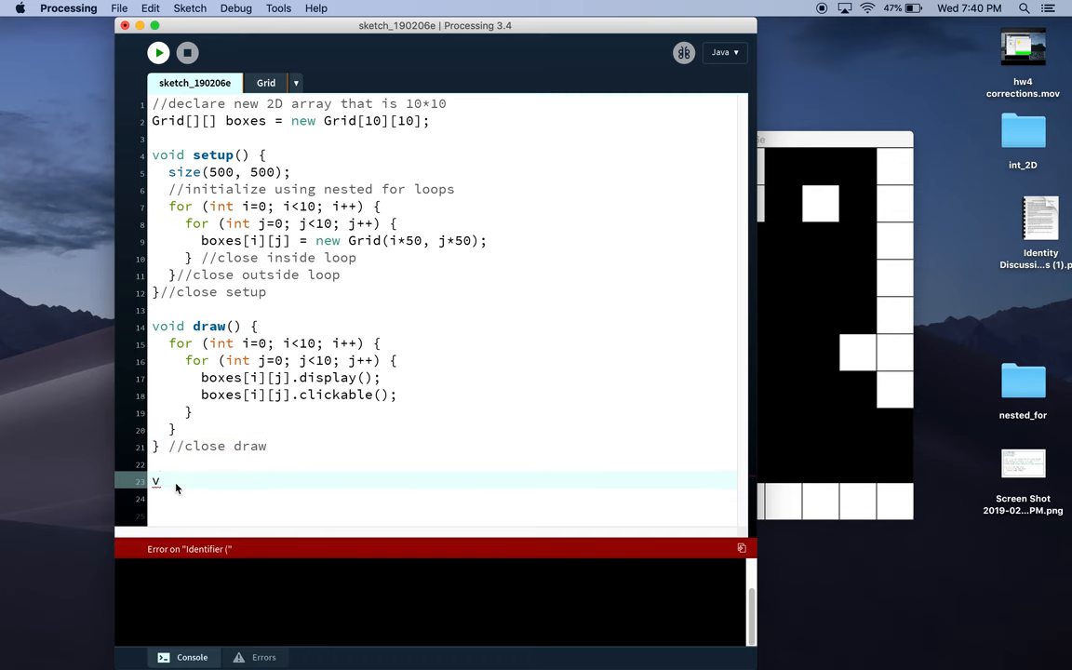
pyautogui.write('oid mousePr')
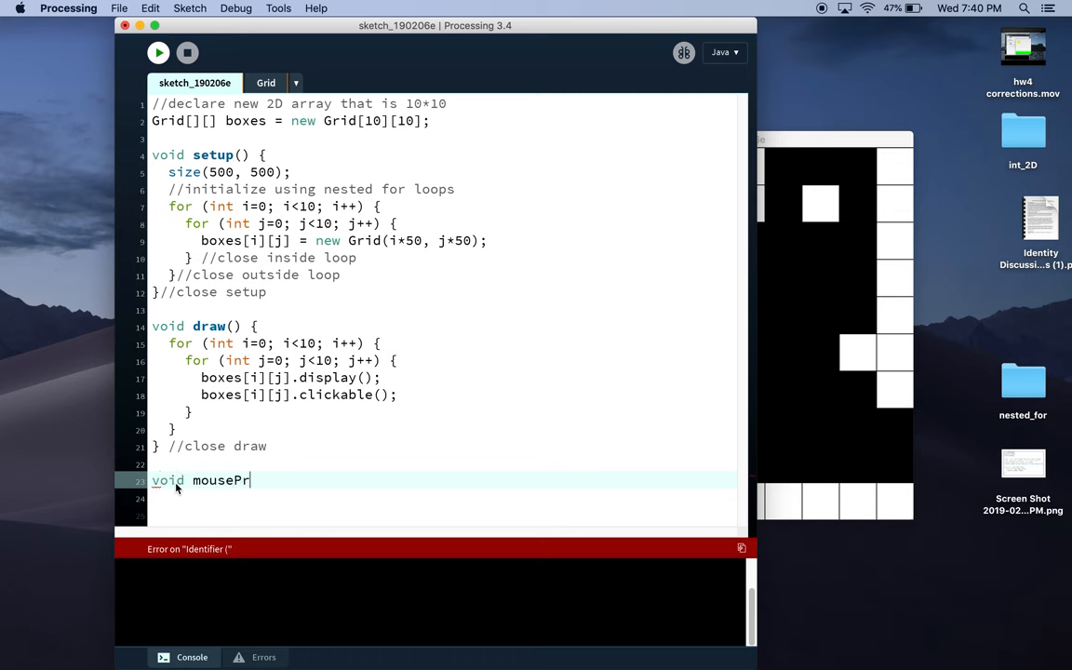
pyautogui.write('essed(){')
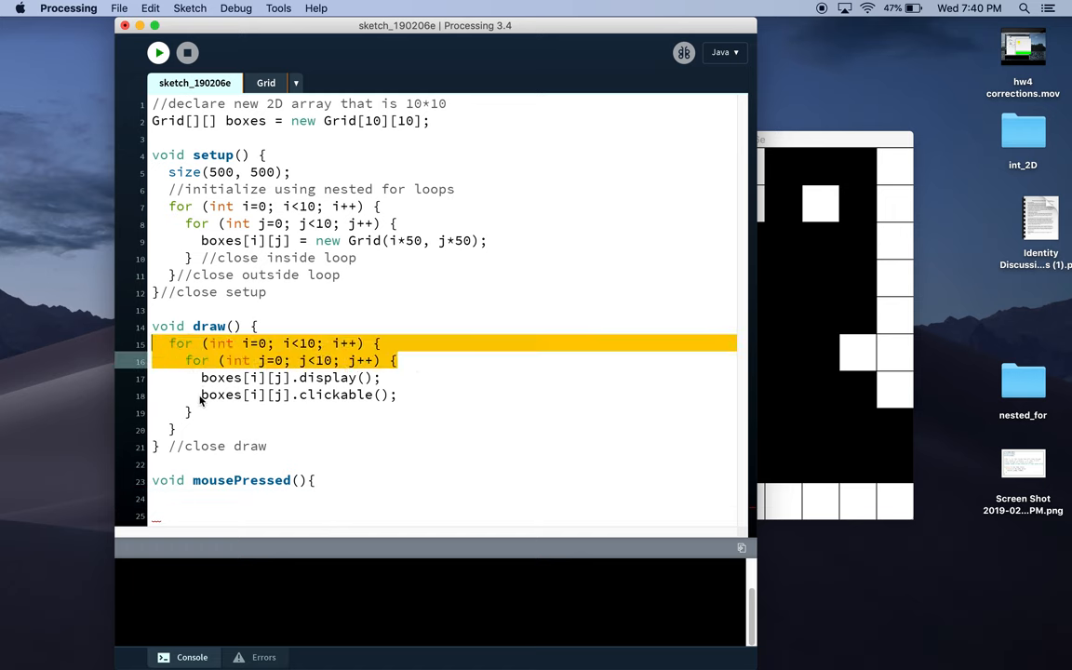
# Remove the clickable call from draw and call boxes[0][0].clickable() in mousePressed.
pyautogui.doubleClick(219, 394)
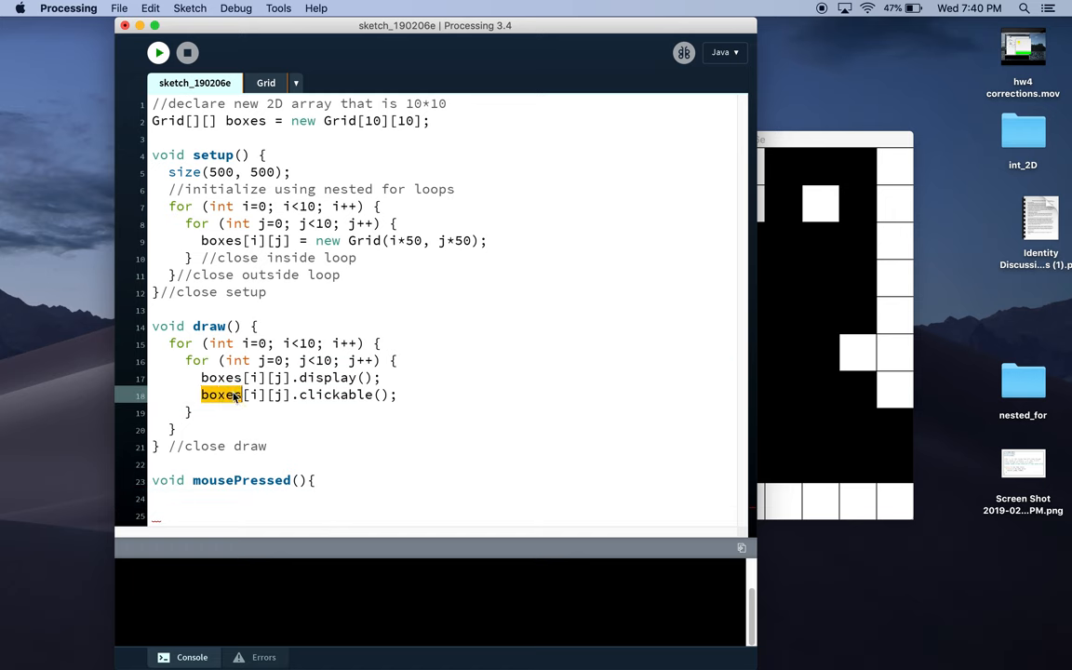
pyautogui.moveTo(309, 414)
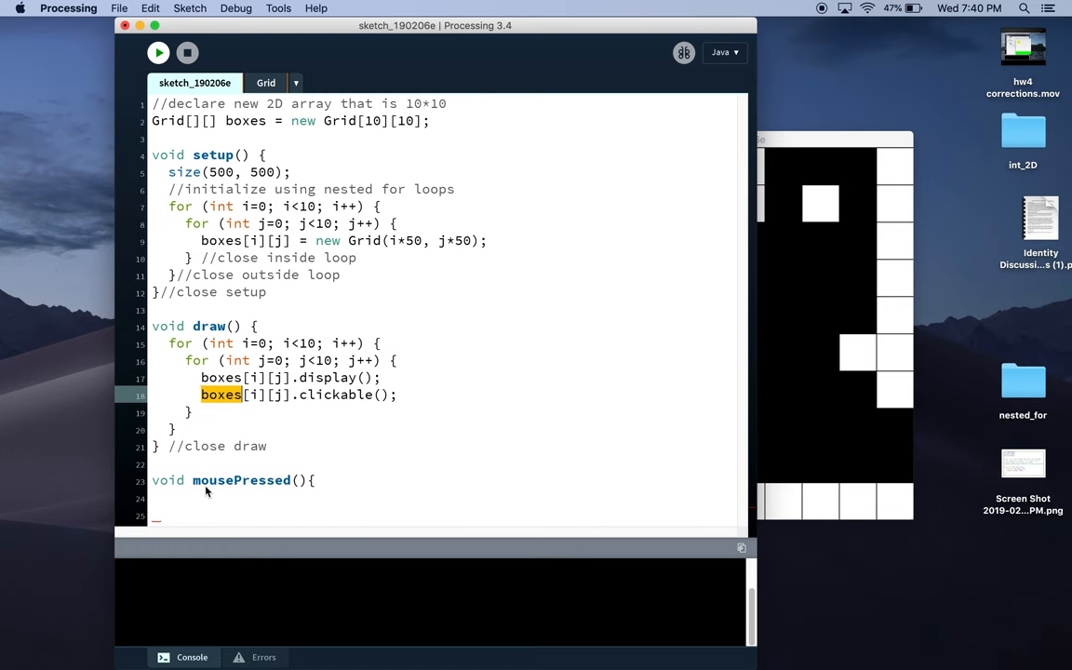
pyautogui.click(201, 498)
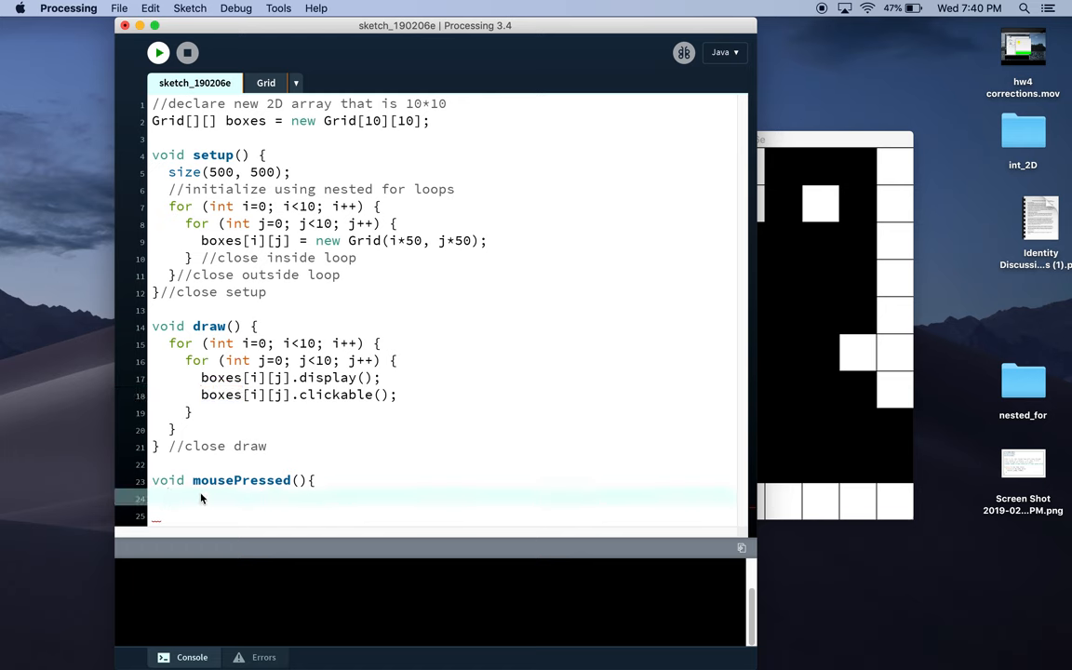
pyautogui.write('boxe')
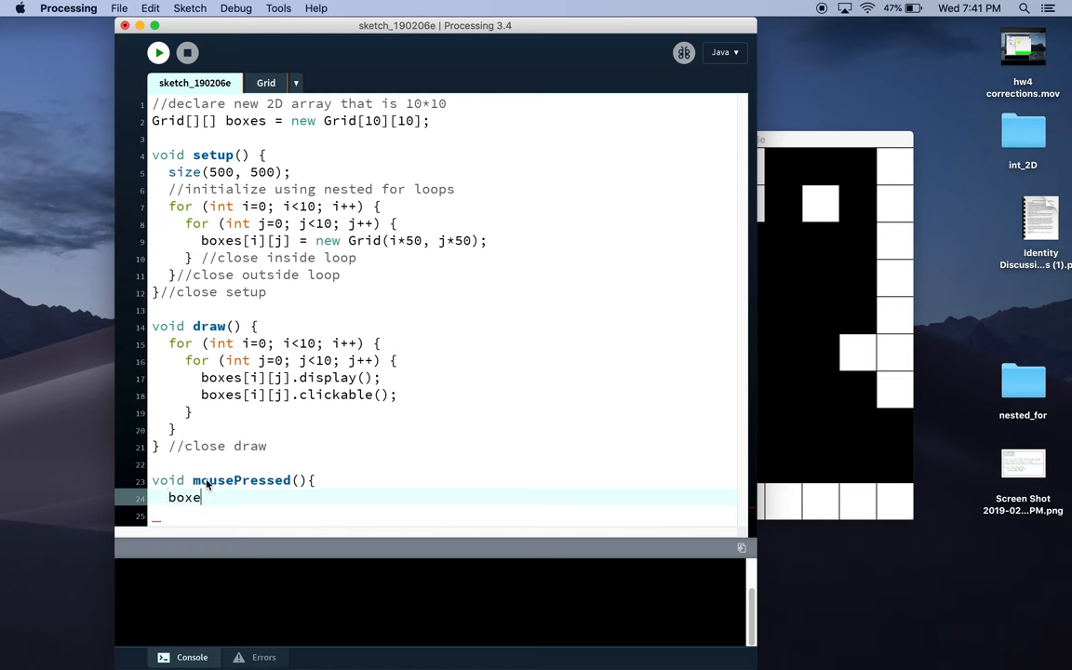
pyautogui.write('s[')
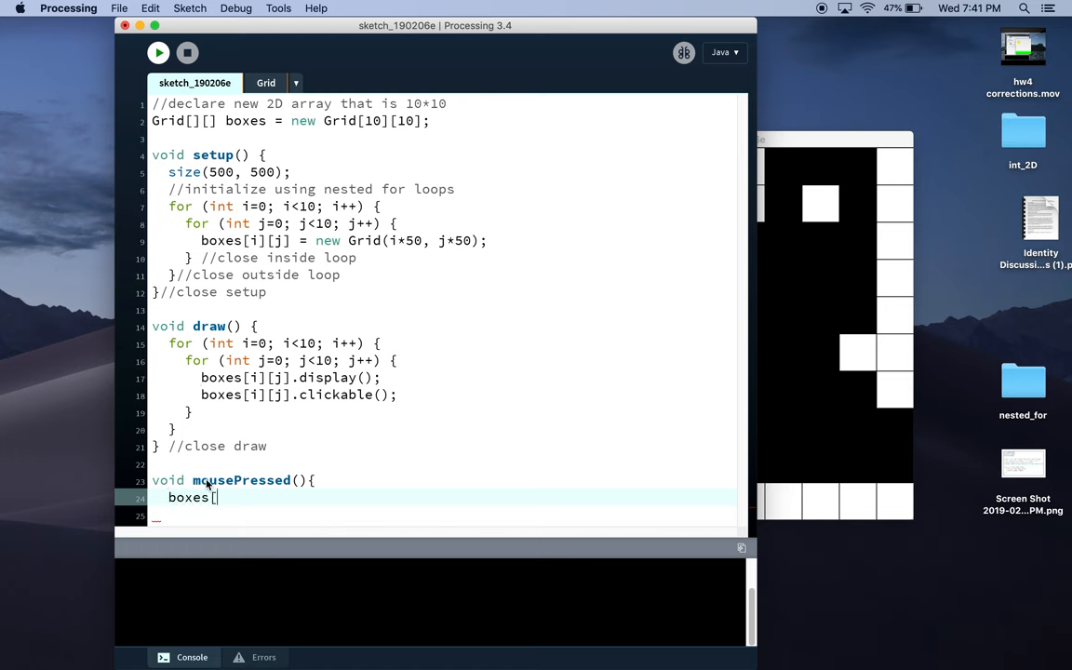
pyautogui.write('0][0].')
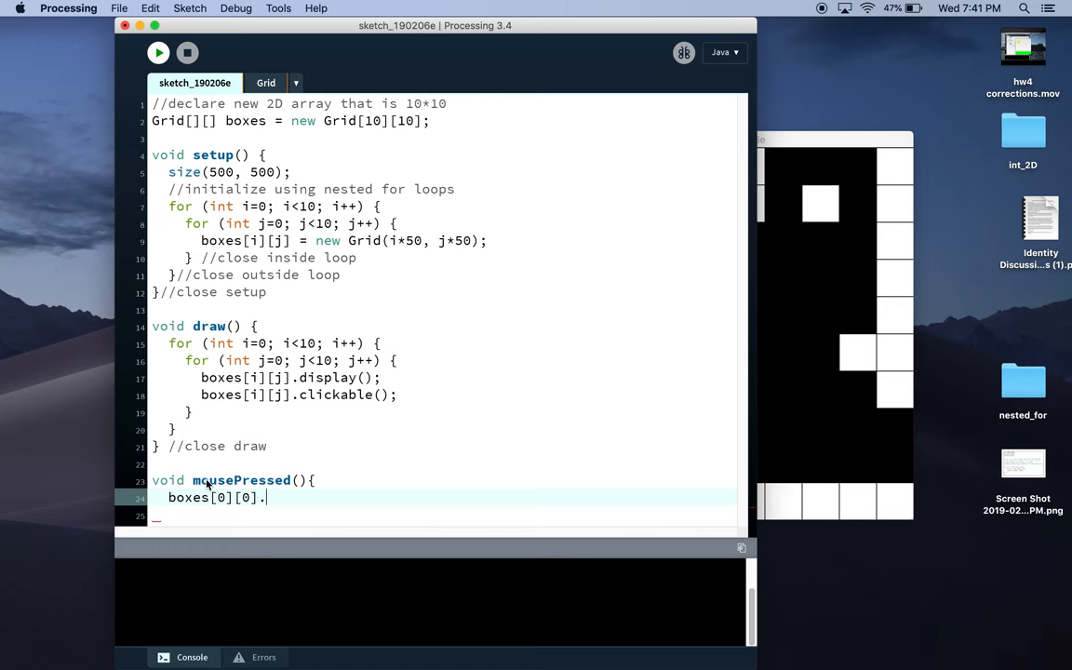
pyautogui.write('clickable();')
pyautogui.write('}')
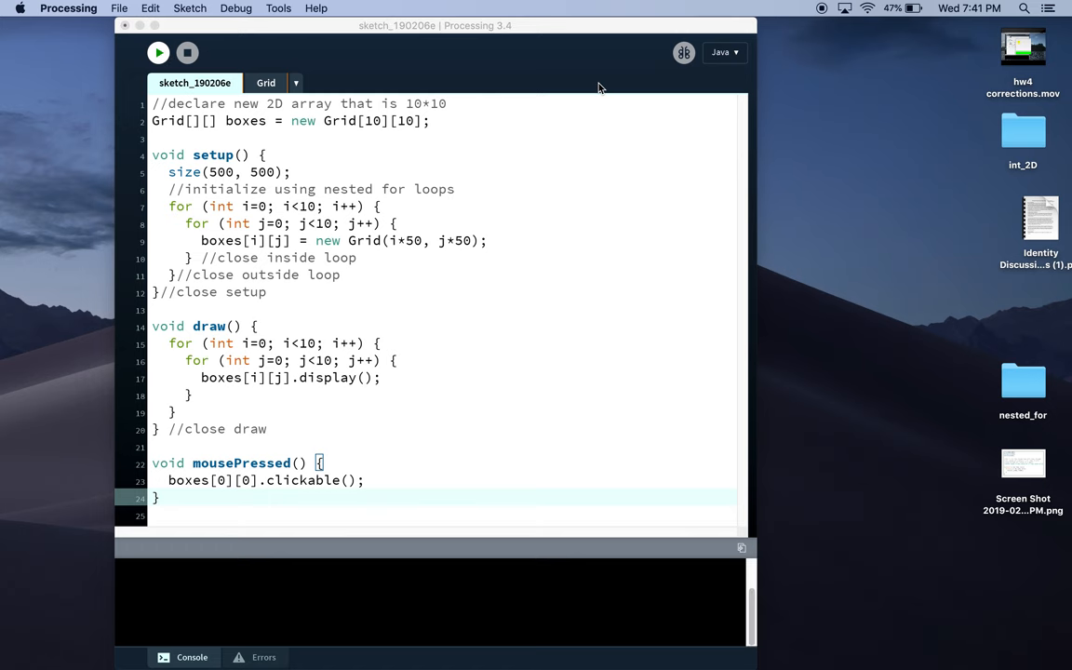
# Call clickable() on every box in nested i/j loops, test-click boxes, then show the Grid class.
pyautogui.click(158, 52)
pyautogui.write('i')
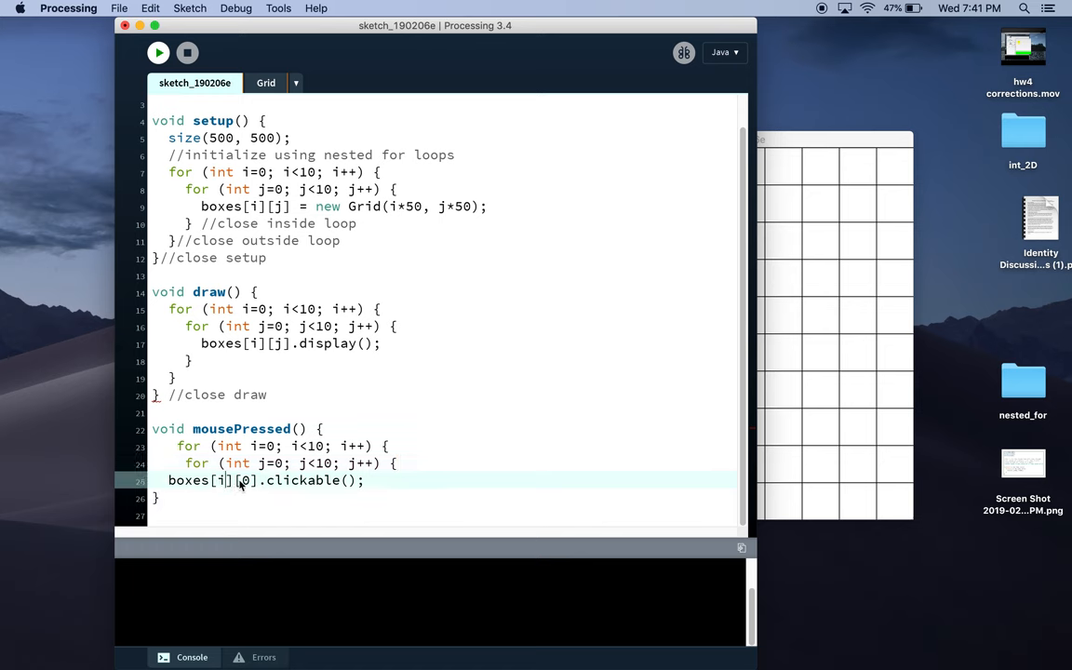
pyautogui.write('j')
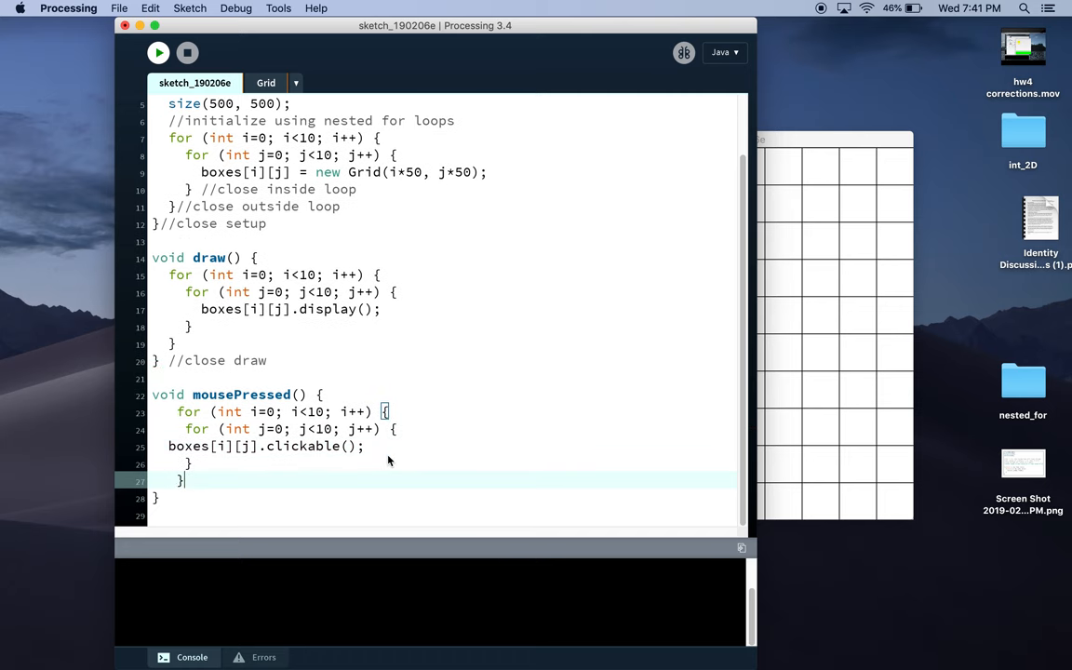
pyautogui.moveTo(231, 478)
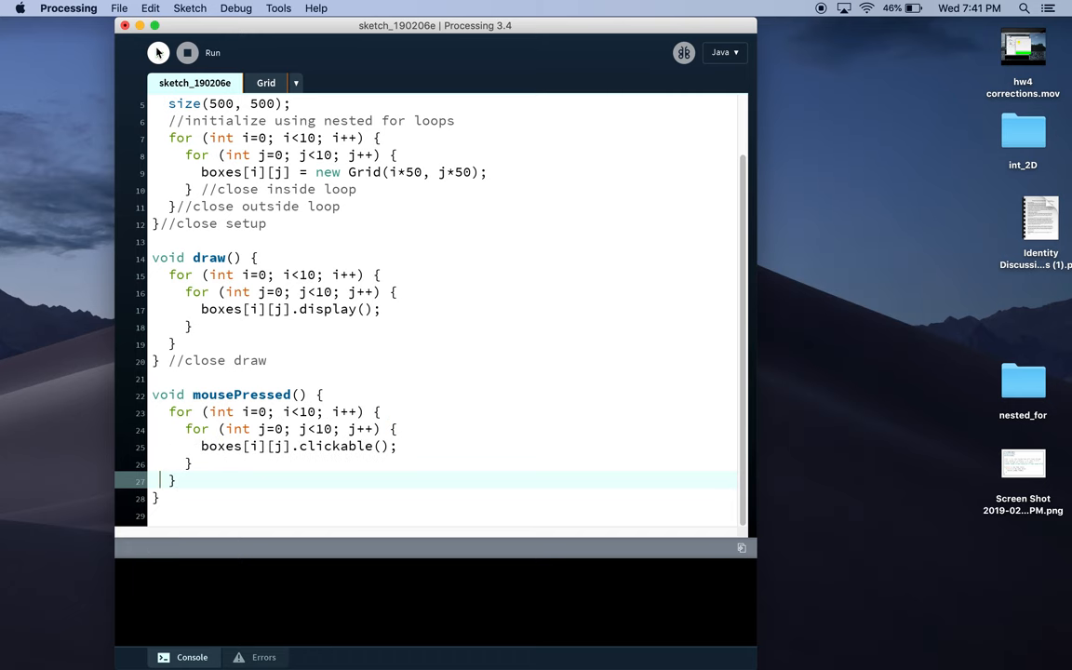
pyautogui.click(158, 52)
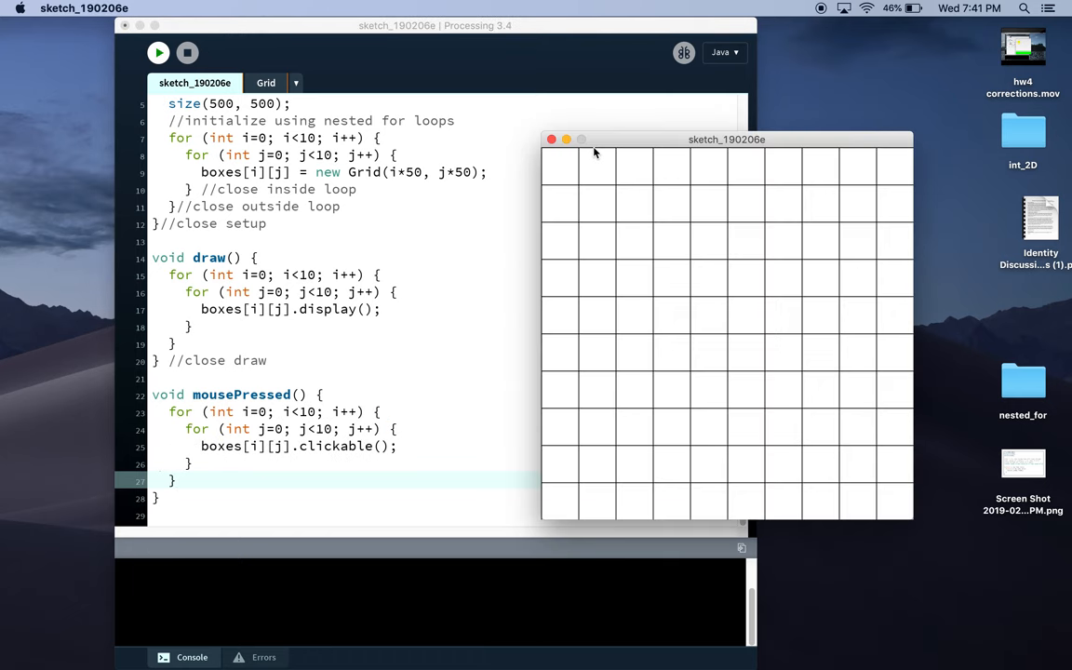
pyautogui.click(709, 204)
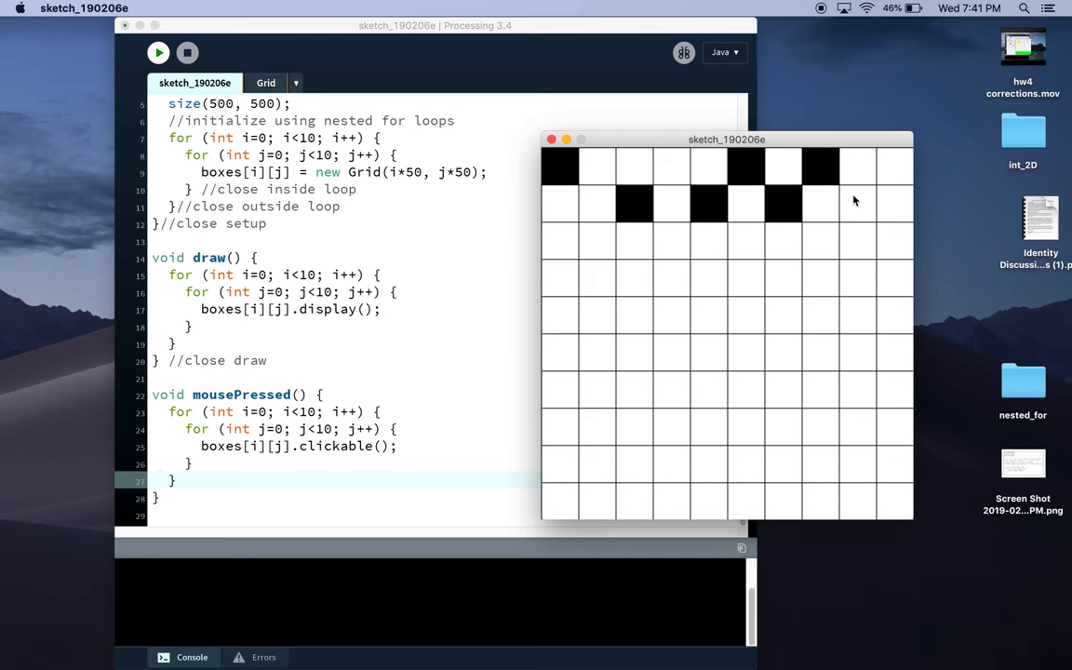
pyautogui.click(266, 83)
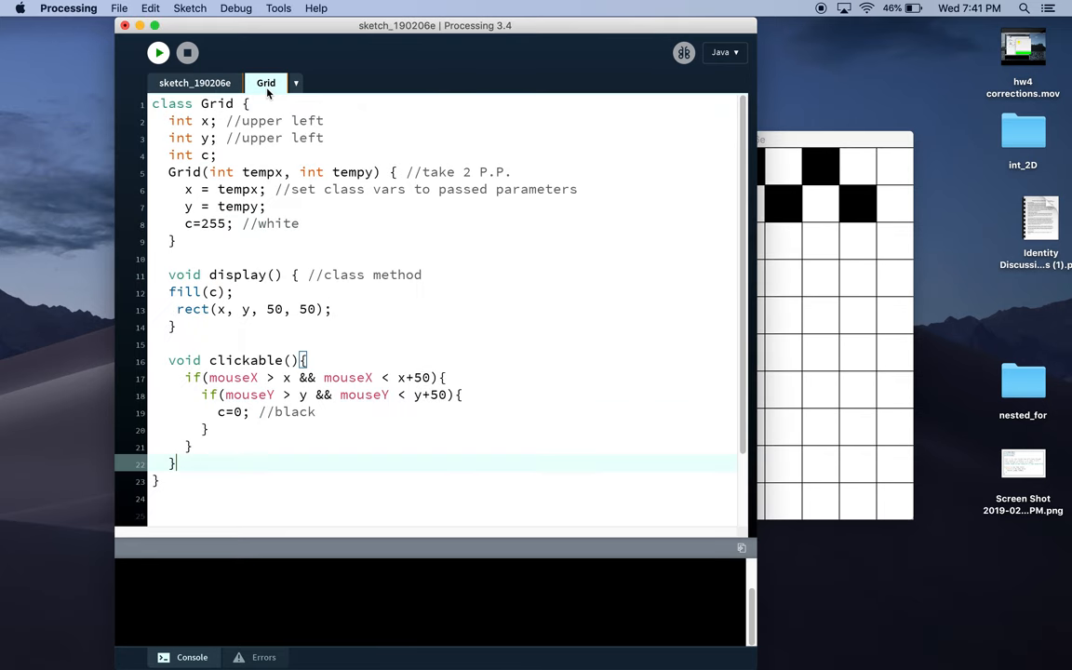
pyautogui.moveTo(713, 296)
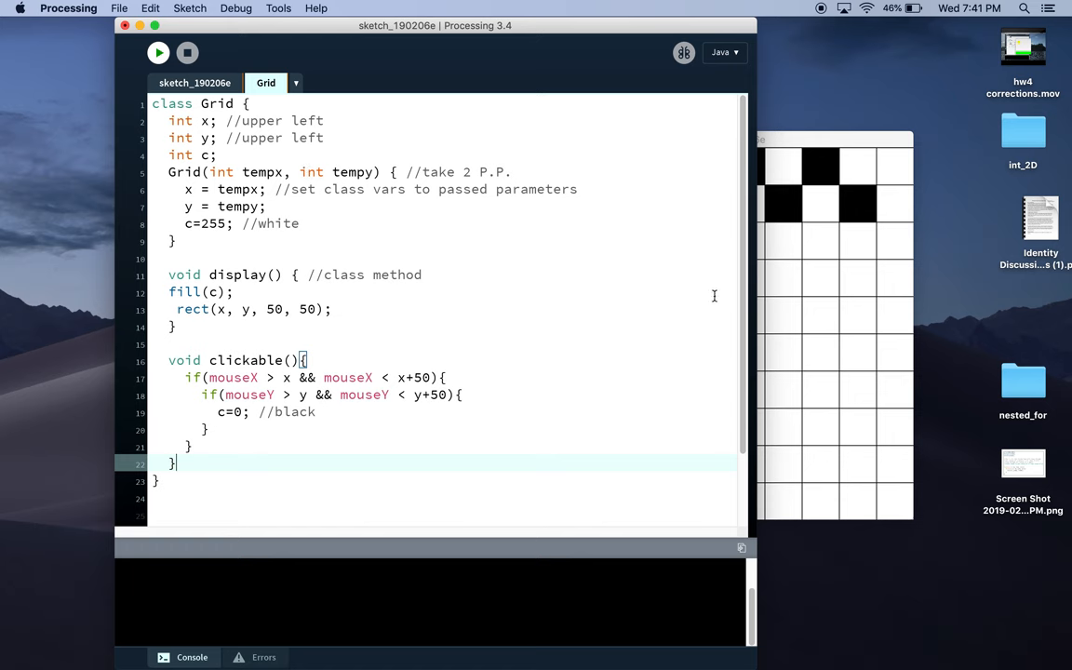
pyautogui.moveTo(489, 393)
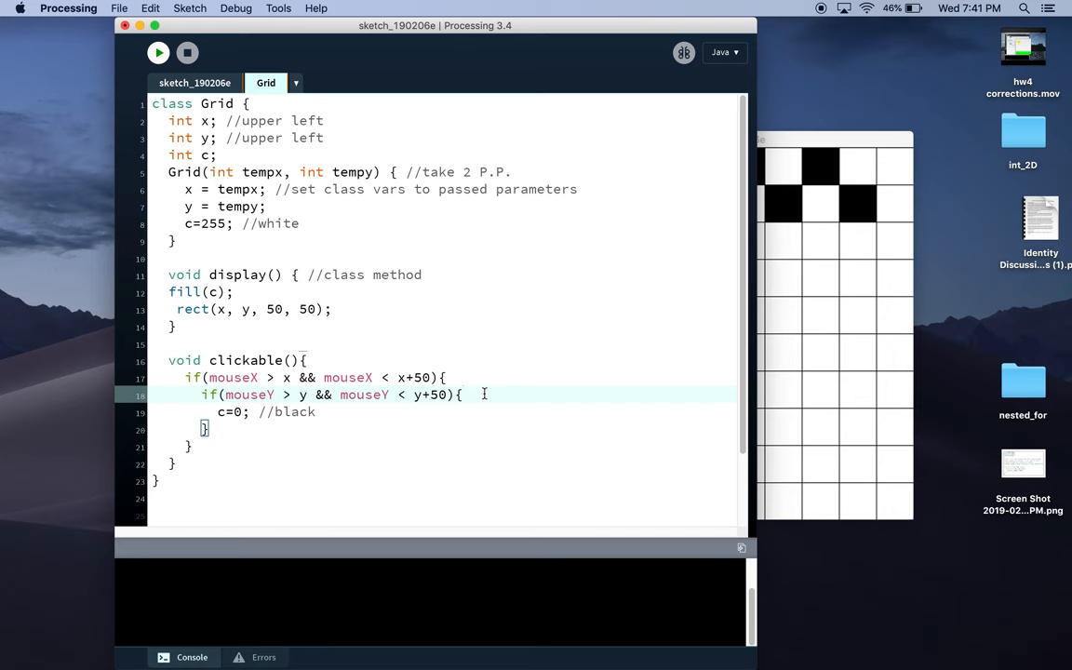
# Make clickable() set c to 0 only if c == 255, else reset to 255, and auto-format.
pyautogui.press('Return')
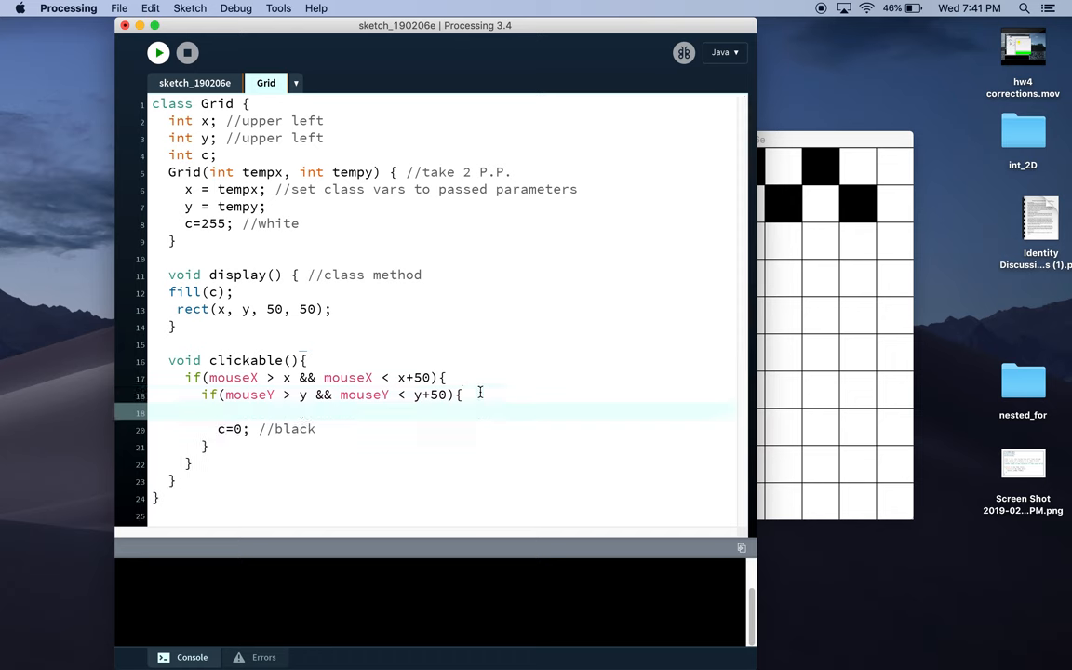
pyautogui.write('if(c')
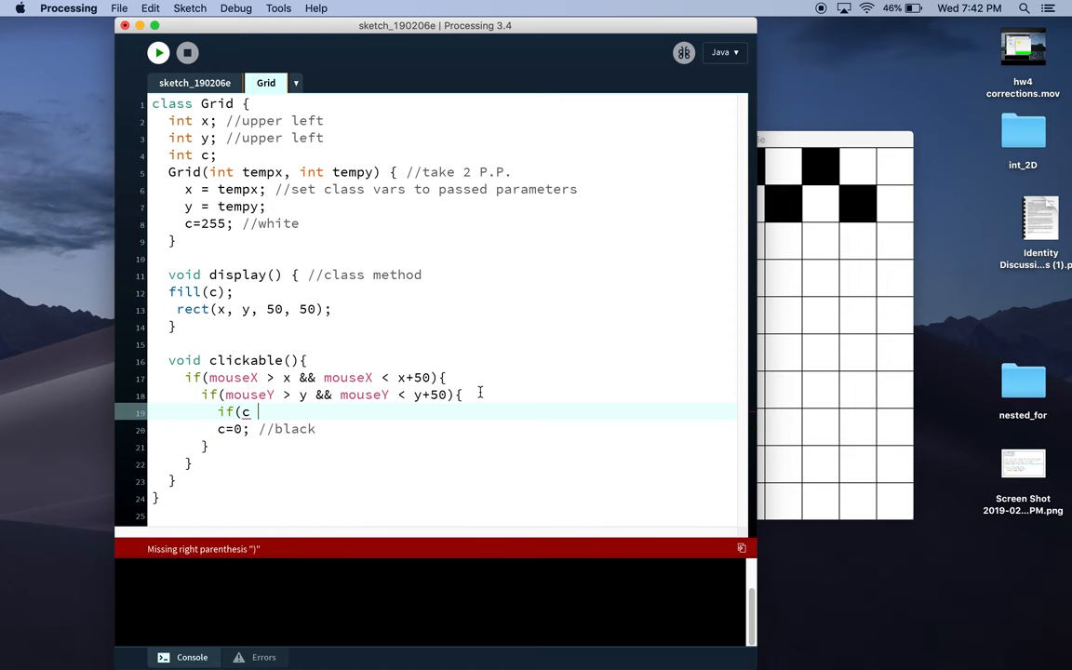
pyautogui.write('==')
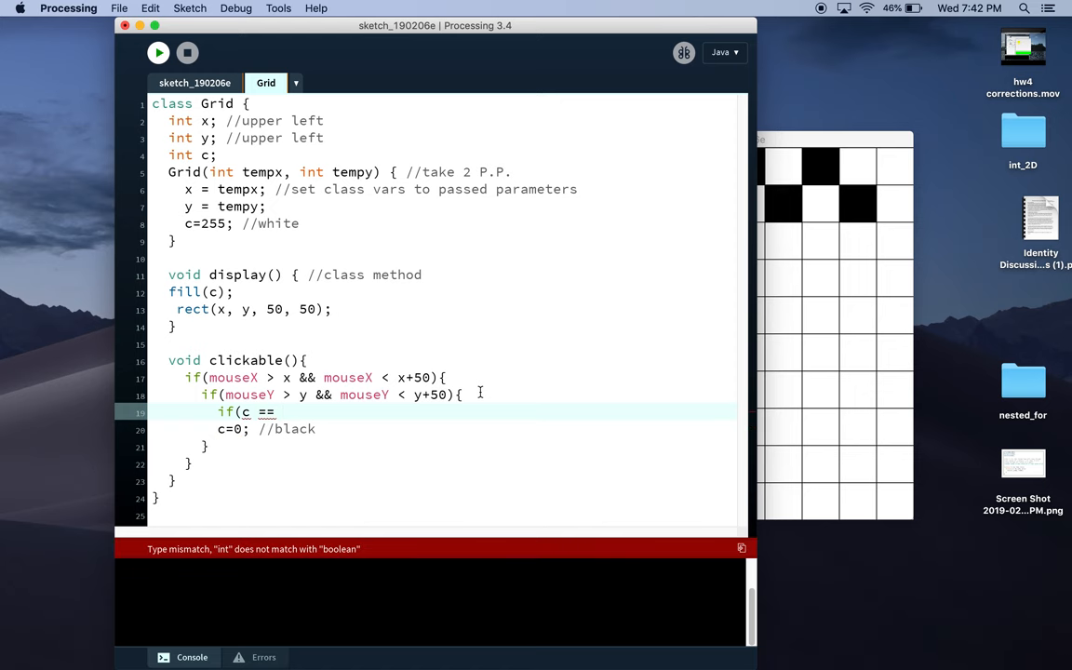
pyautogui.write('255){')
pyautogui.write('}')
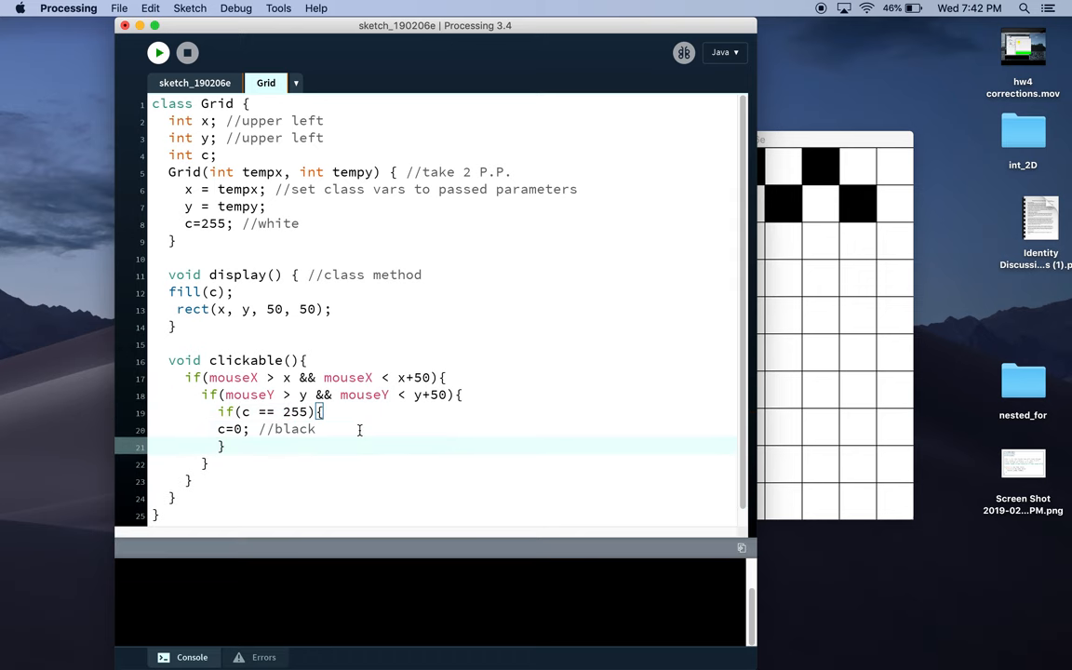
pyautogui.write('else{')
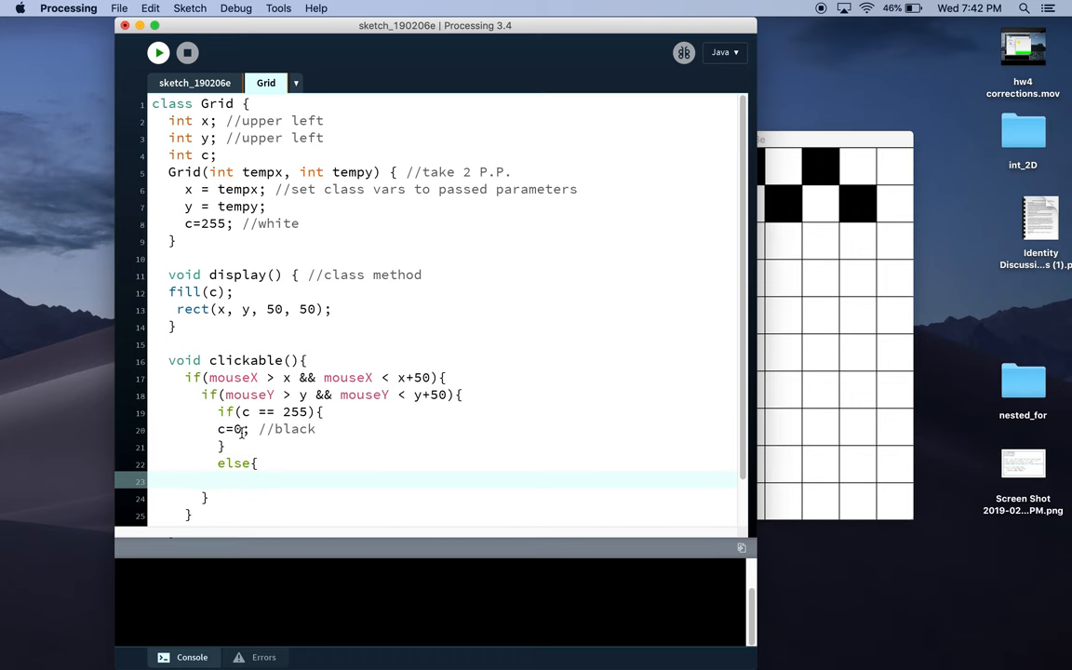
pyautogui.write('c =')
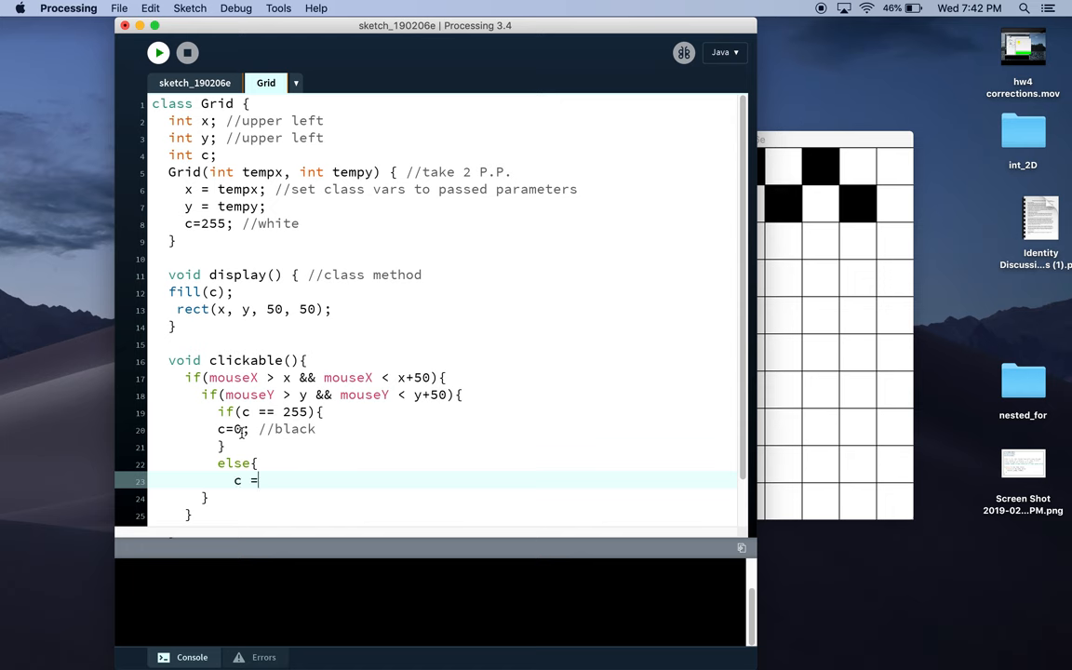
pyautogui.write('255;')
pyautogui.write('}')
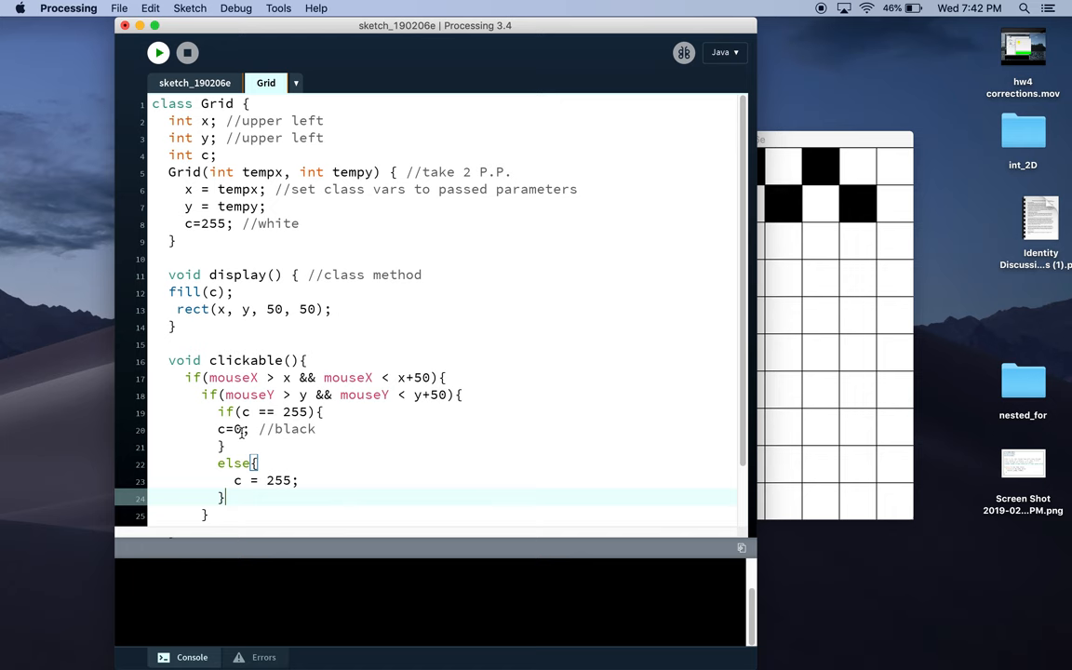
pyautogui.press('cmd+t')
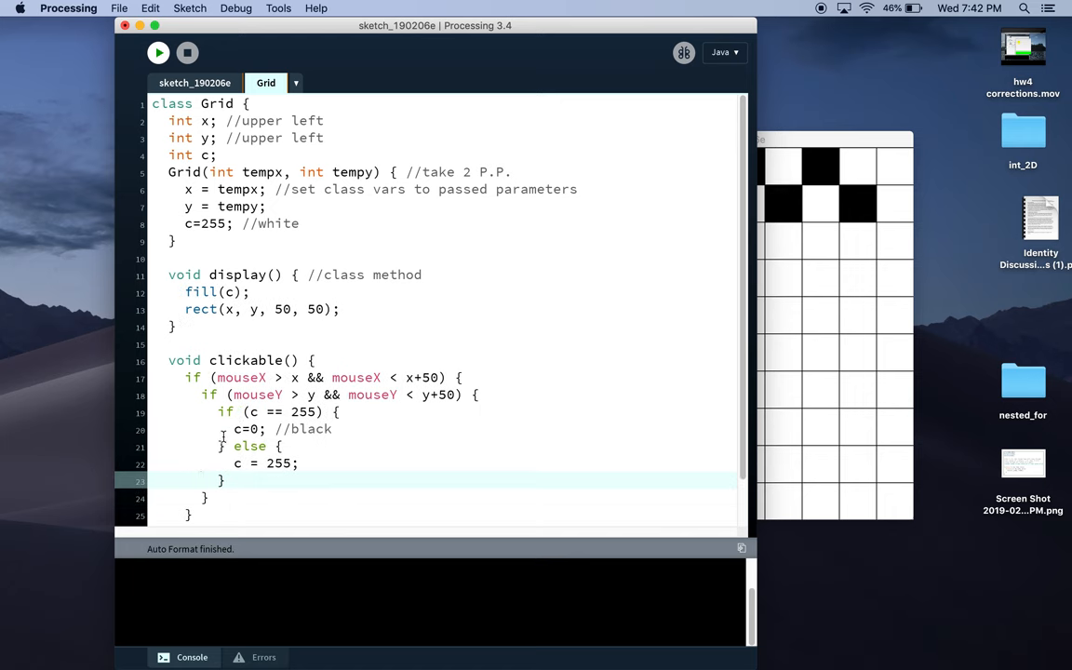
pyautogui.moveTo(157, 52)
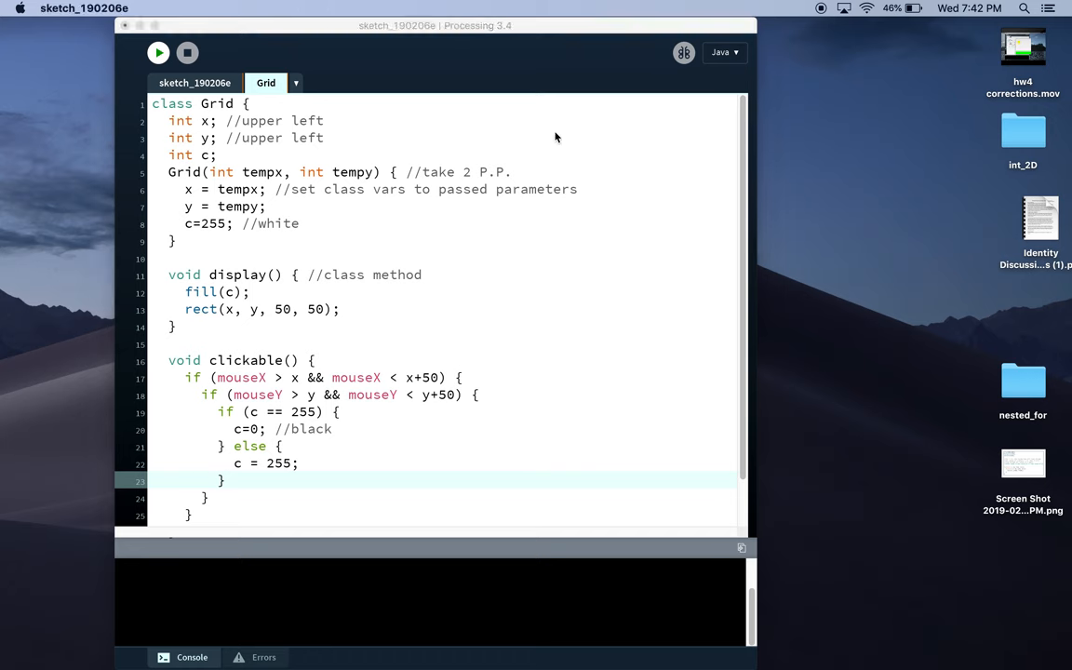
# Rerun the sketch and click the top-left box and another box to test the toggle.
pyautogui.click(158, 52)
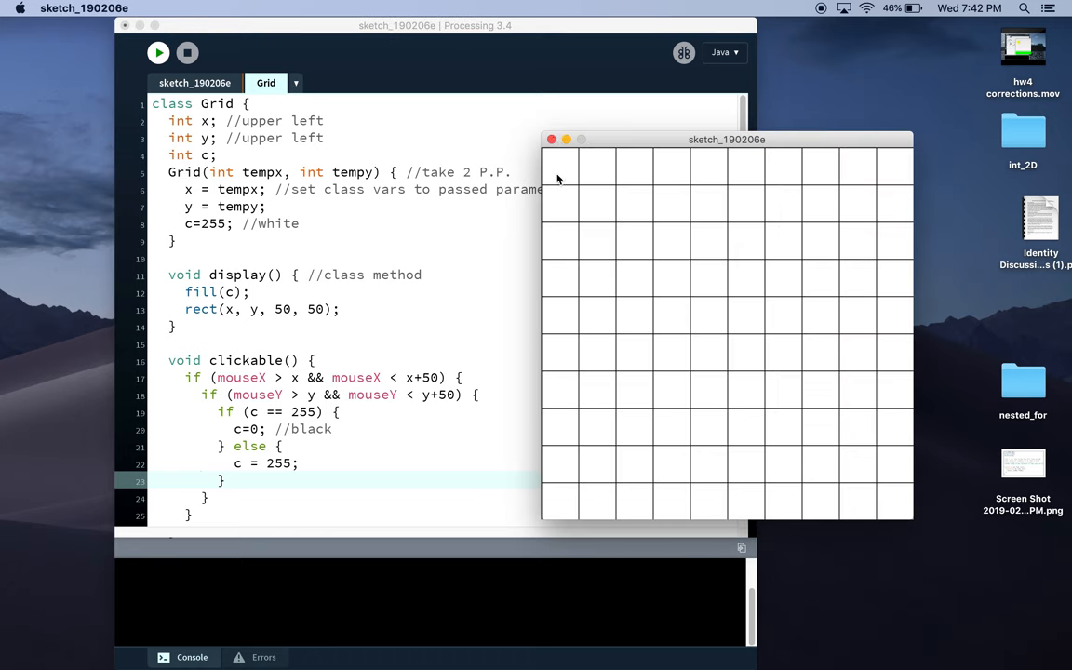
pyautogui.click(558, 168)
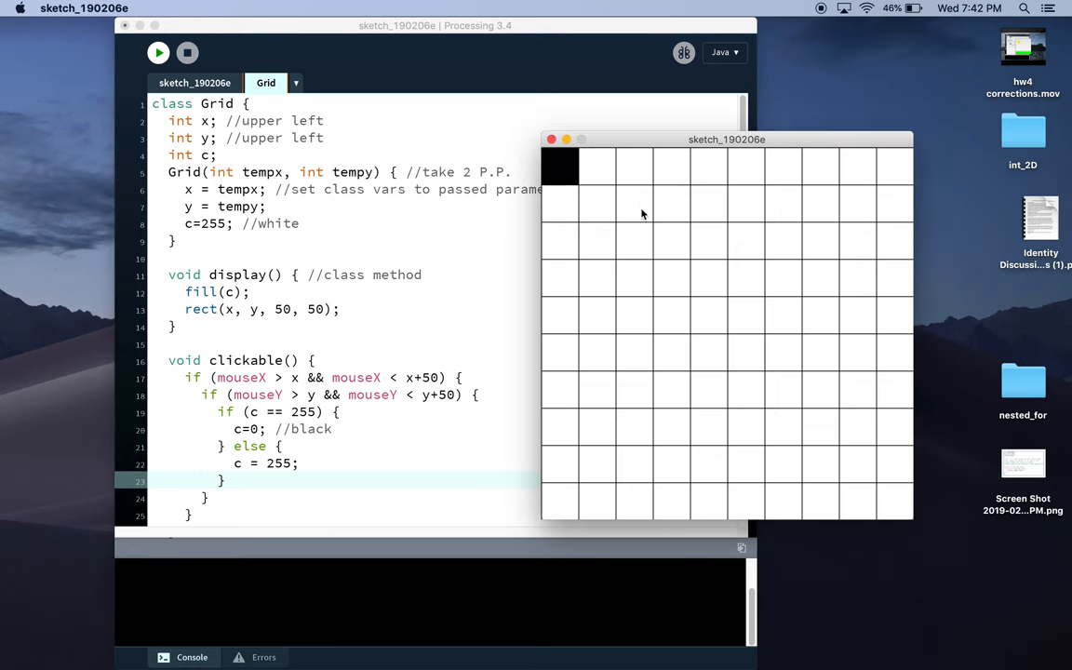
pyautogui.moveTo(676, 218)
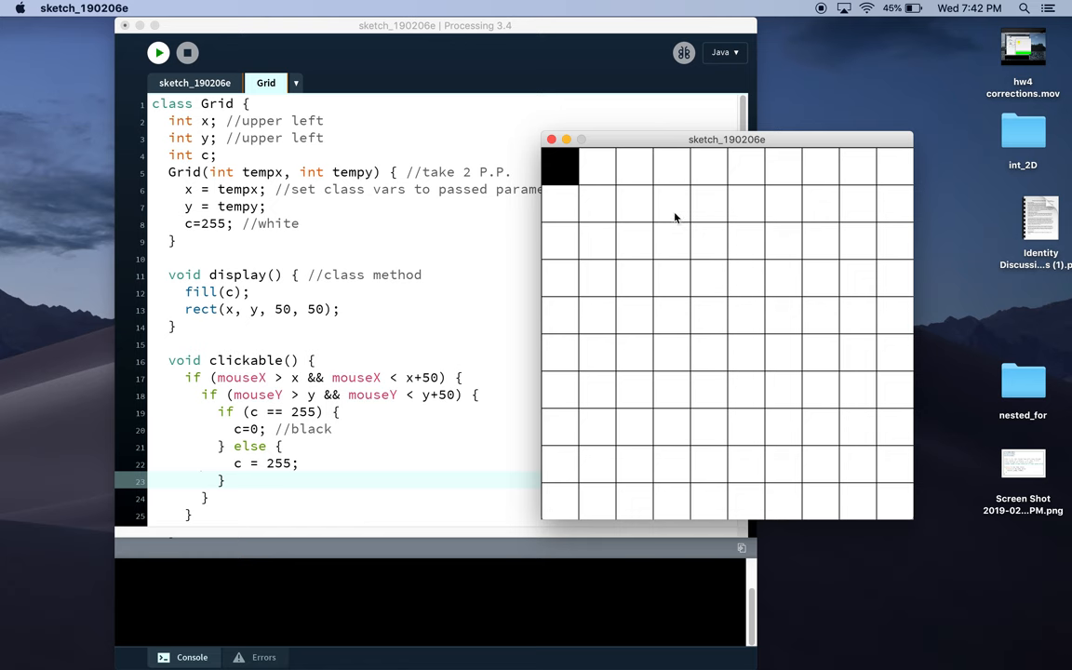
pyautogui.click(670, 203)
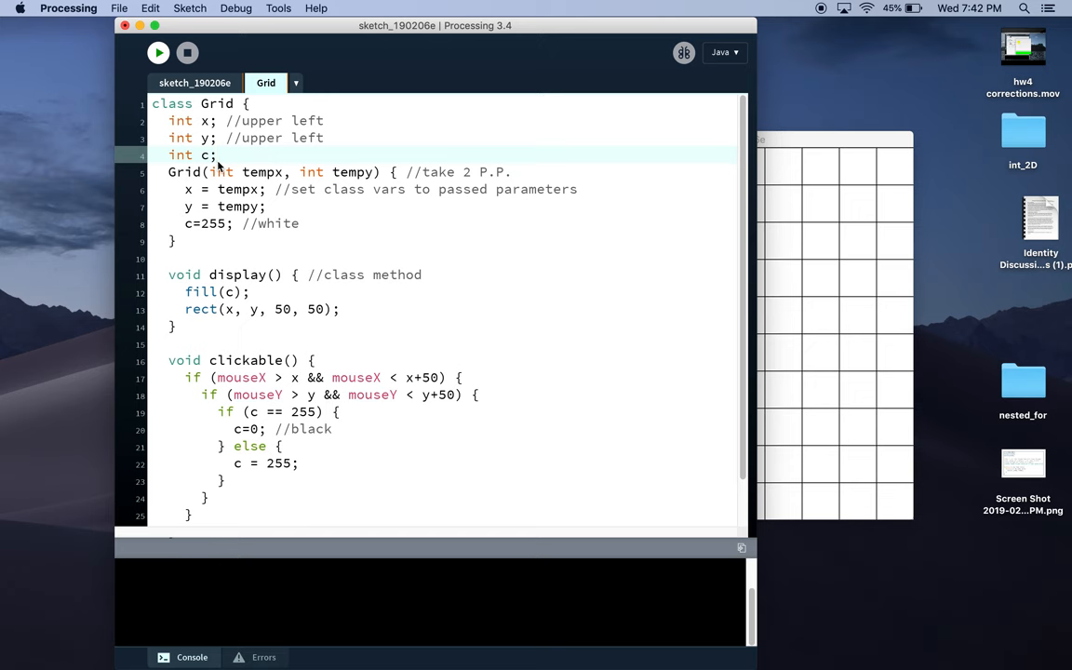
pyautogui.moveTo(224, 160)
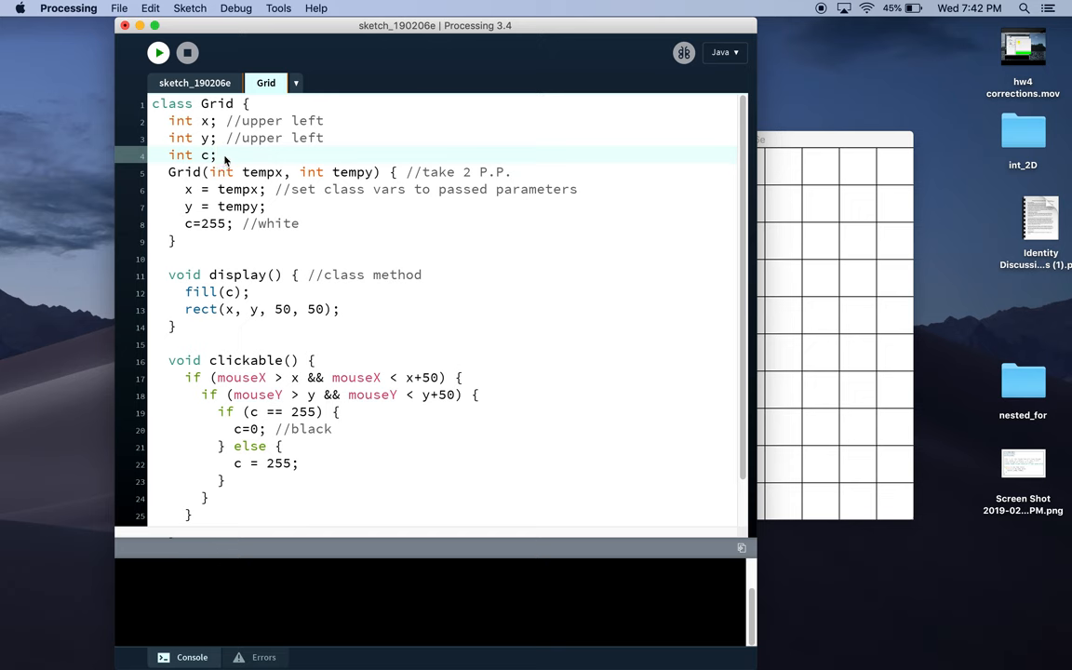
pyautogui.moveTo(303, 423)
pyautogui.write('r')
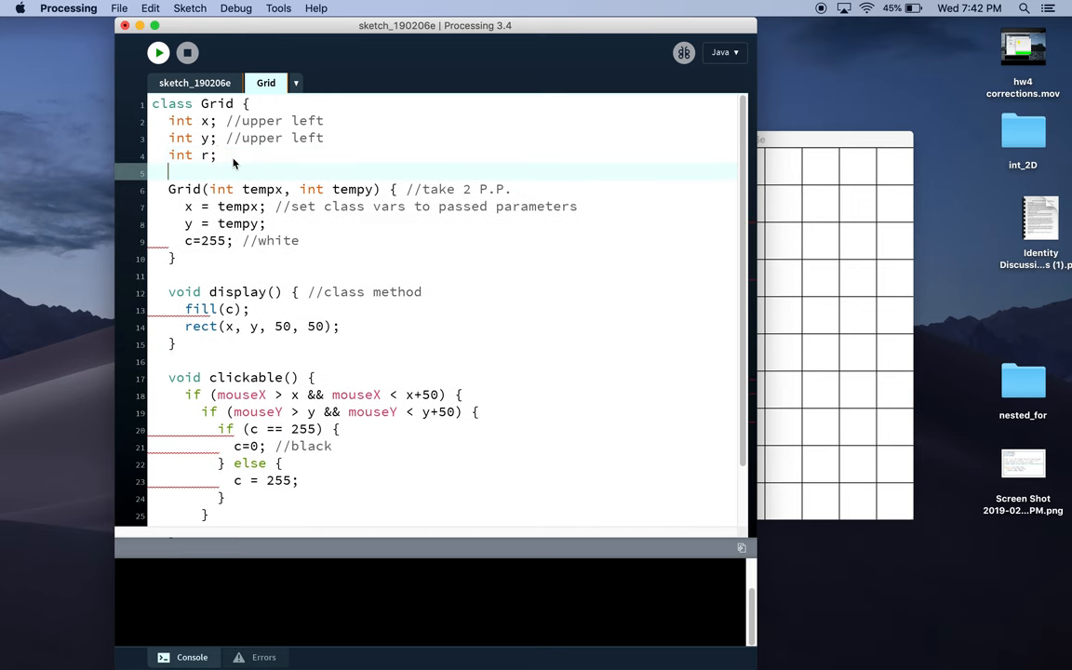
# Declare int r, g, b instead of c and assign each random(0, 255) in the constructor.
pyautogui.write('int g;')
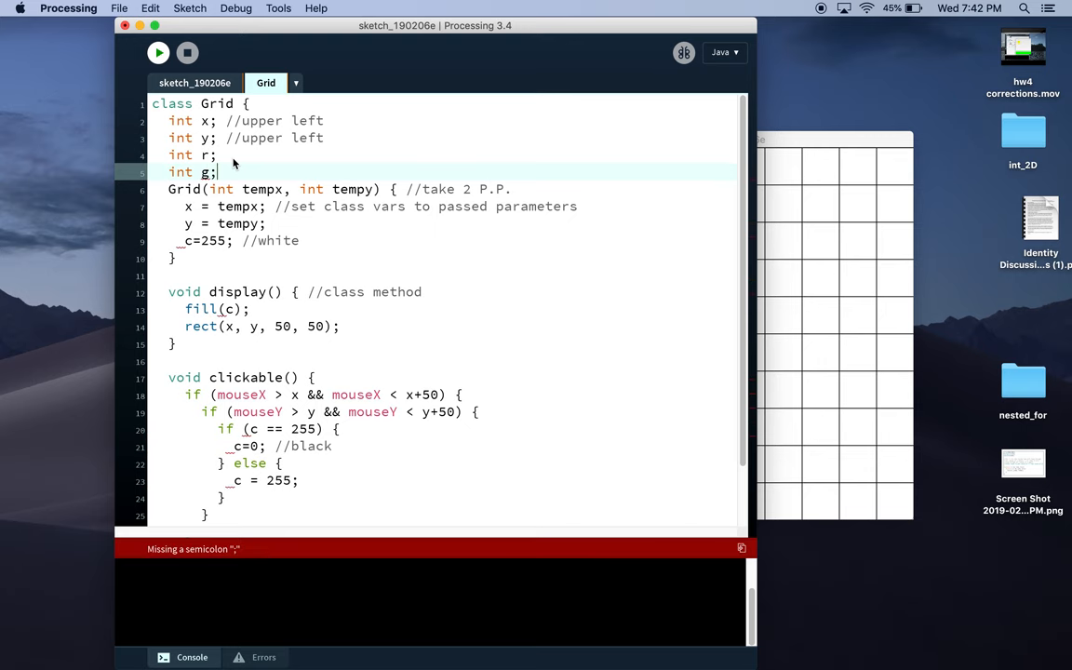
pyautogui.write("int b'")
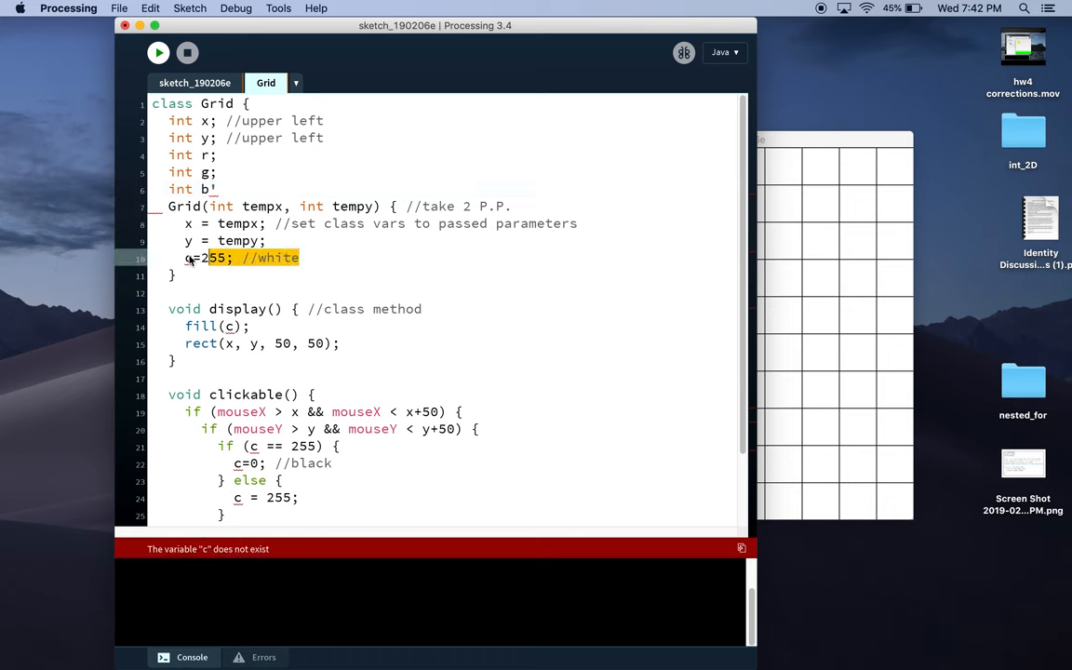
pyautogui.press('Delete')
pyautogui.write('c = random(')
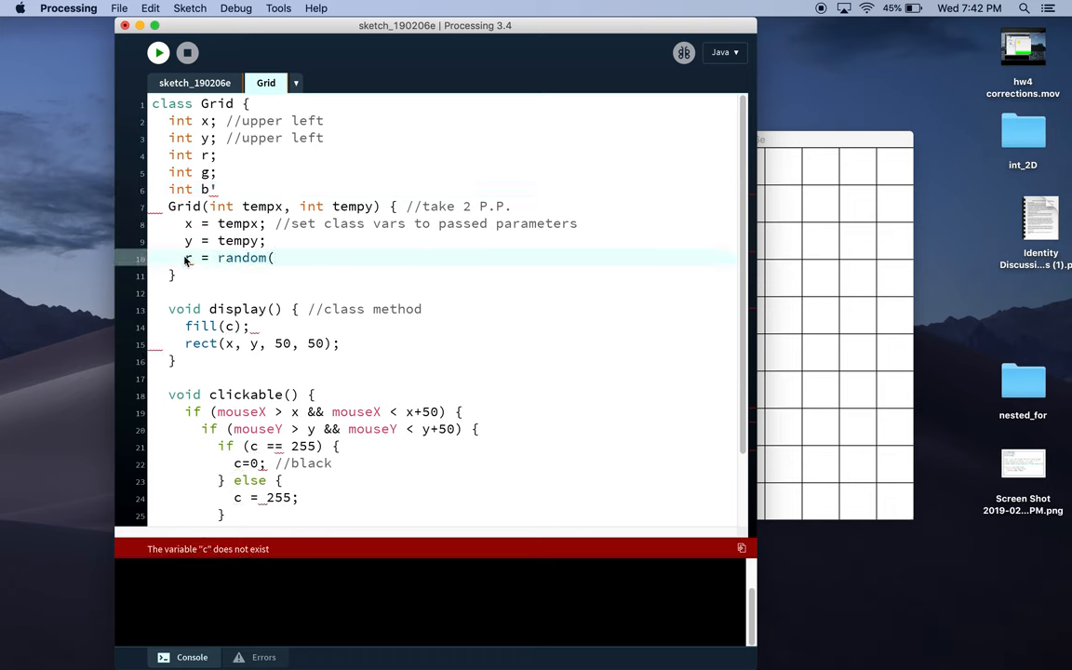
pyautogui.write('0,255);')
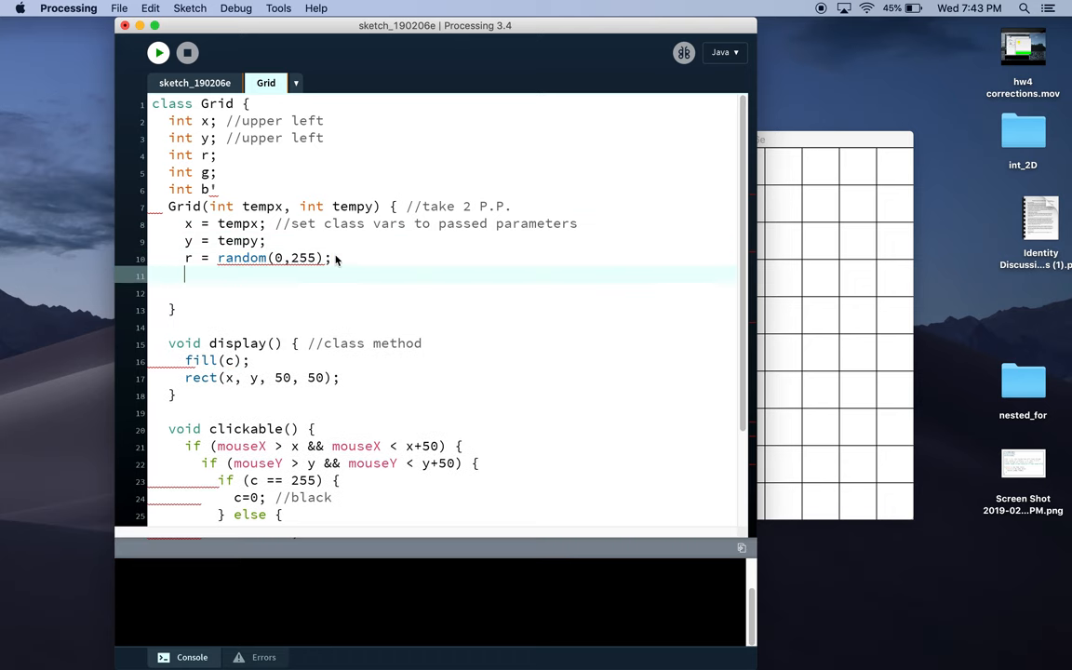
pyautogui.write('r = random(0,255);')
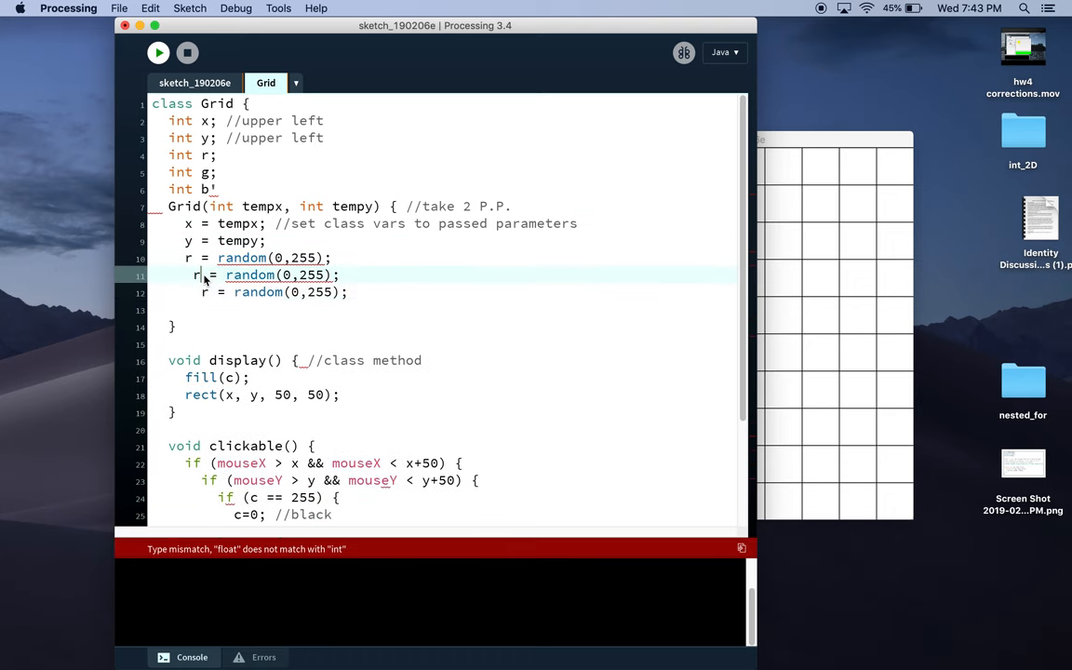
pyautogui.press('backspace')
pyautogui.write(';')
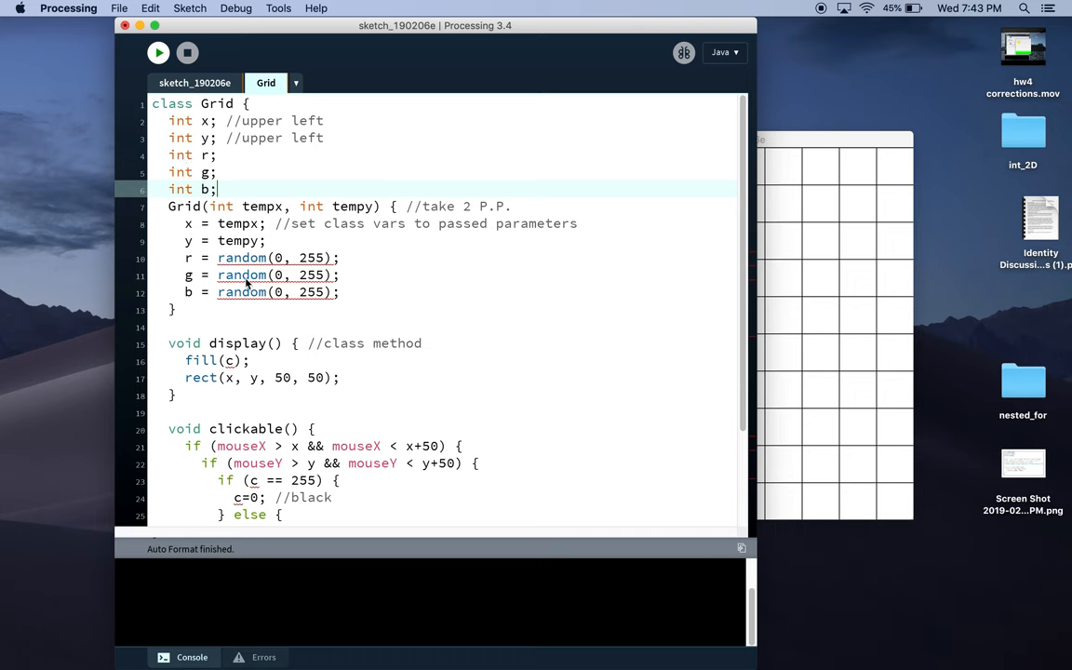
pyautogui.moveTo(189, 167)
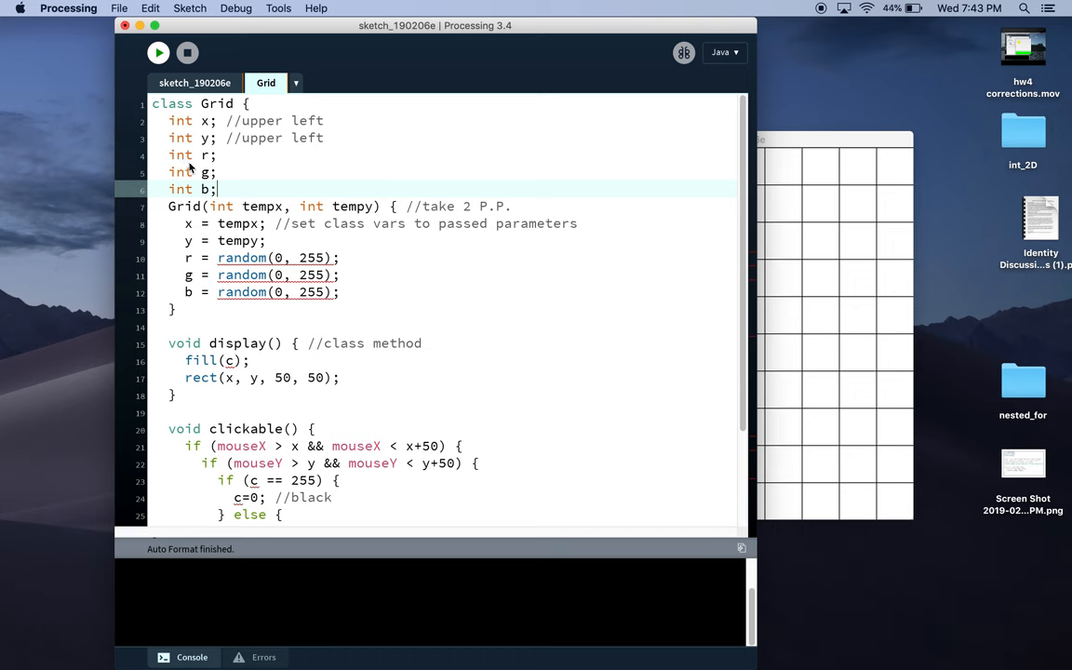
# Make r, g, b floats and have clickable() assign each random(0, 255), then auto-format.
pyautogui.write('float')
pyautogui.click(441, 480)
pyautogui.write('r = r')
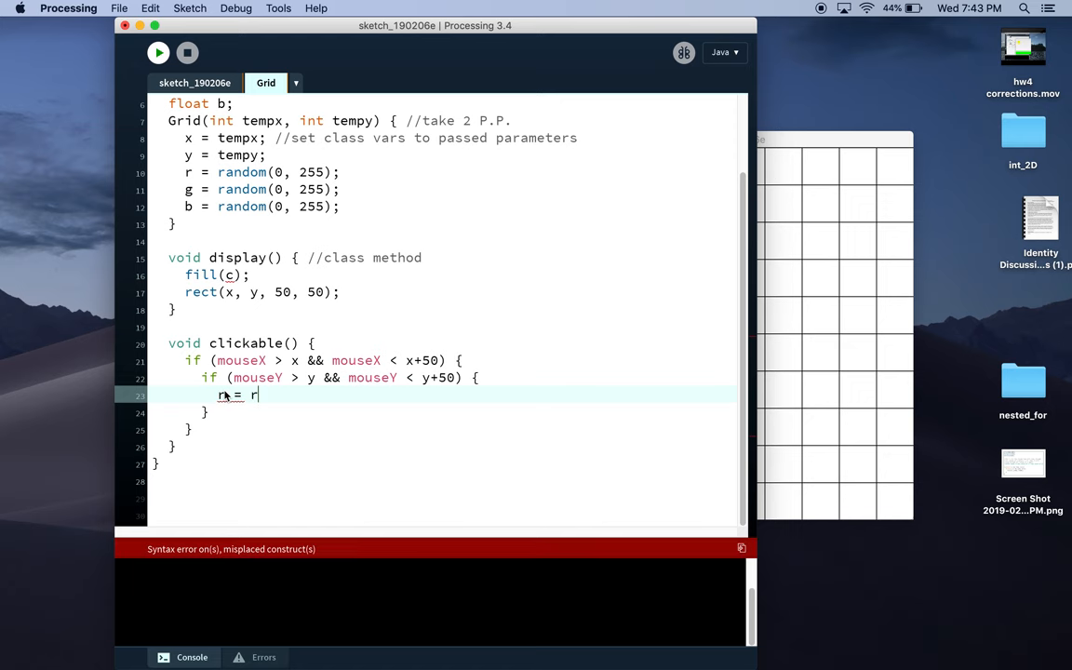
pyautogui.write('andom(0, 255);')
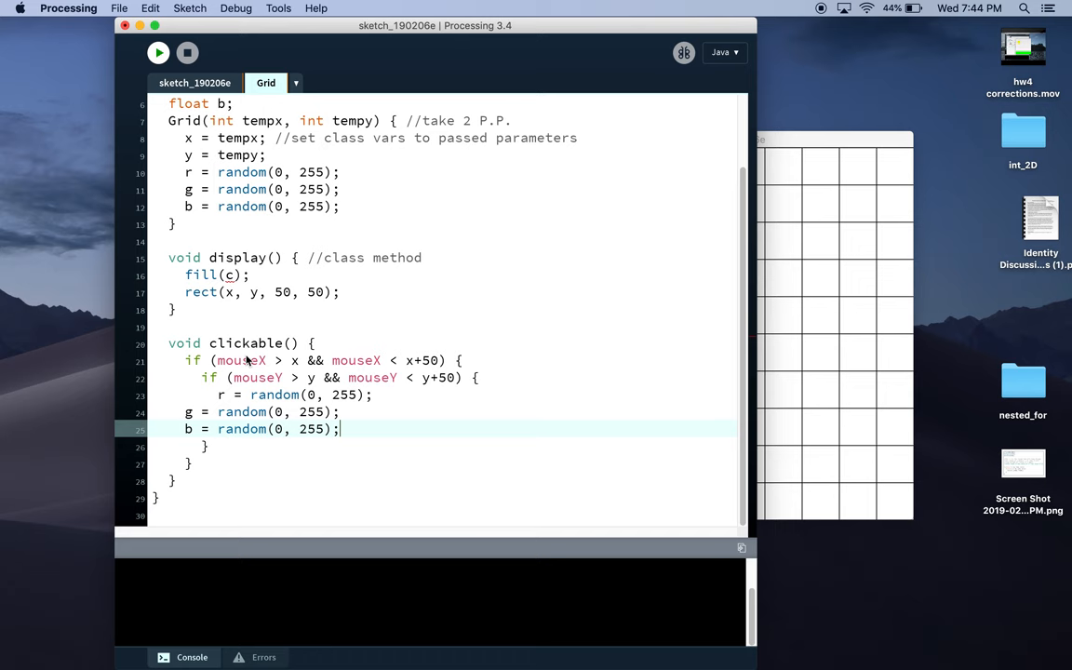
pyautogui.press('cmd+t')
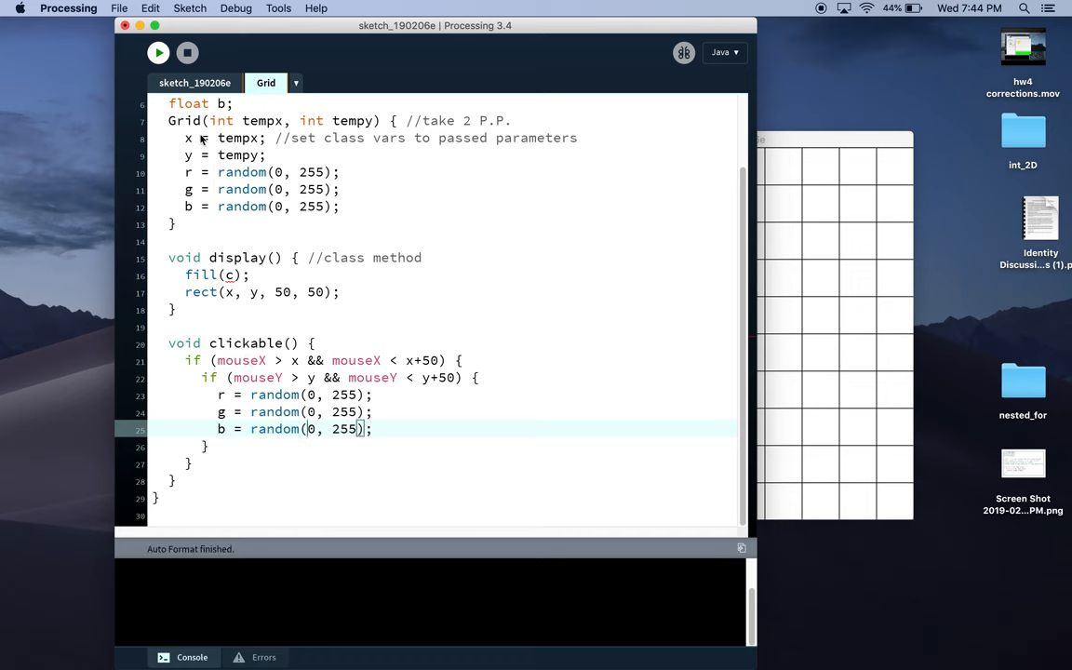
# Fill boxes with fill(r, g, b), commented '//random red, green, blue values', and rerun the sketch.
pyautogui.click(158, 53)
pyautogui.write('r, g, b')
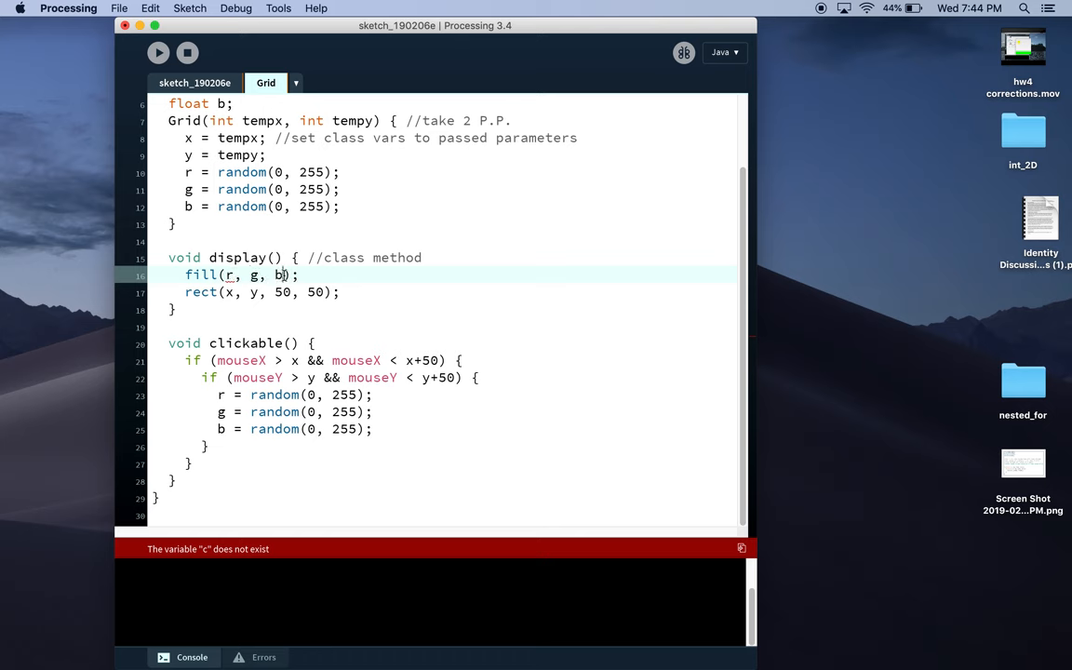
pyautogui.write('//random')
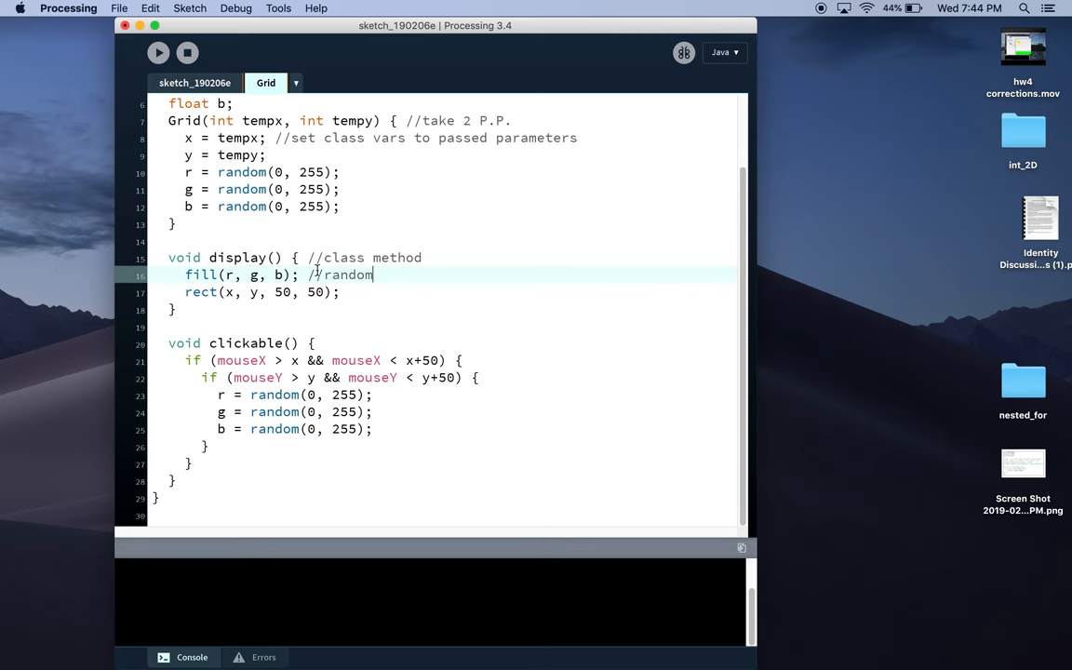
pyautogui.write('red, gre')
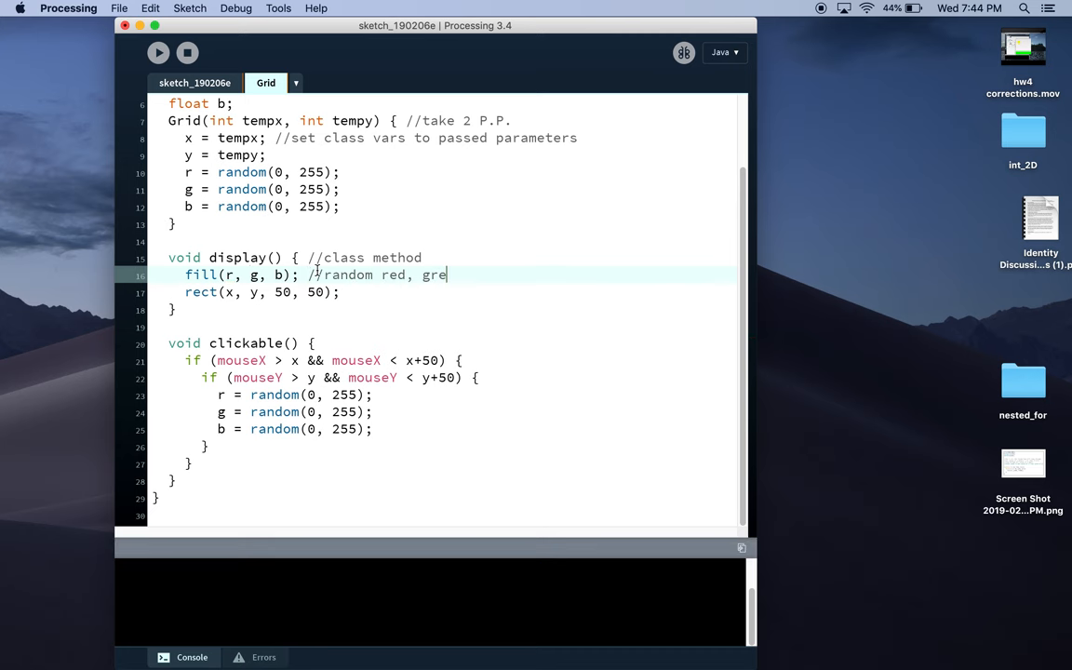
pyautogui.write('en,')
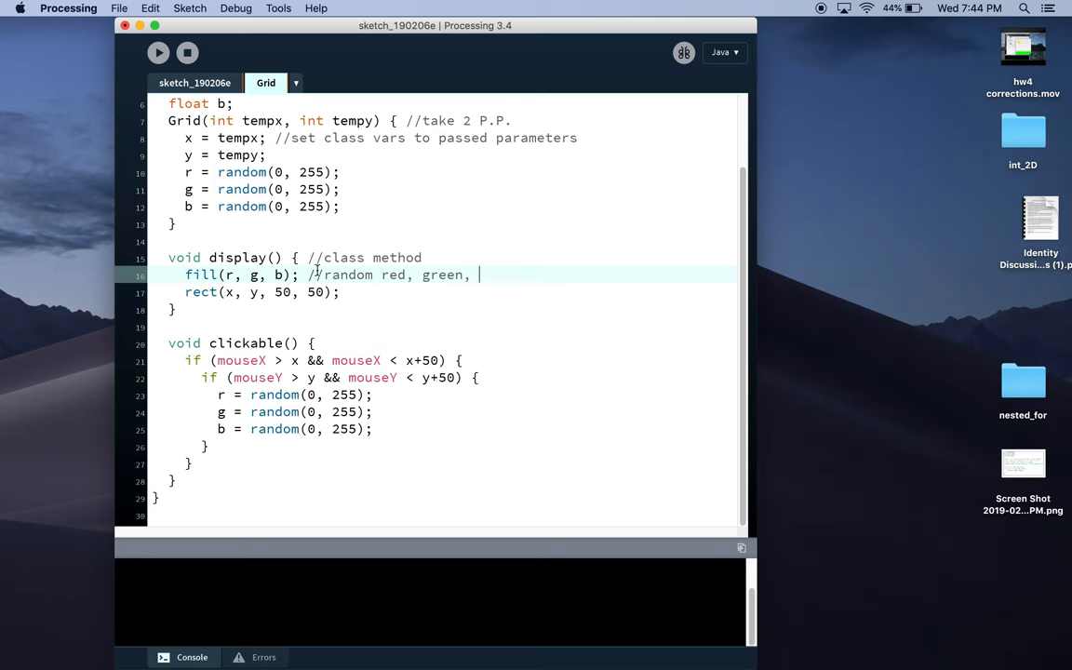
pyautogui.write('blue vali')
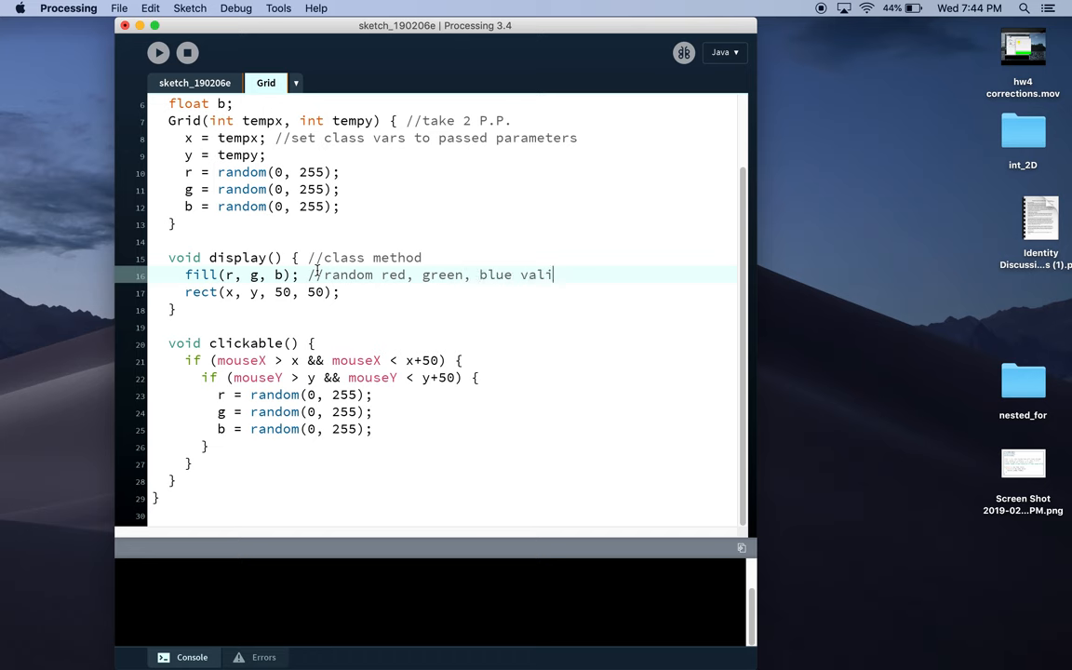
pyautogui.write('ues')
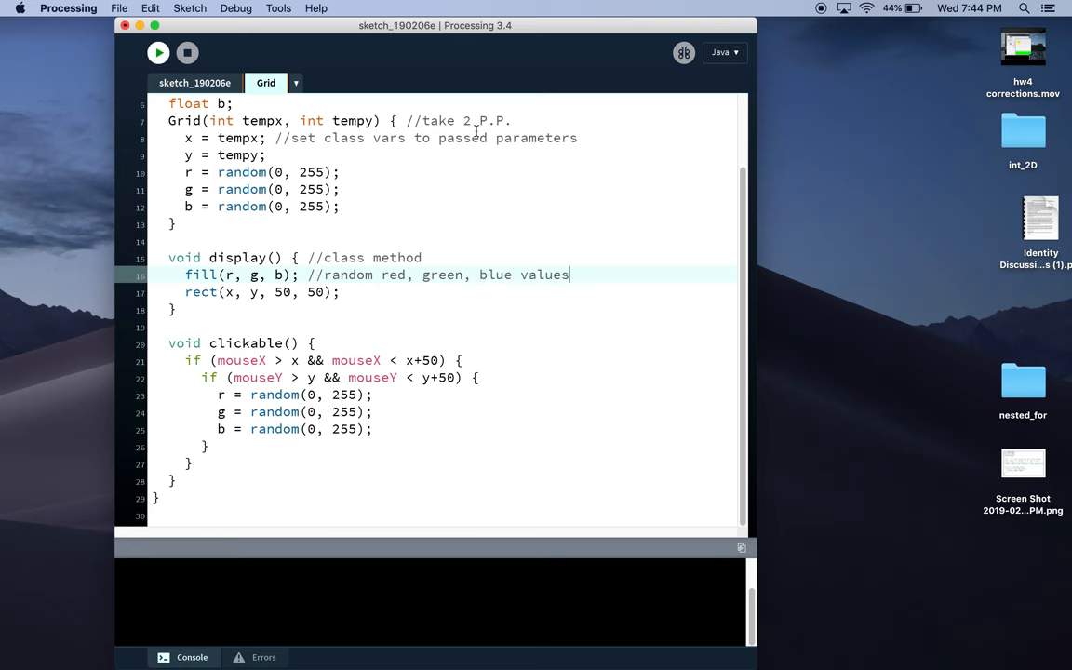
pyautogui.click(158, 52)
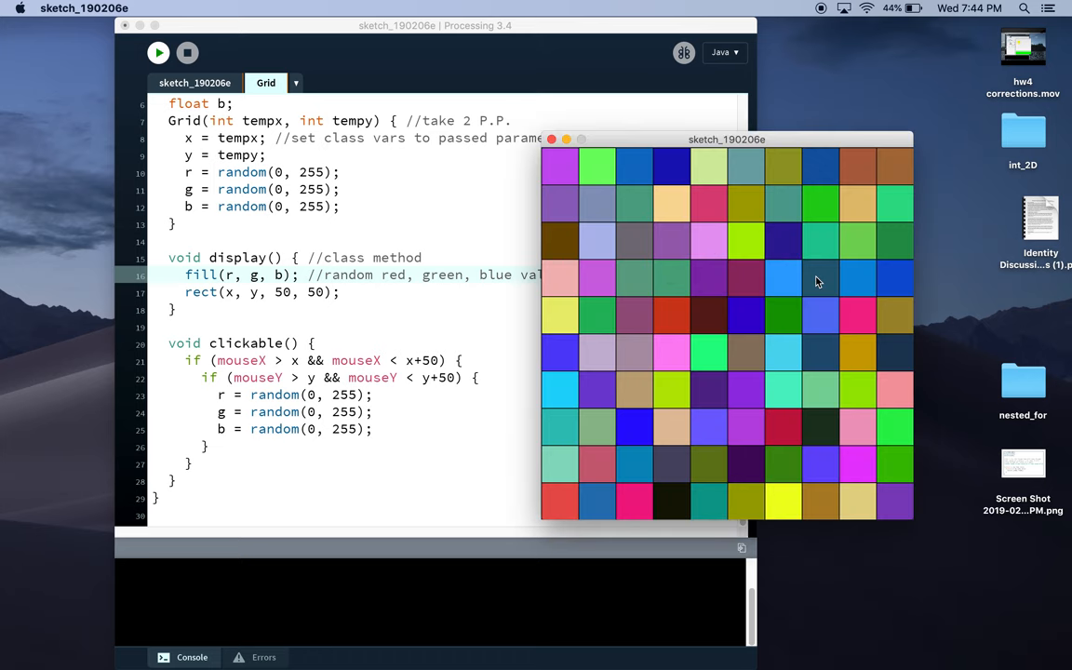
# Click a box in the running grid to give it a new random colour.
pyautogui.click(707, 317)
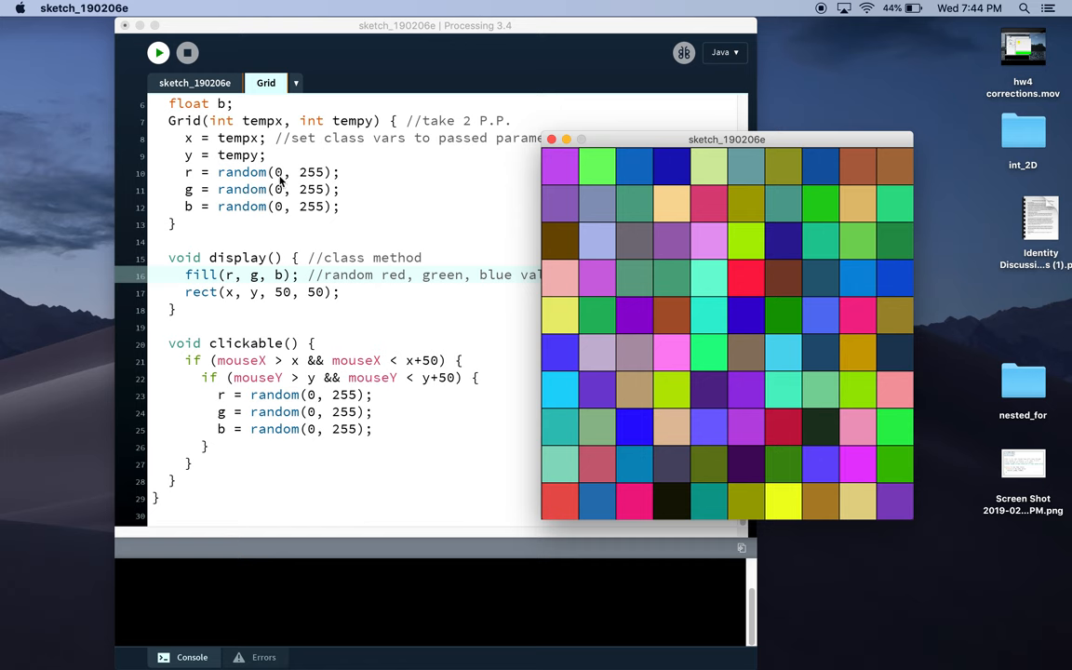
pyautogui.moveTo(279, 184)
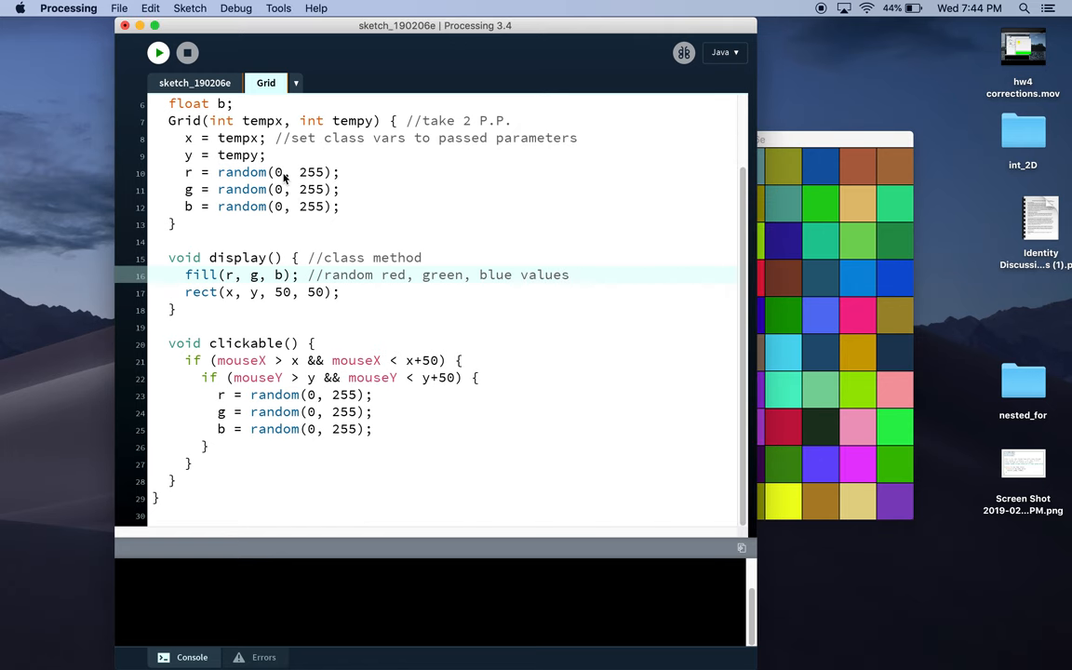
# Cap red at random(0, 100) in both assignments and rerun the sketch.
pyautogui.write('100')
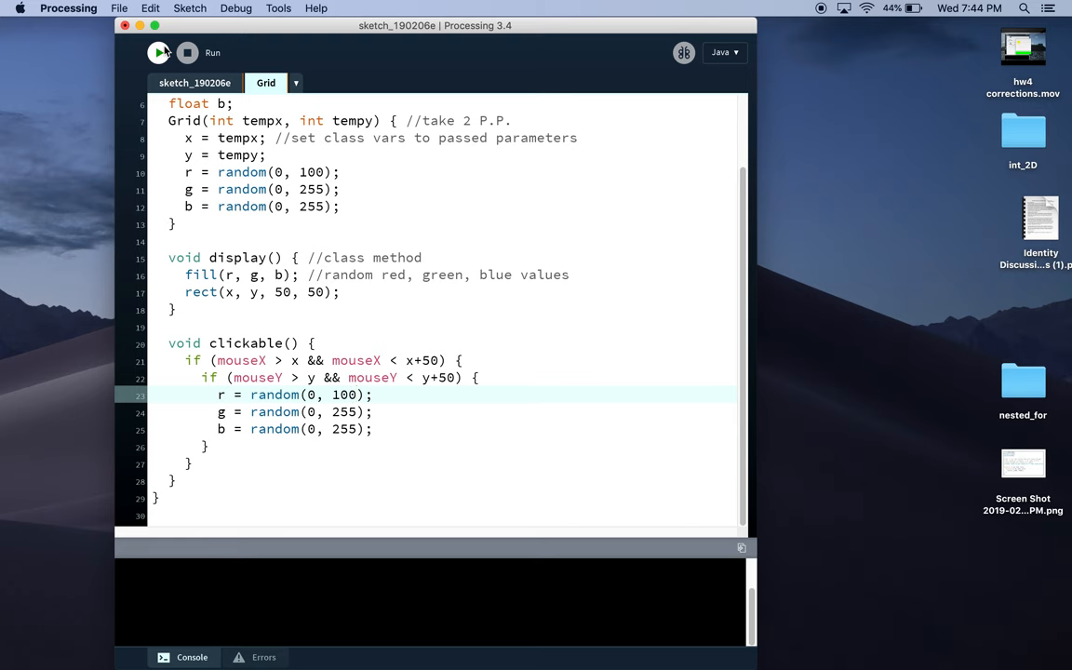
pyautogui.click(159, 52)
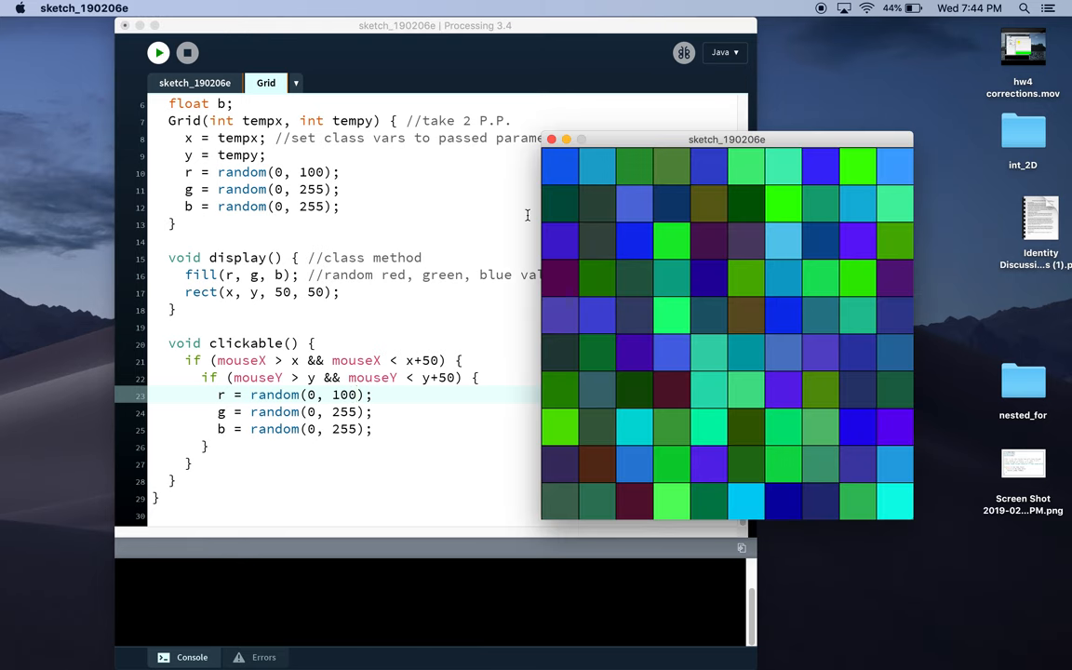